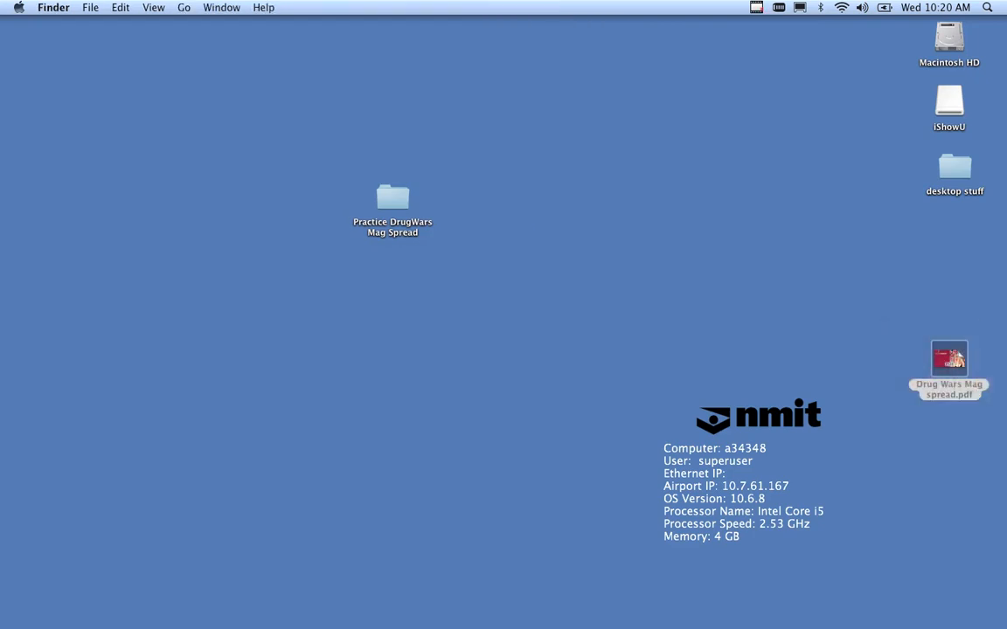
- Browse the practice folder and review the Body Copy document before starting
double_click(947, 358)
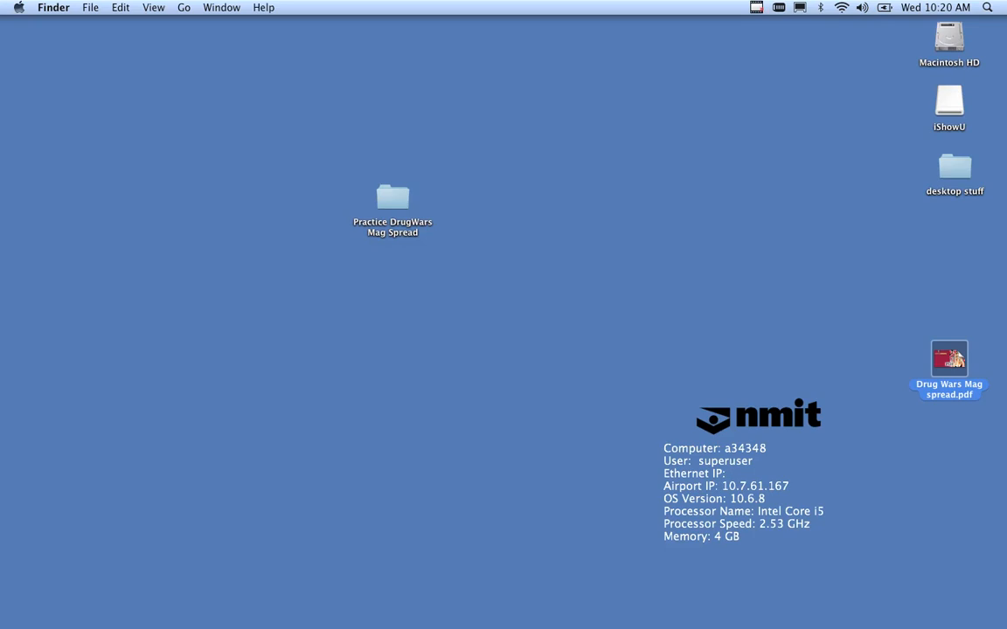
double_click(391, 198)
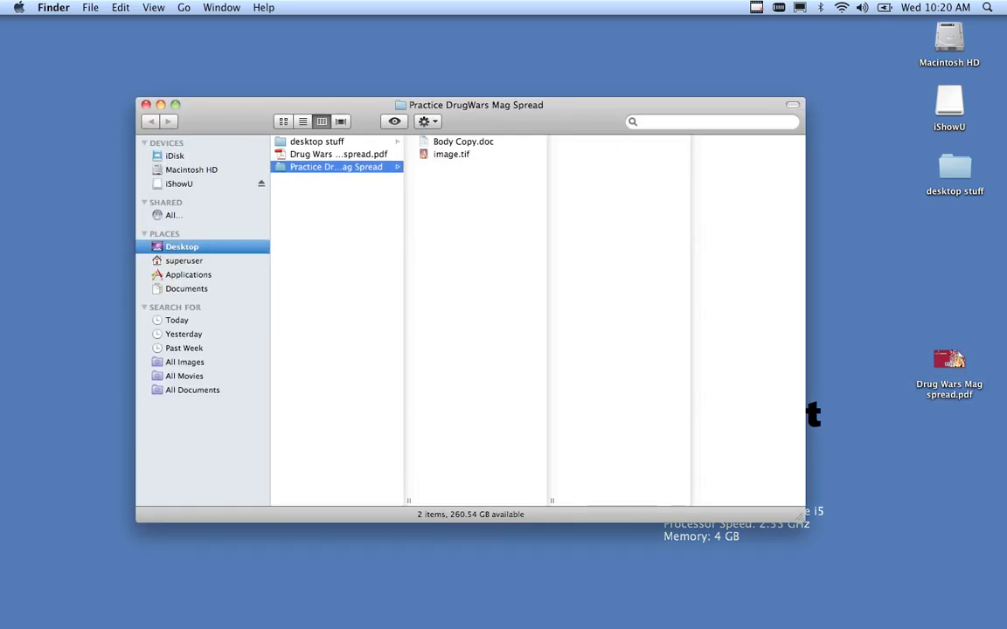
left_click(463, 140)
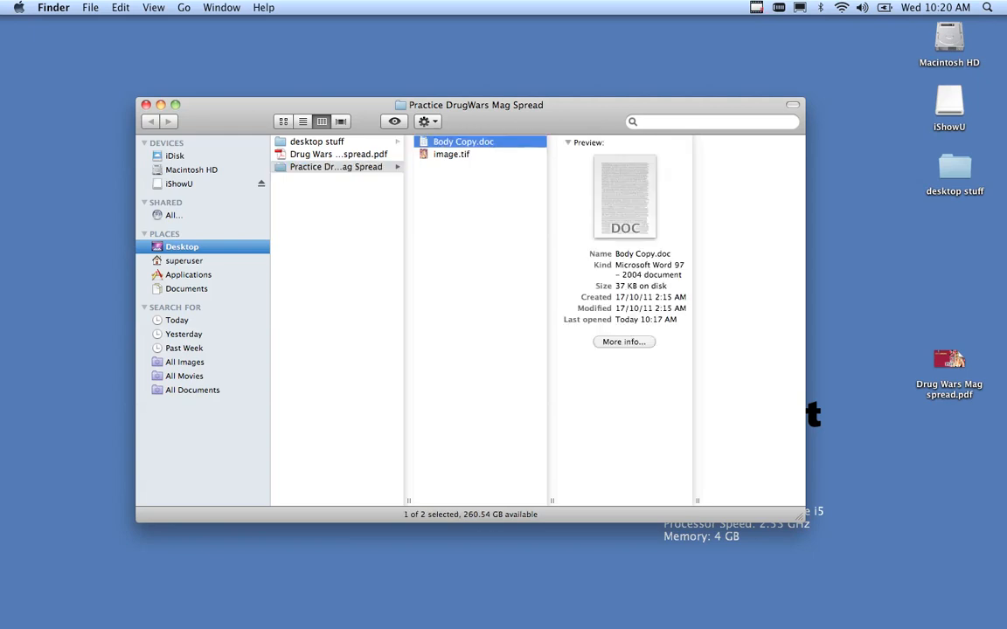
double_click(463, 140)
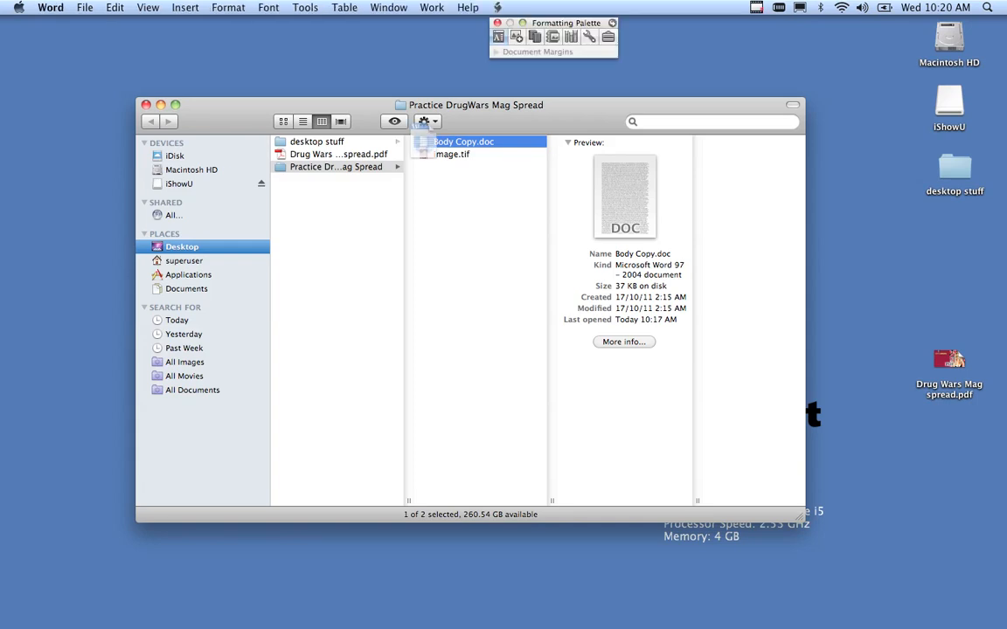
double_click(464, 142)
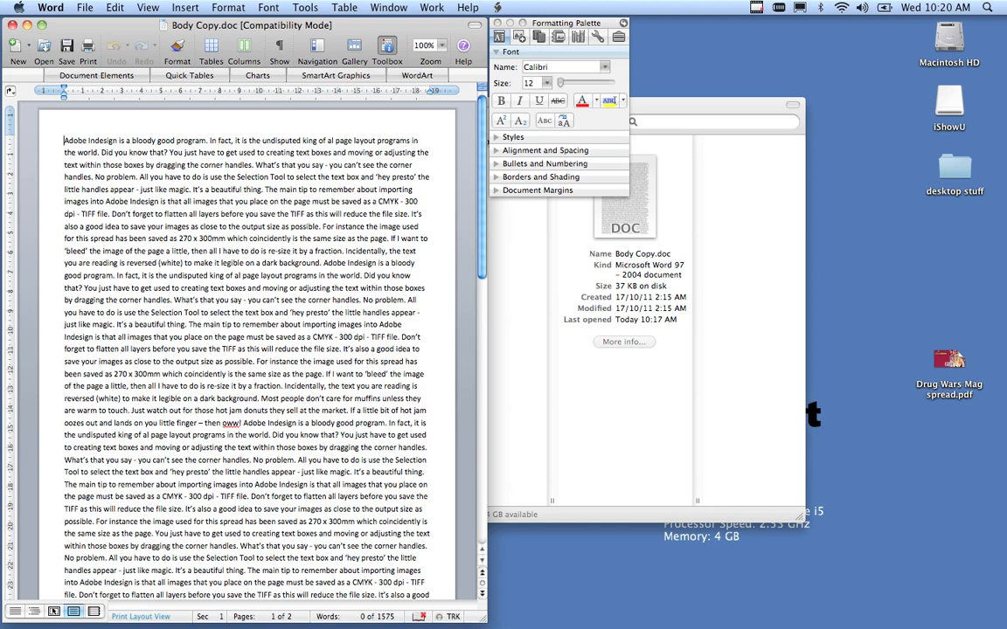
left_click(49, 7)
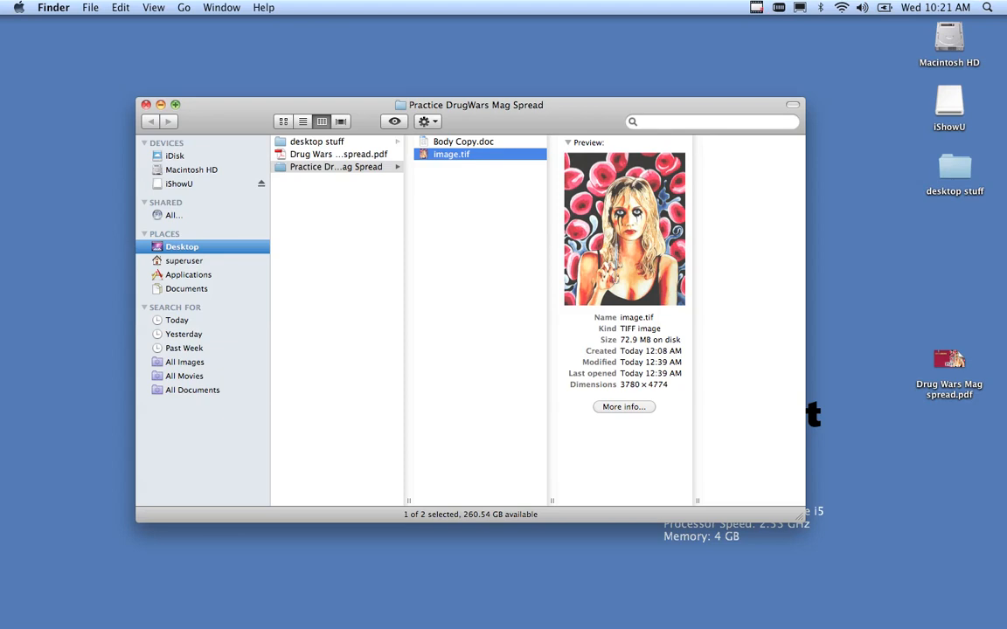
left_click(147, 104)
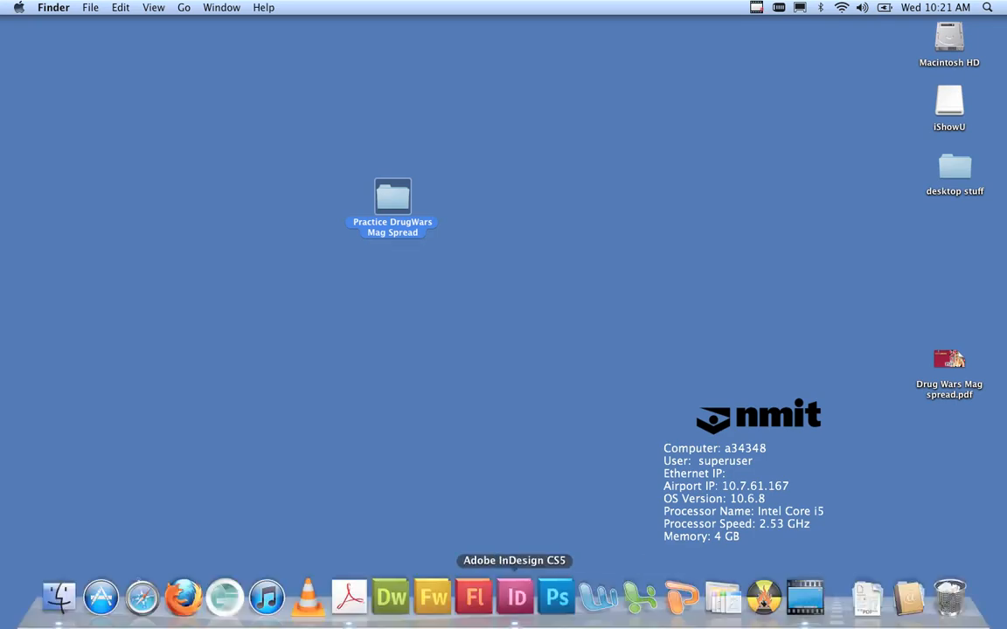
- Launch InDesign and start a new document from the File menu
left_click(514, 598)
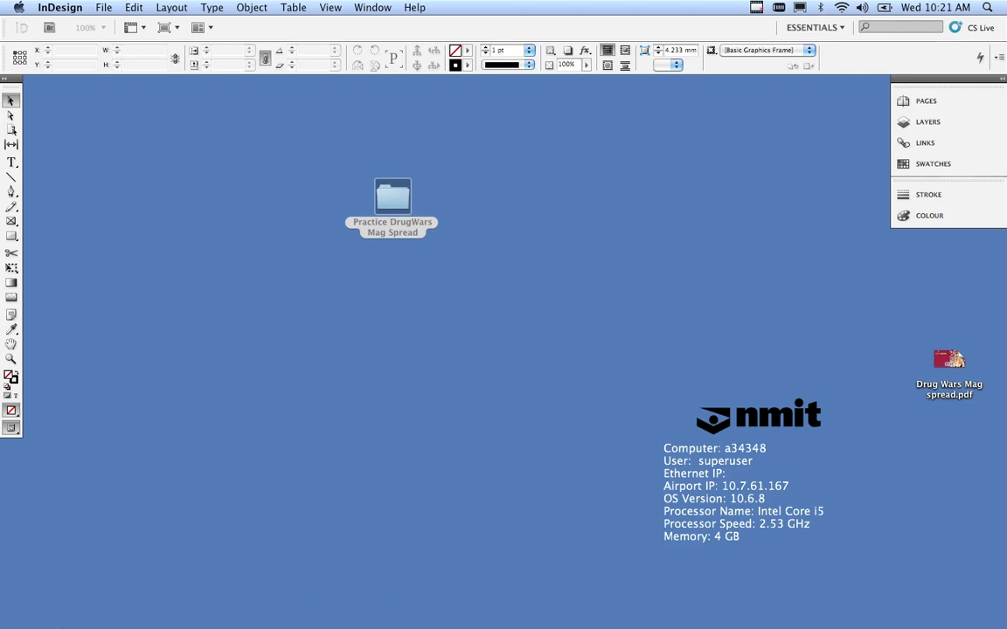
left_click(103, 7)
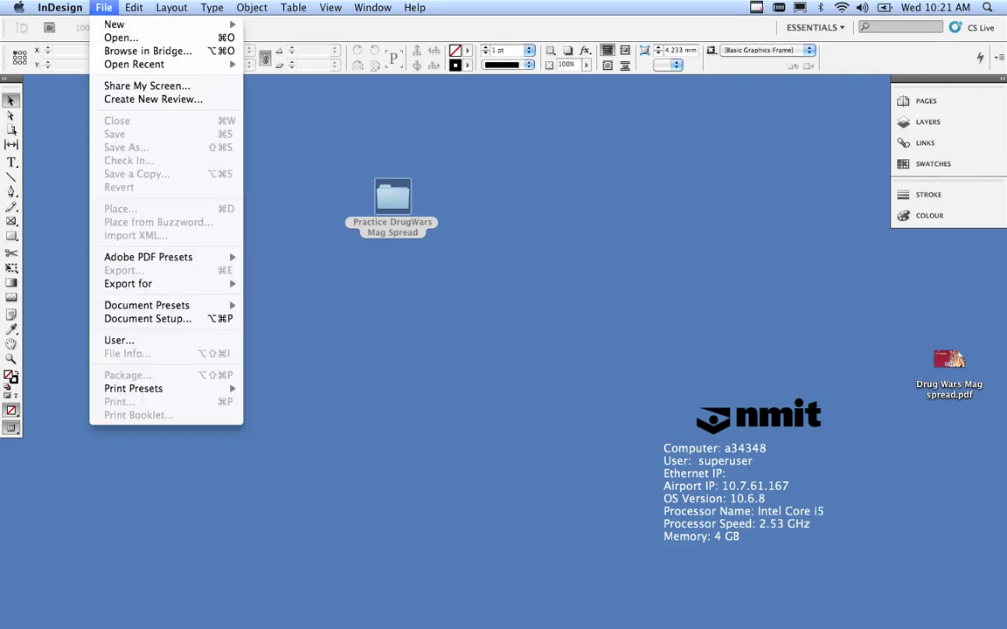
mouse_move(115, 24)
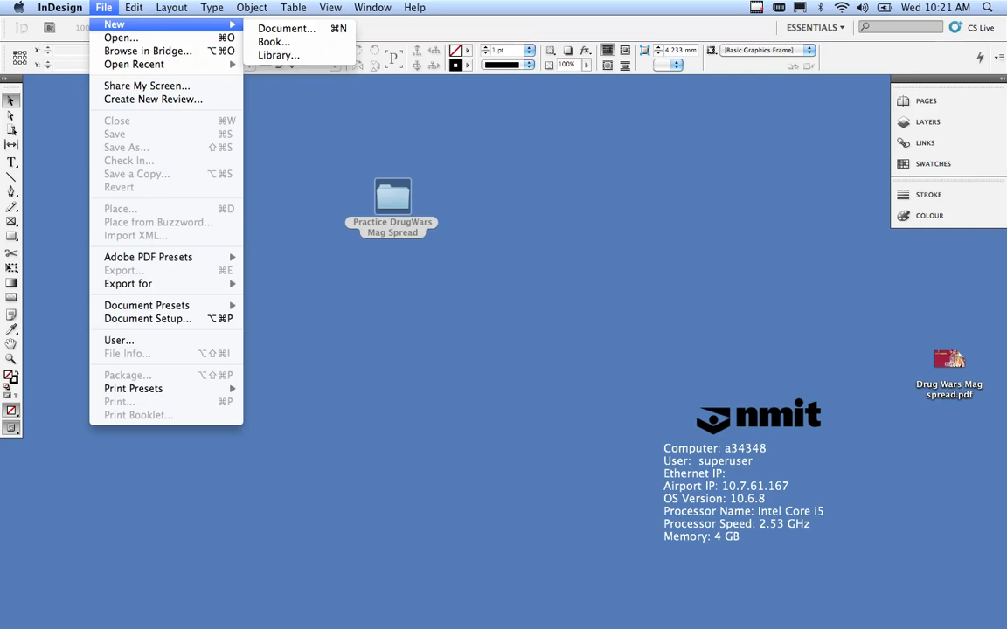
left_click(287, 28)
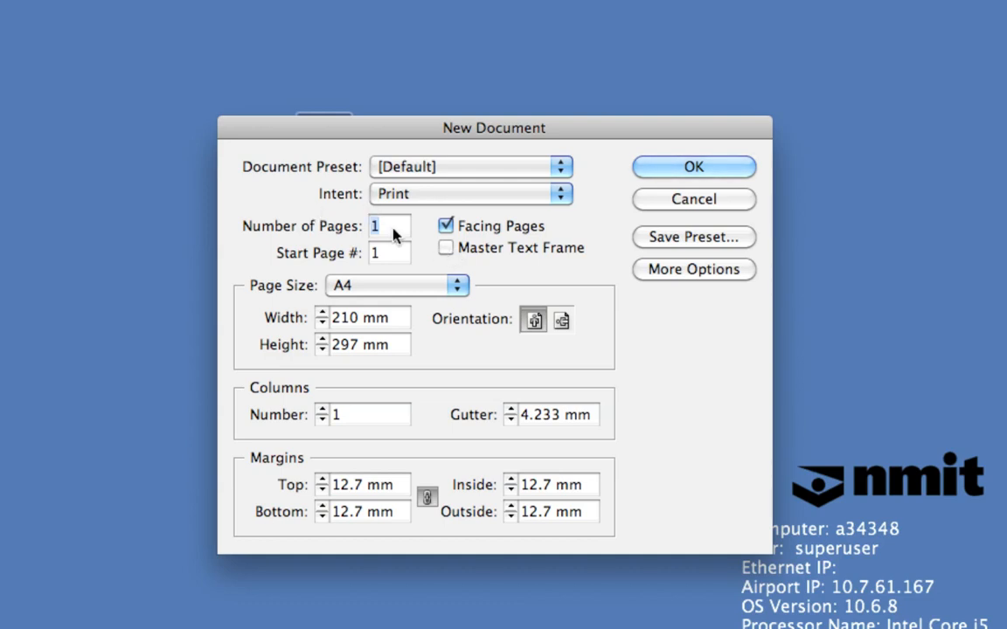
mouse_move(392, 237)
type("3")
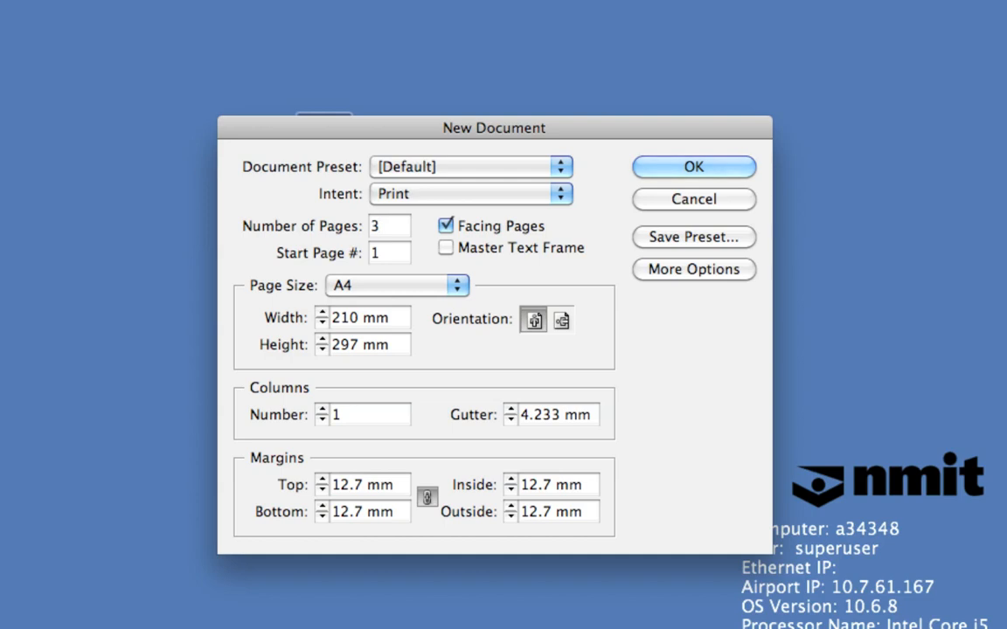
- Set 3 pages of 270 × 300 mm, 3 columns, 4 mm gutter, margins 50/15/10/15 mm
left_click(388, 226)
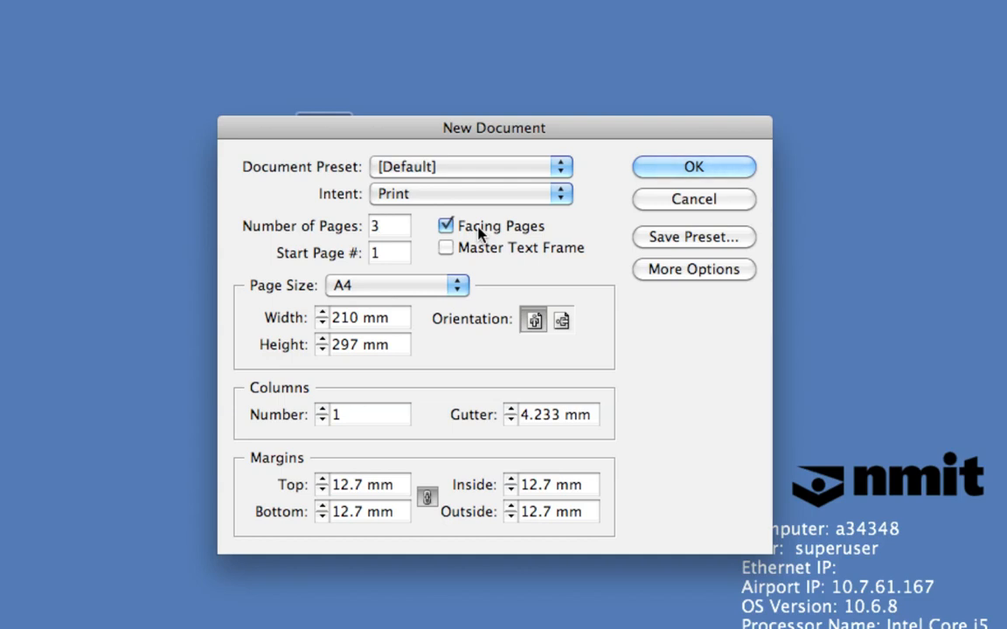
left_click(363, 318)
type("300")
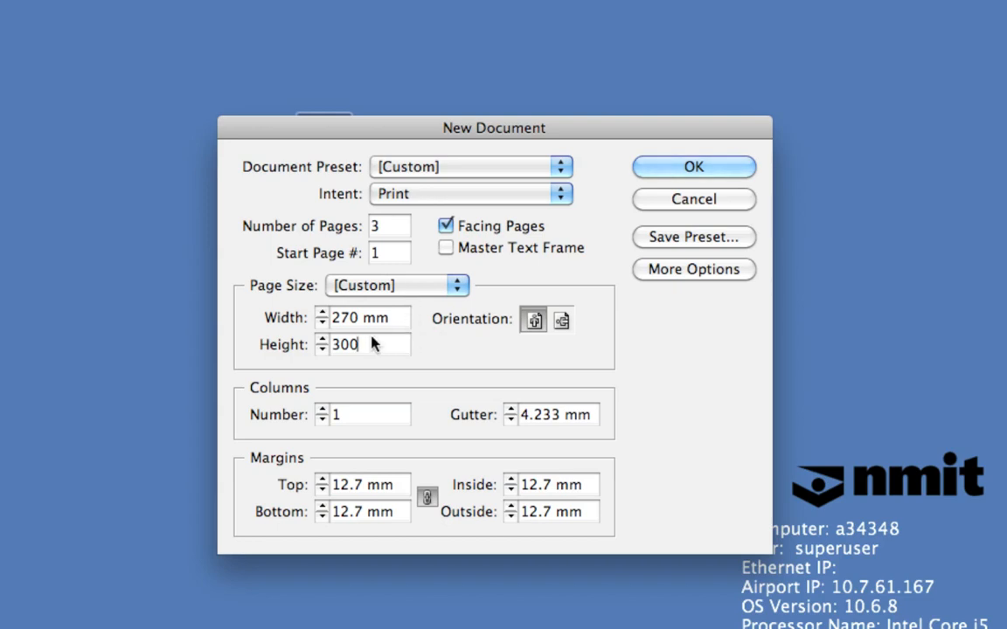
mouse_move(388, 371)
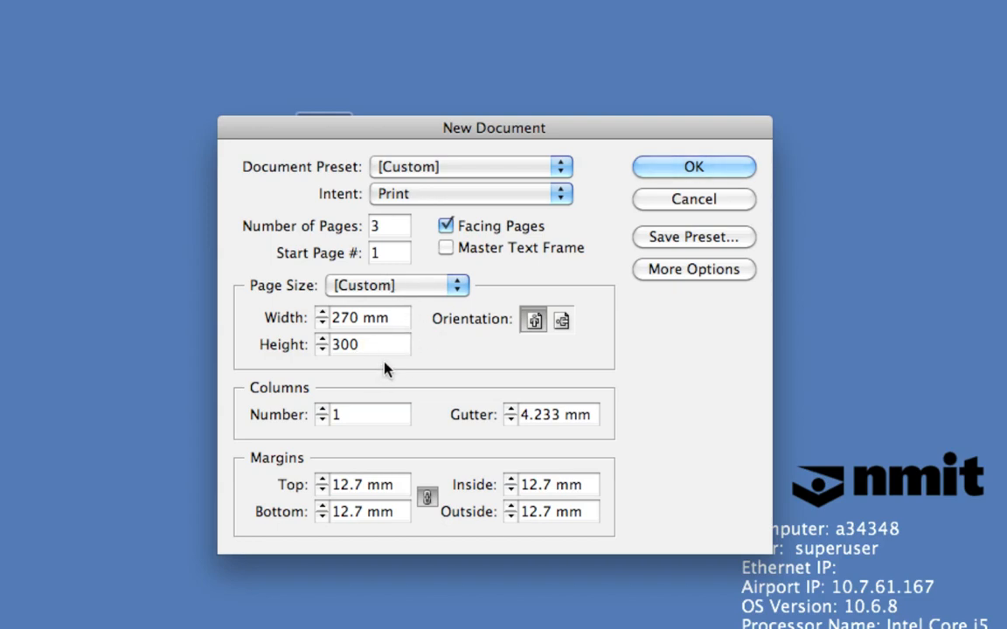
mouse_move(325, 425)
type("3")
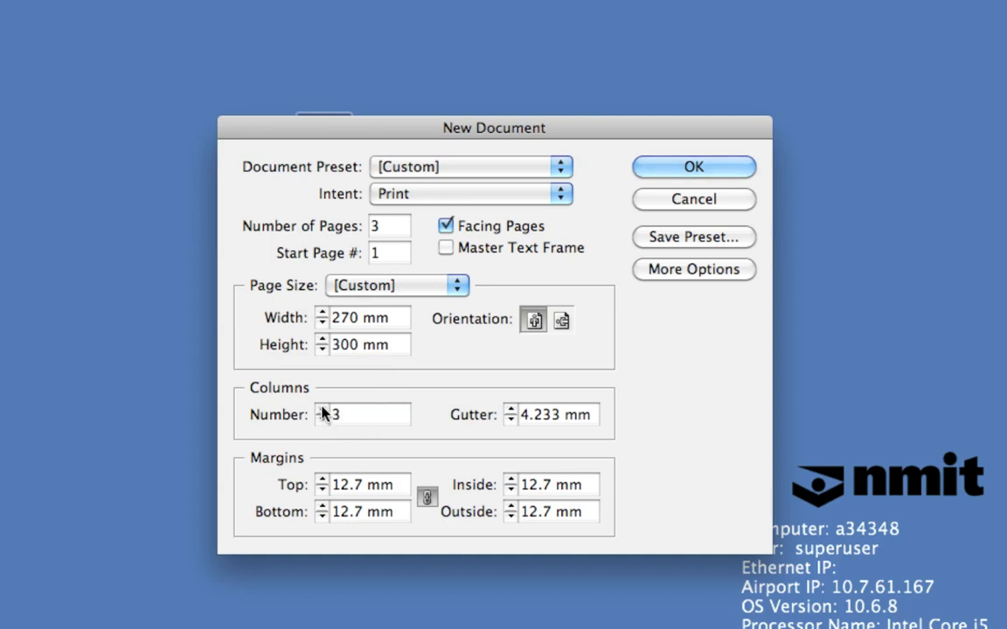
mouse_move(356, 419)
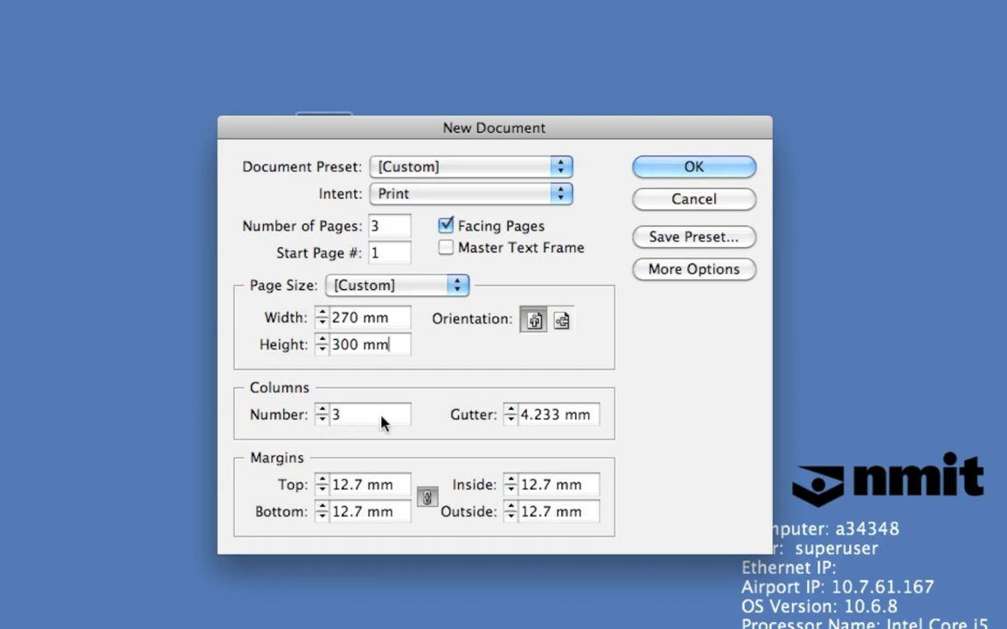
mouse_move(514, 425)
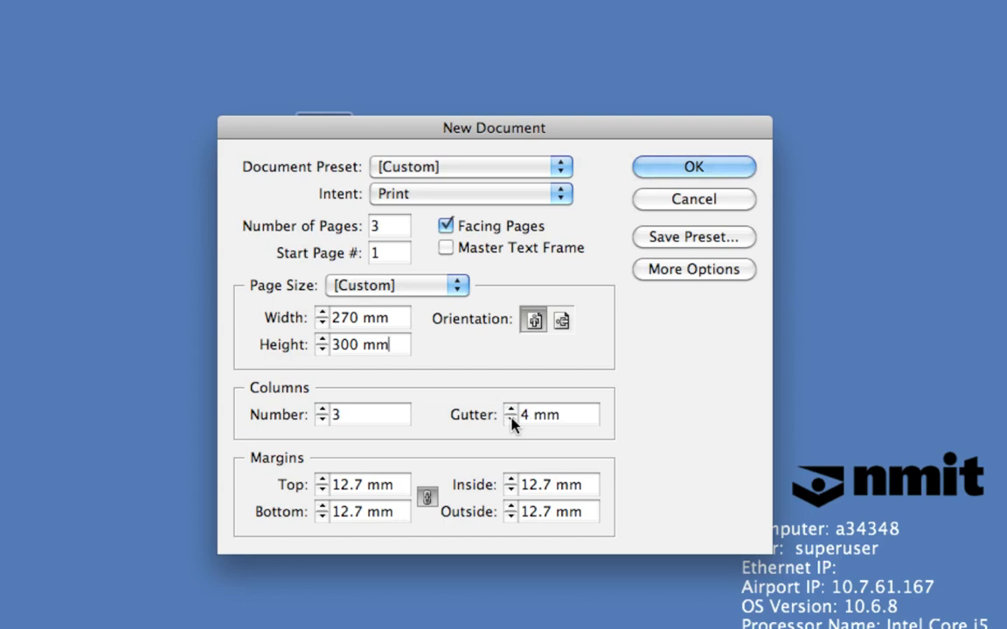
mouse_move(510, 434)
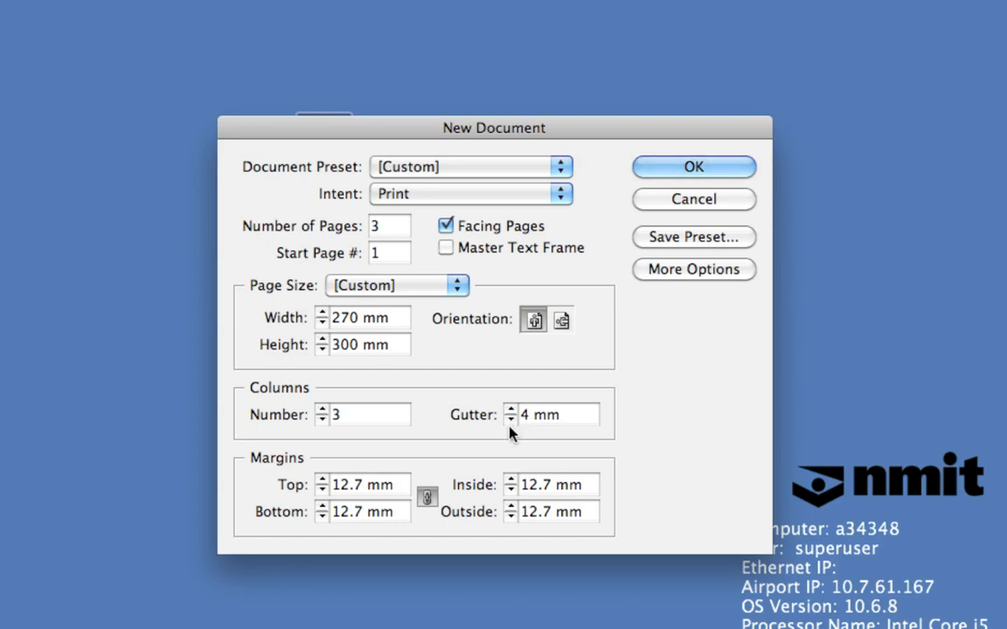
mouse_move(448, 514)
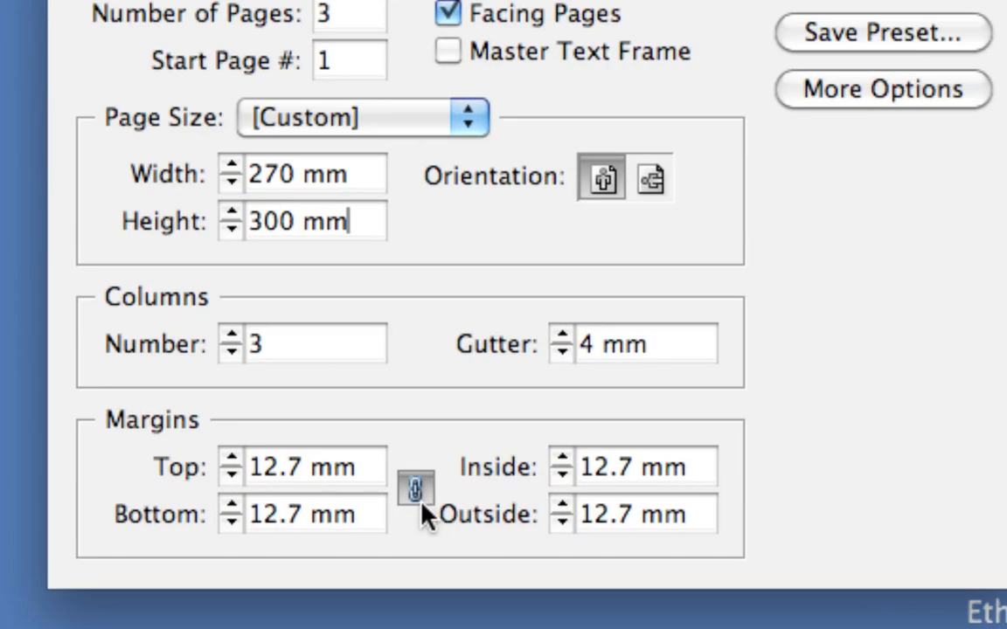
mouse_move(416, 486)
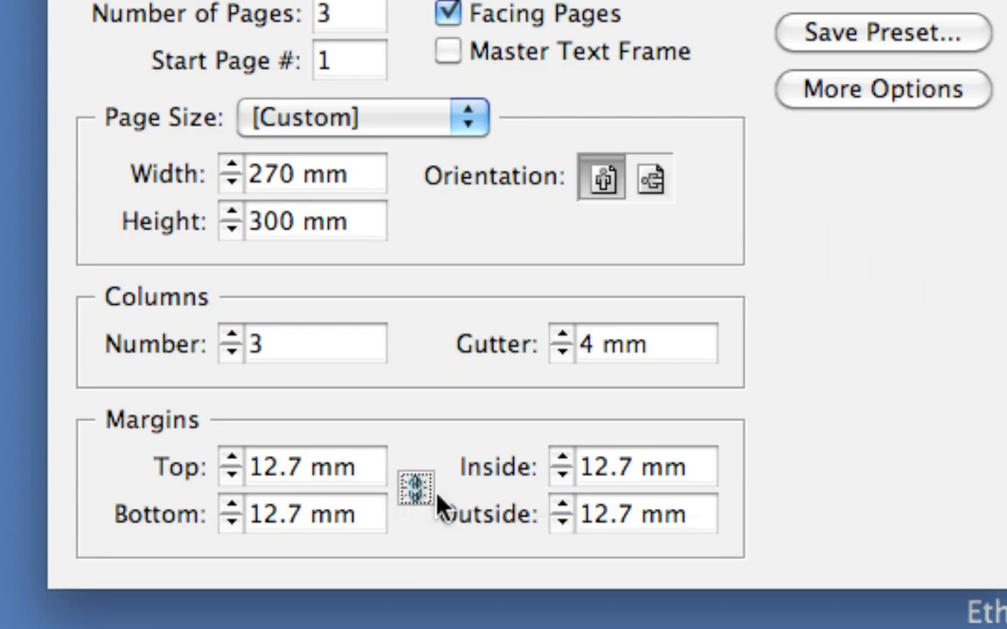
mouse_move(419, 510)
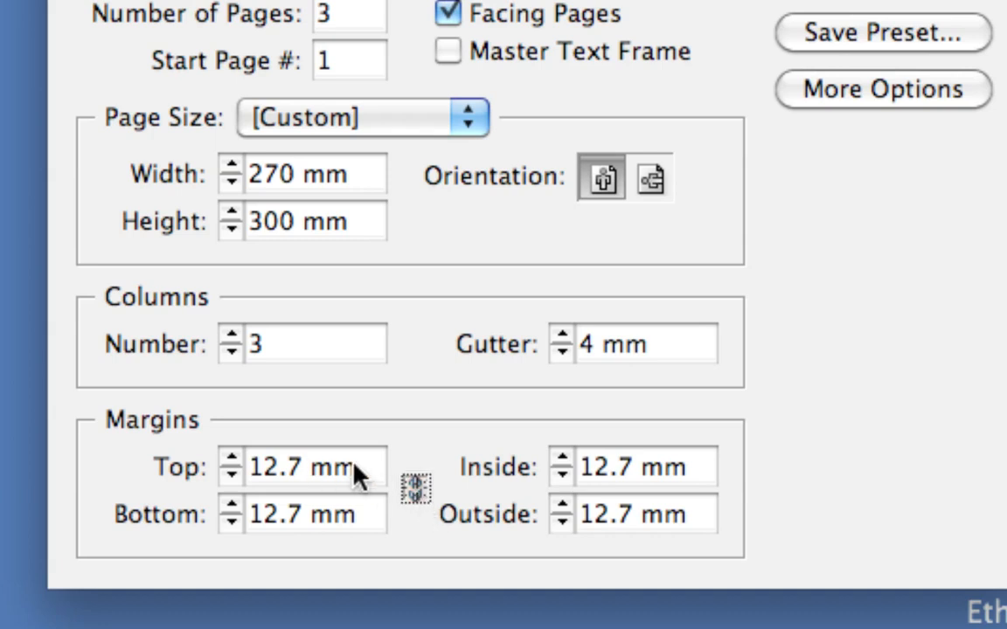
left_click(301, 467)
type("50")
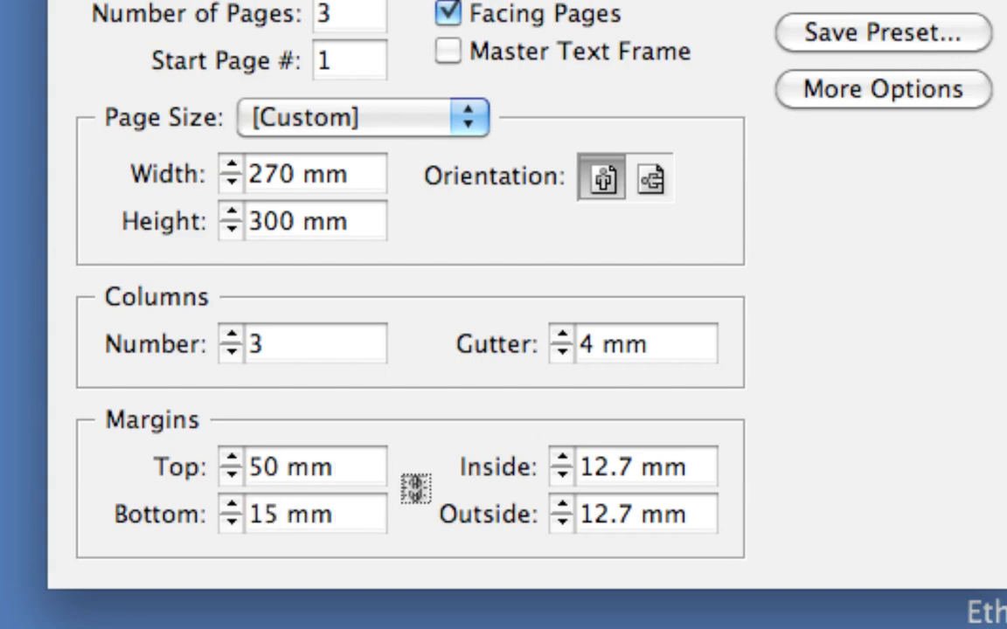
triple_click(633, 466)
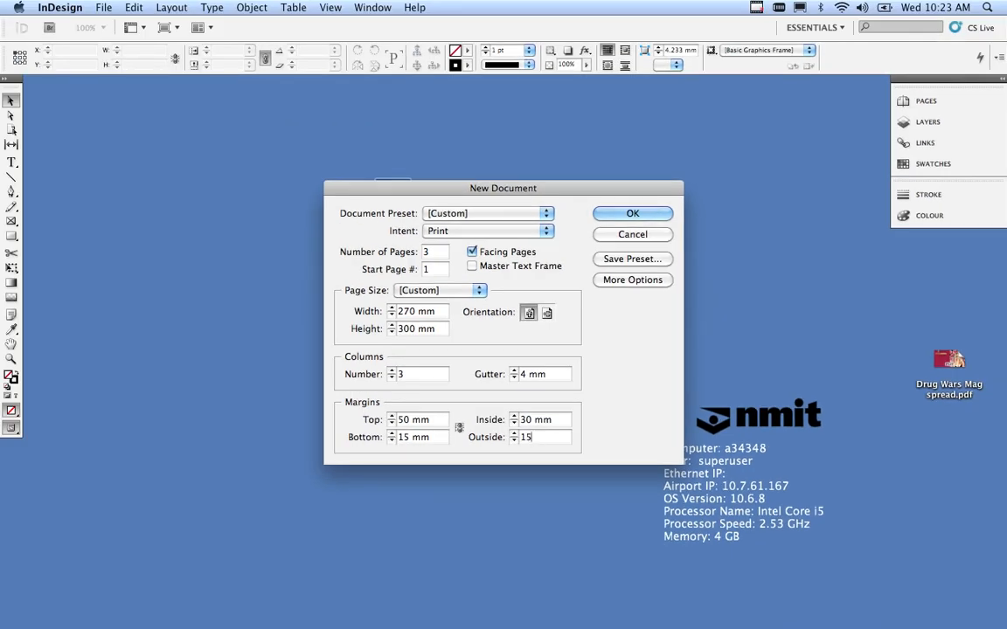
- Confirm the setup and zoom to 25% so the single page and spread with guides all show
type("mm")
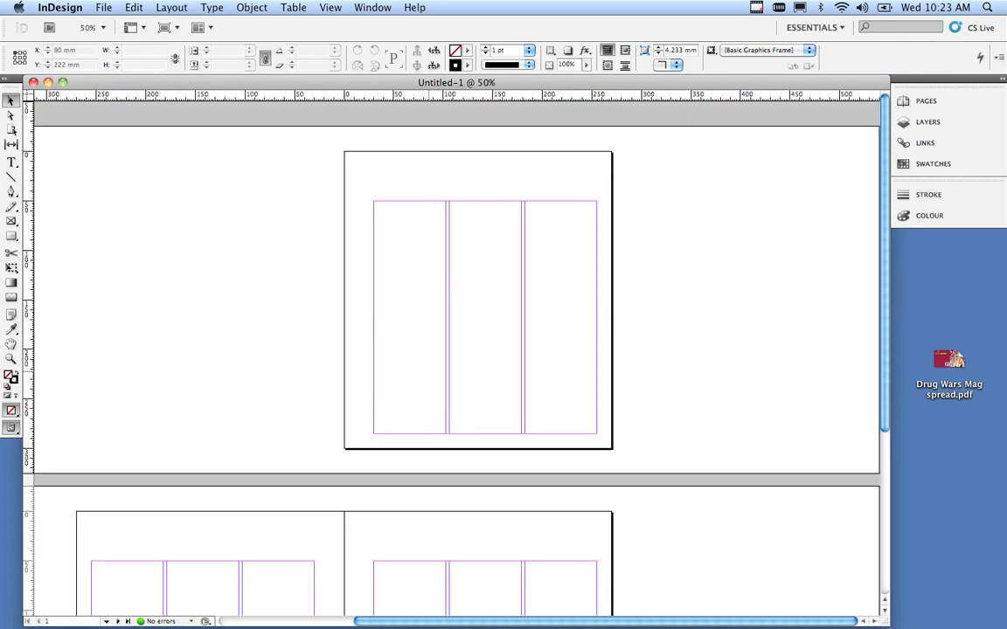
left_click(88, 28)
type("25")
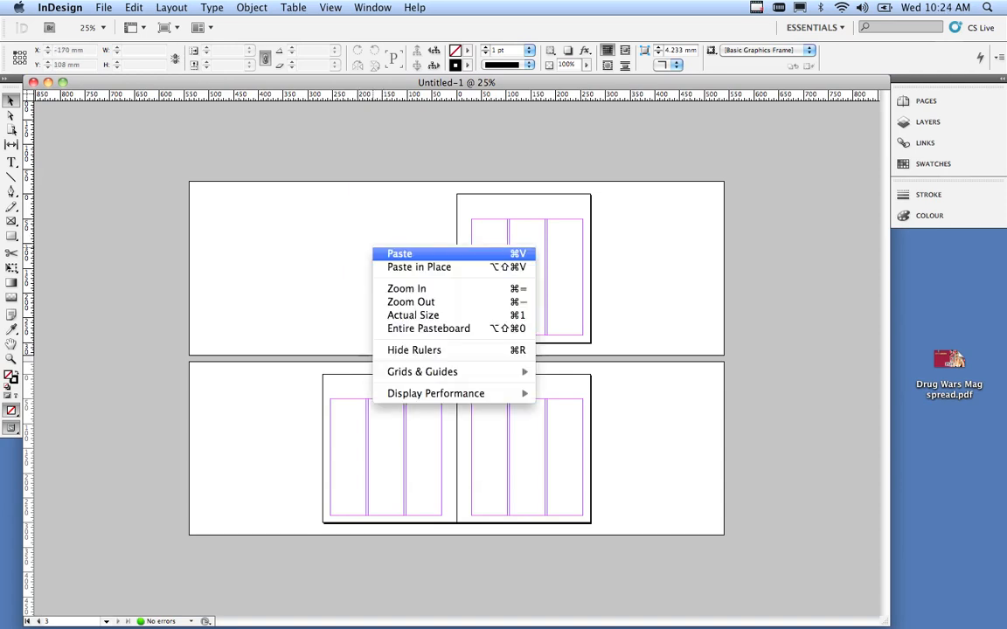
mouse_move(406, 288)
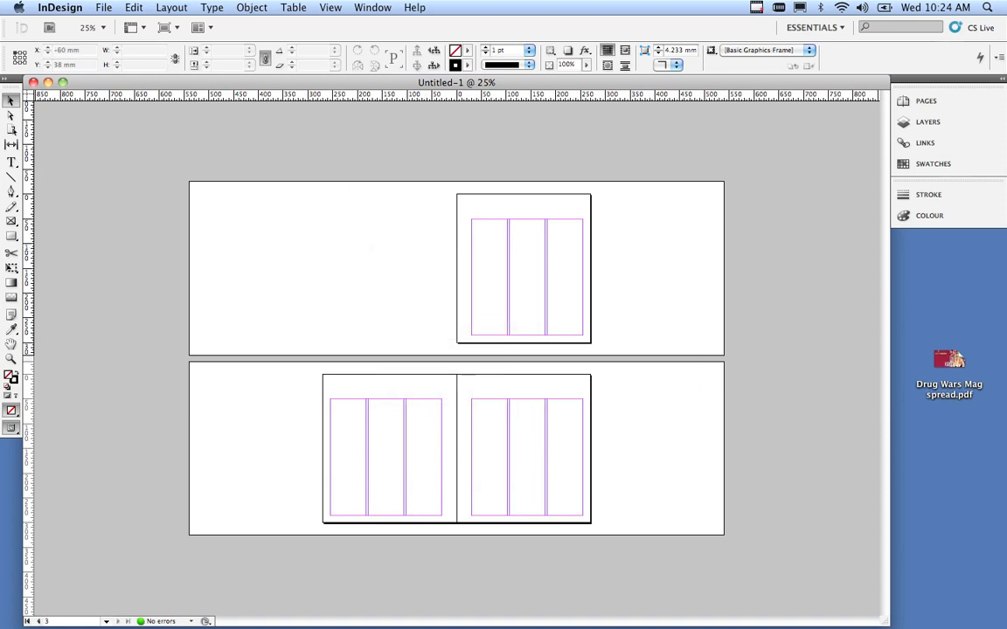
left_click(330, 7)
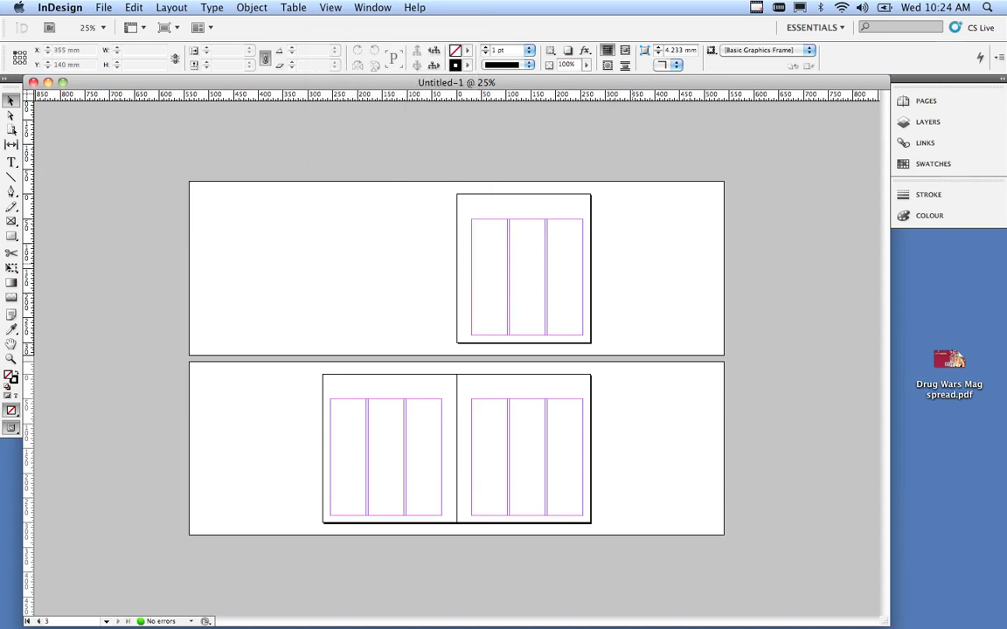
left_click(986, 7)
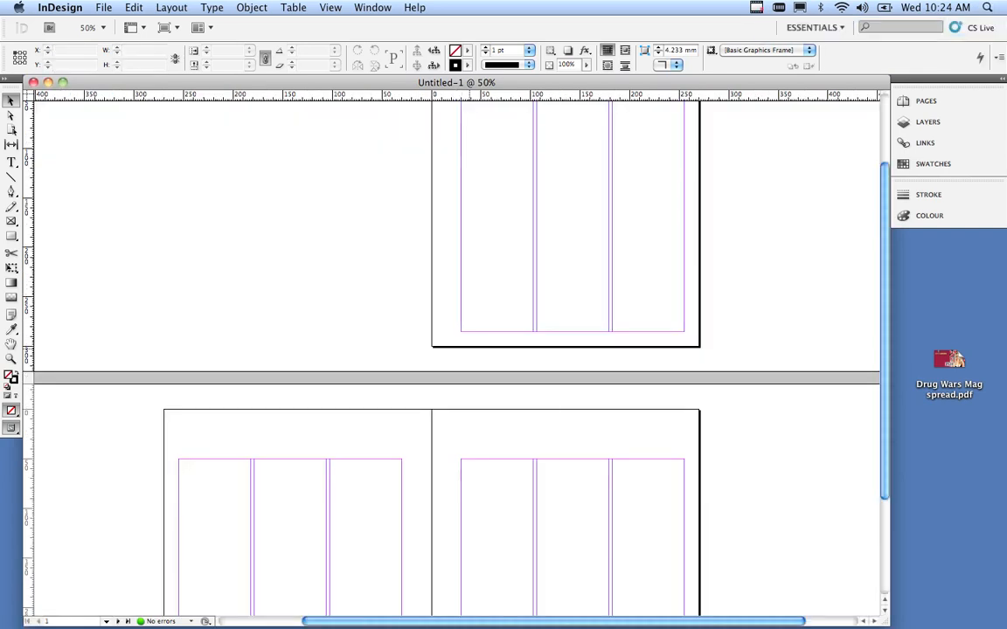
left_click(88, 28)
type("25")
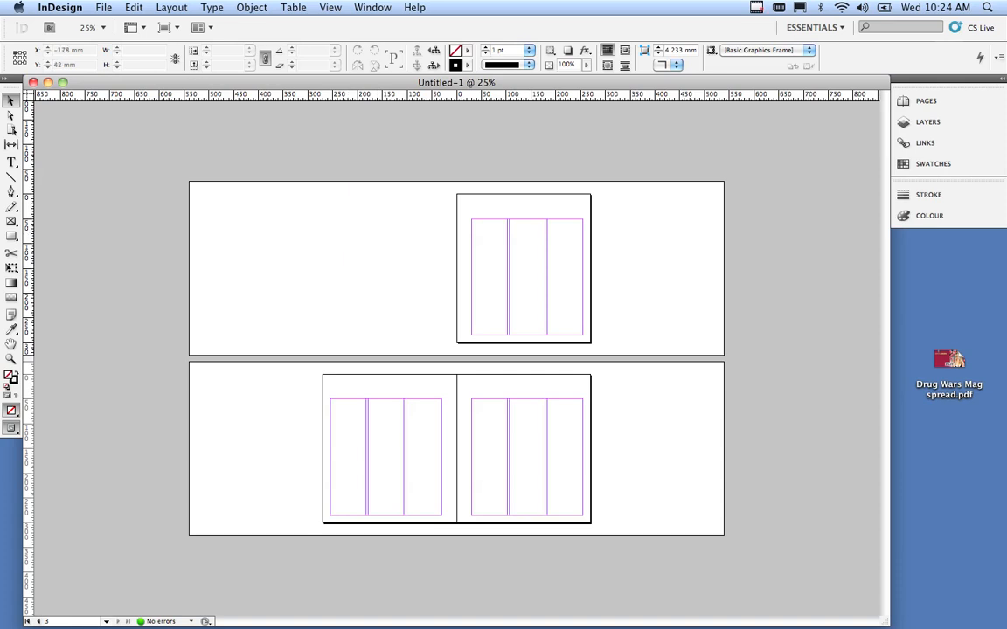
- Switch the screen mode to Preview to hide margin and column guides
left_click(164, 28)
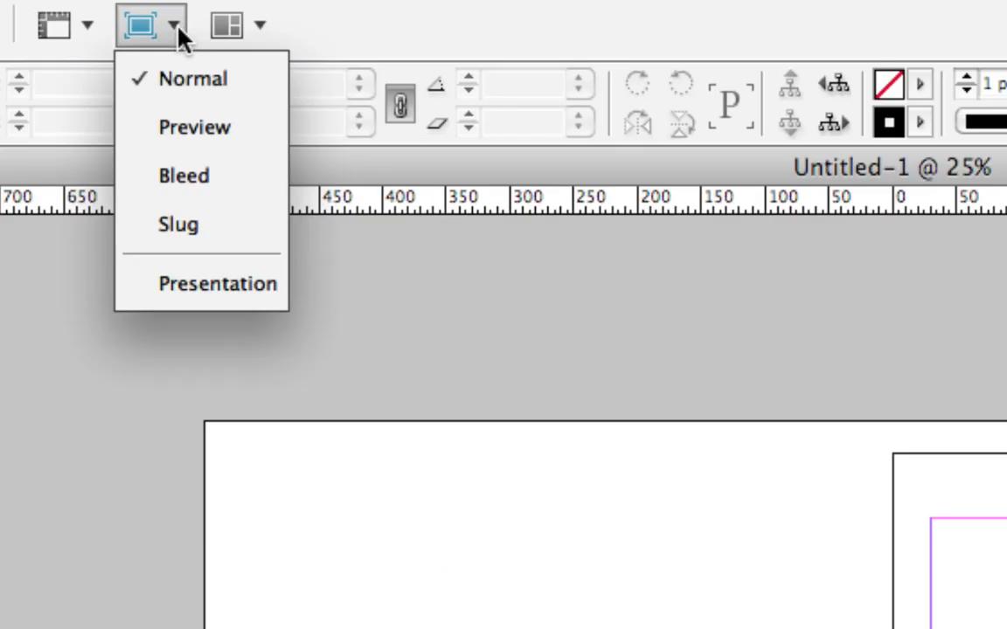
mouse_move(206, 88)
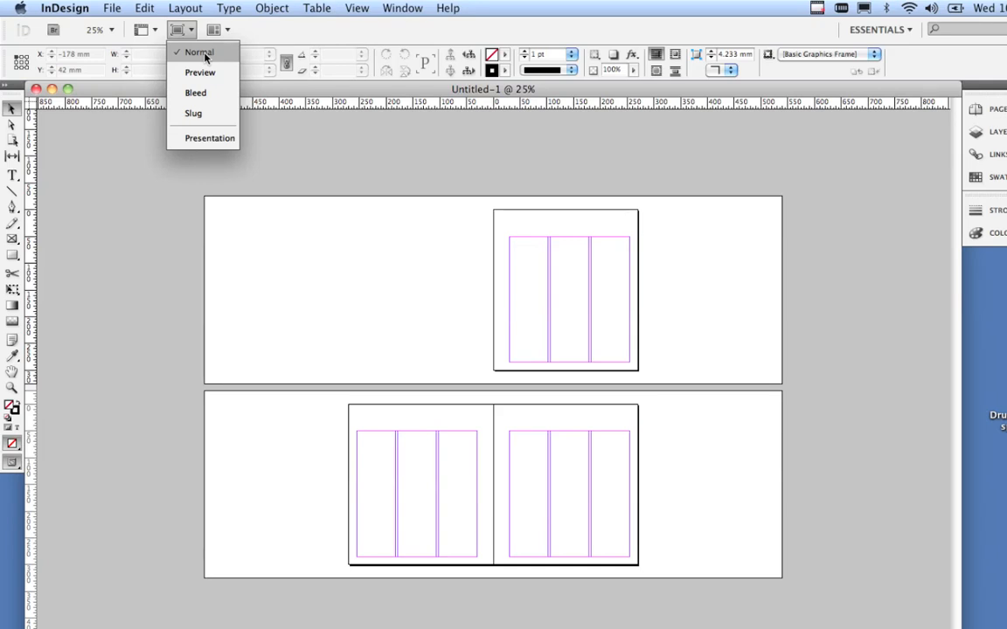
left_click(182, 53)
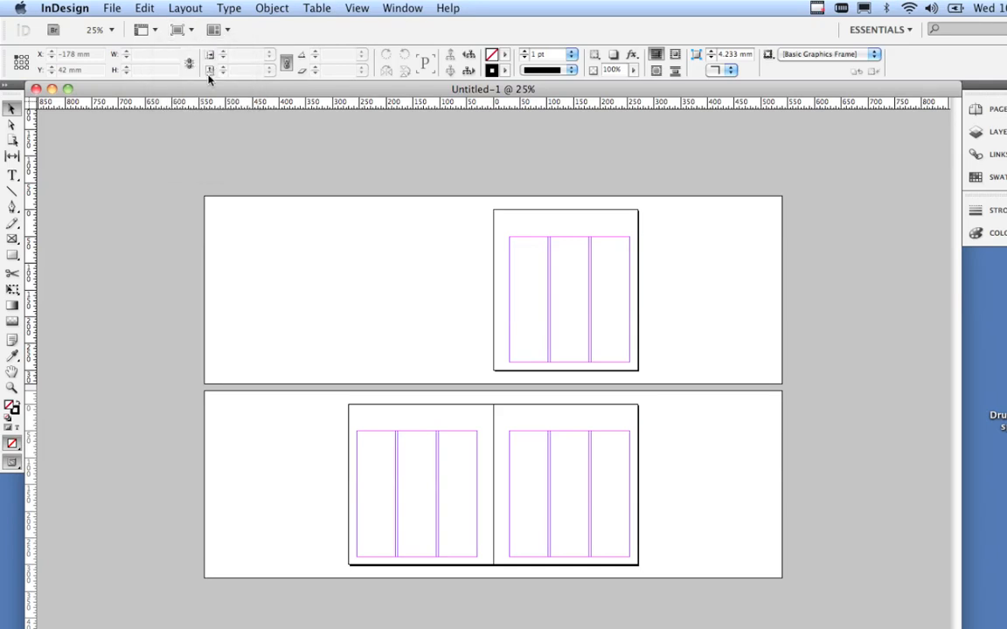
mouse_move(181, 52)
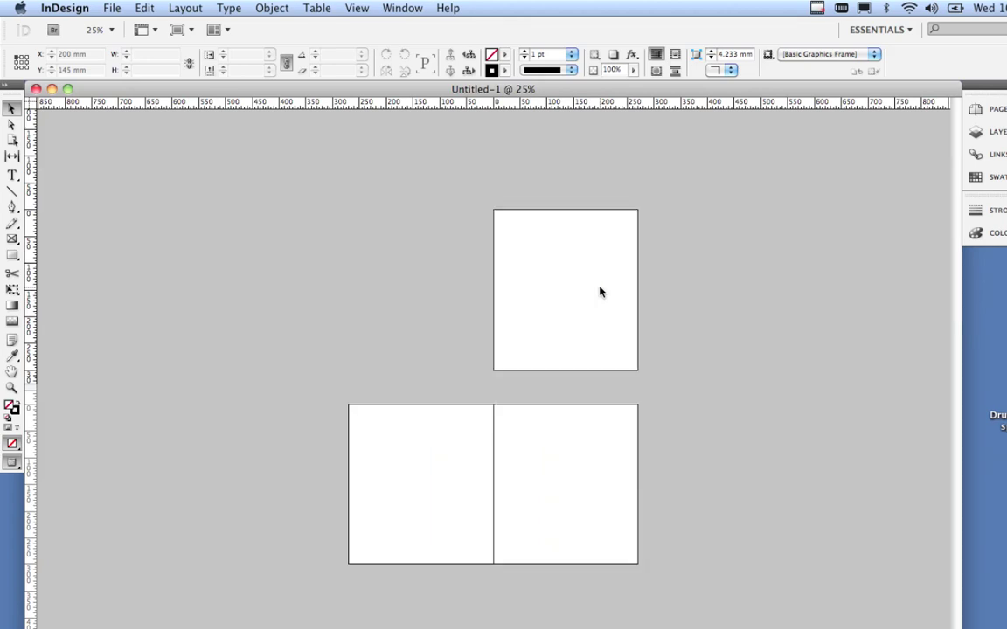
mouse_move(593, 430)
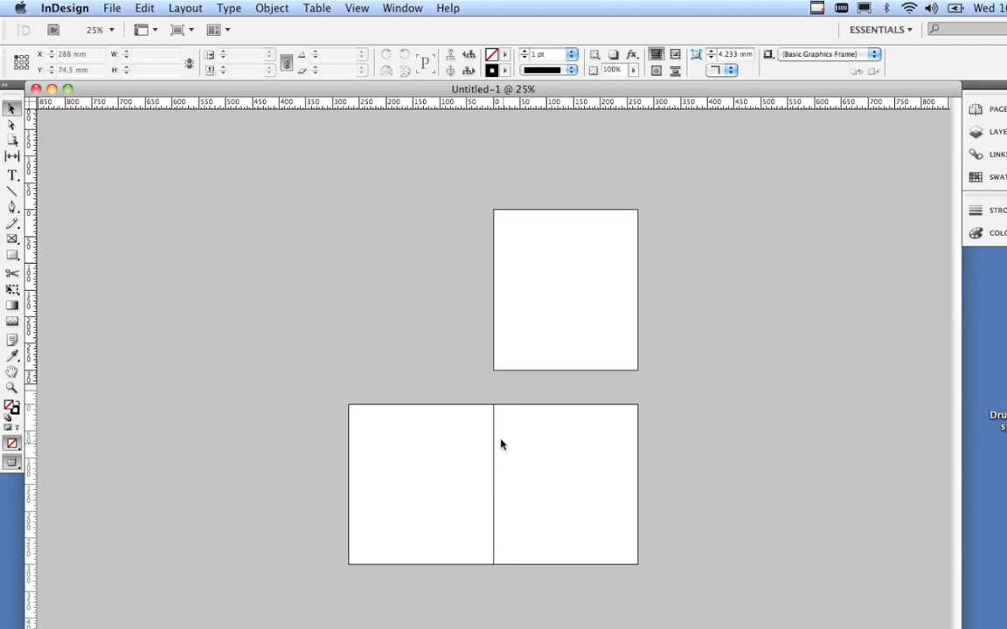
- Place image.tif into the layout with File > Place
left_click(112, 7)
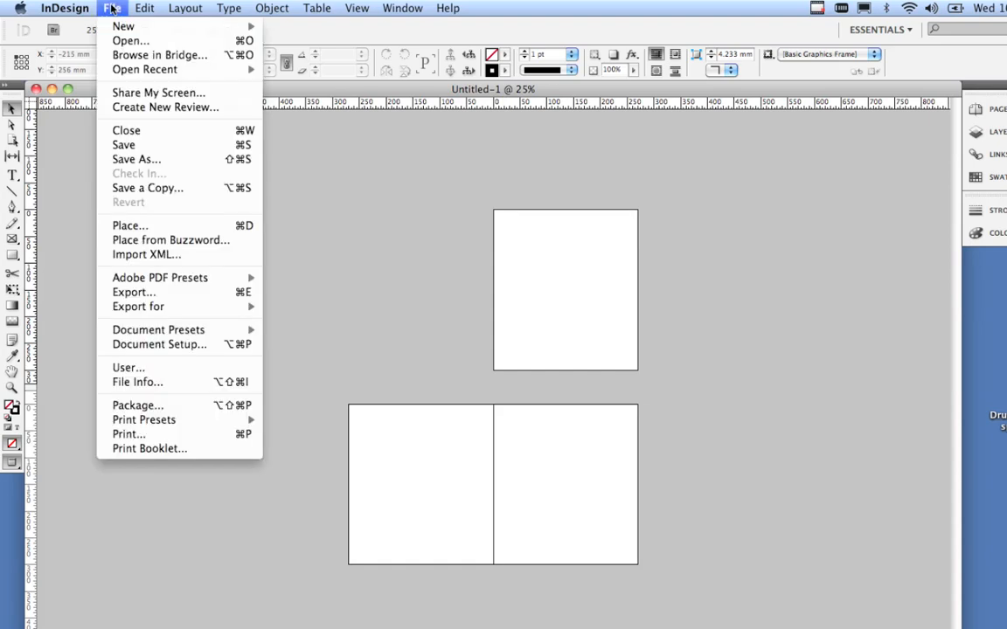
mouse_move(130, 226)
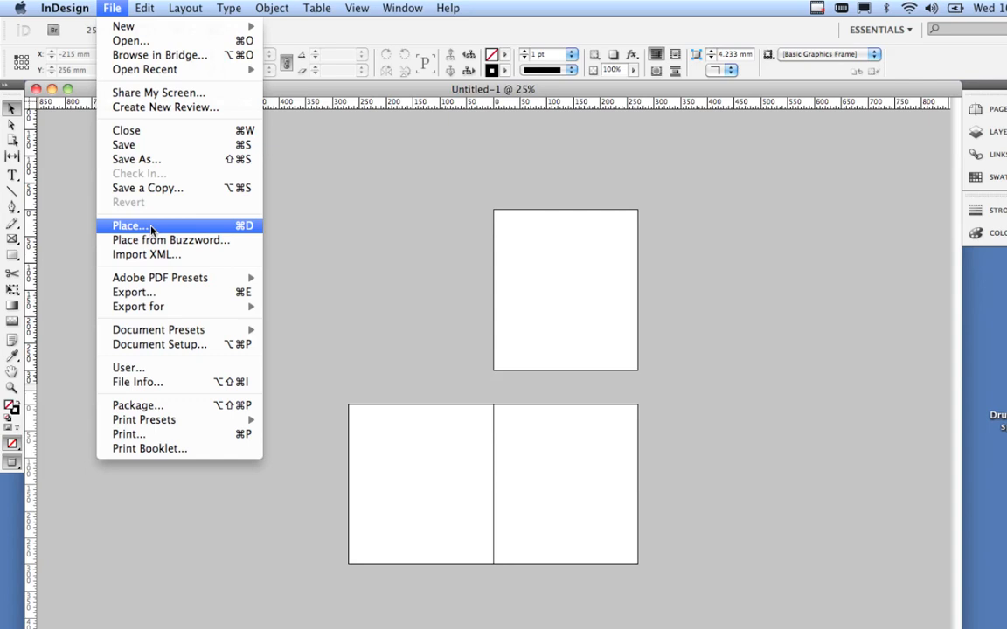
left_click(129, 226)
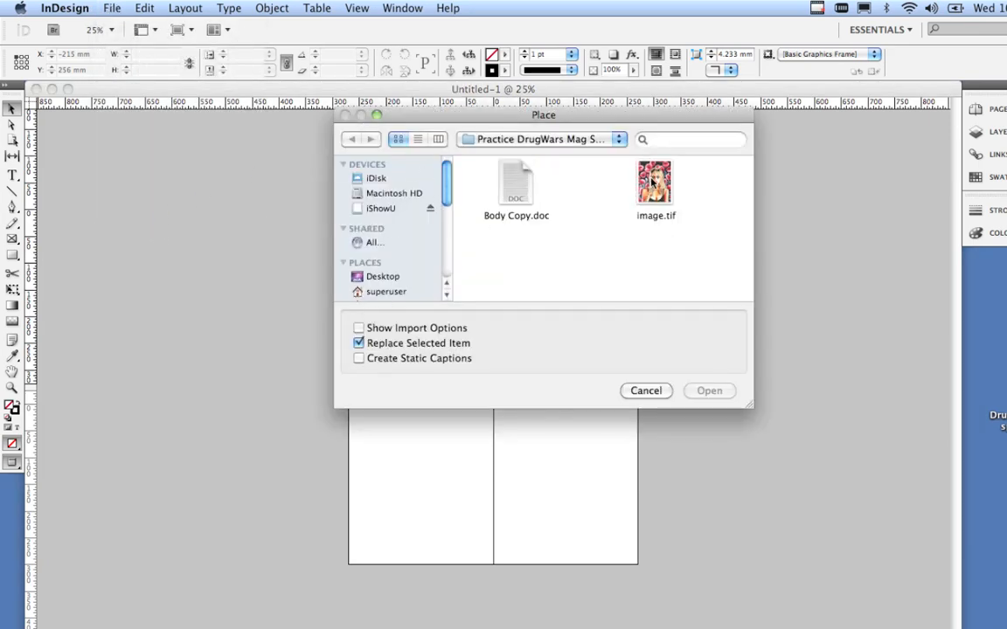
left_click(654, 180)
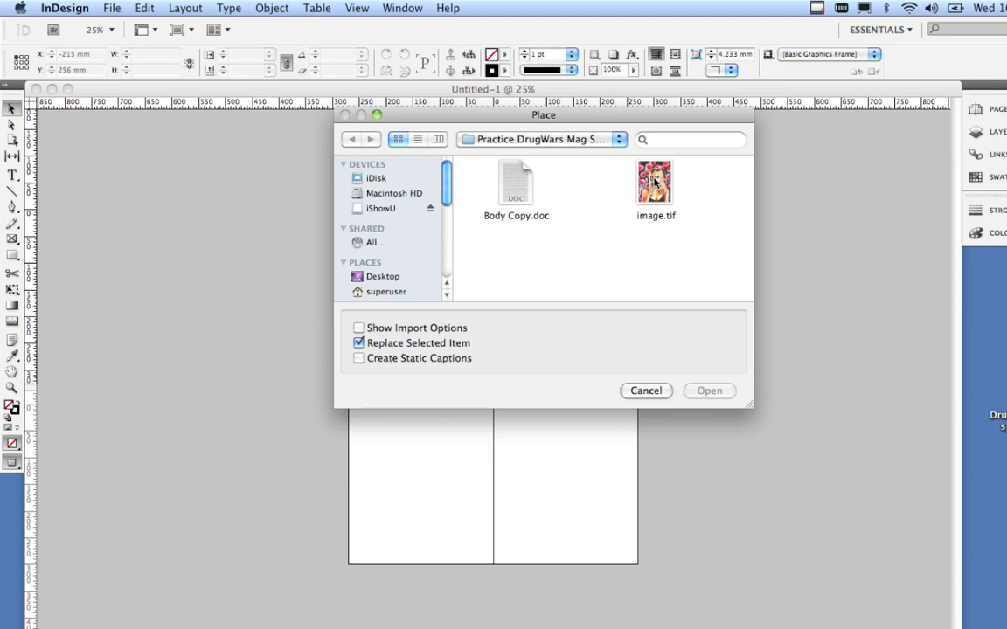
left_click(655, 183)
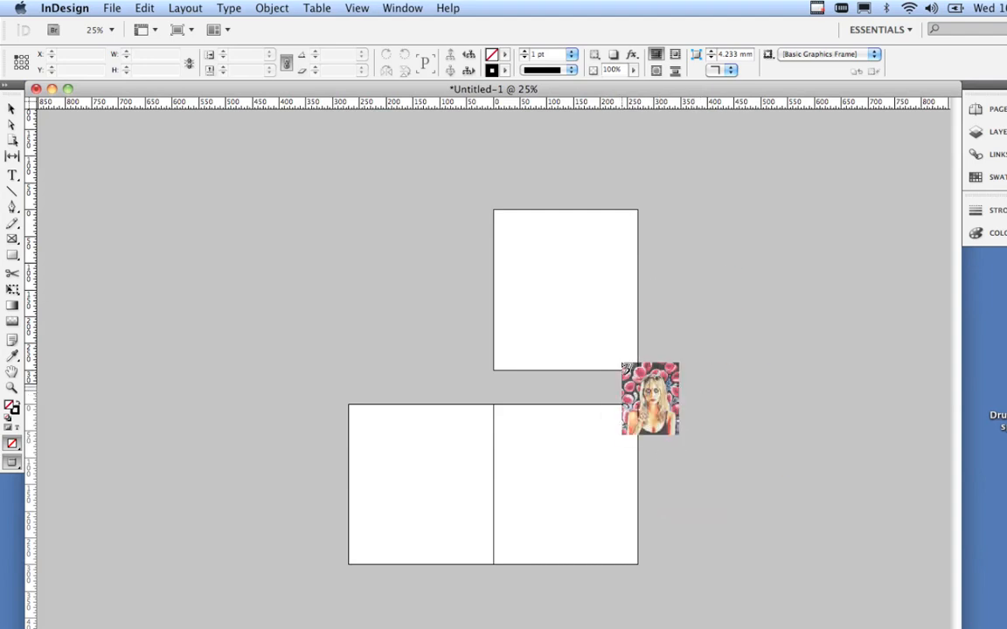
- Move the placed image onto the right-hand page and begin enlarging it
left_click_drag(650, 398, 559, 479)
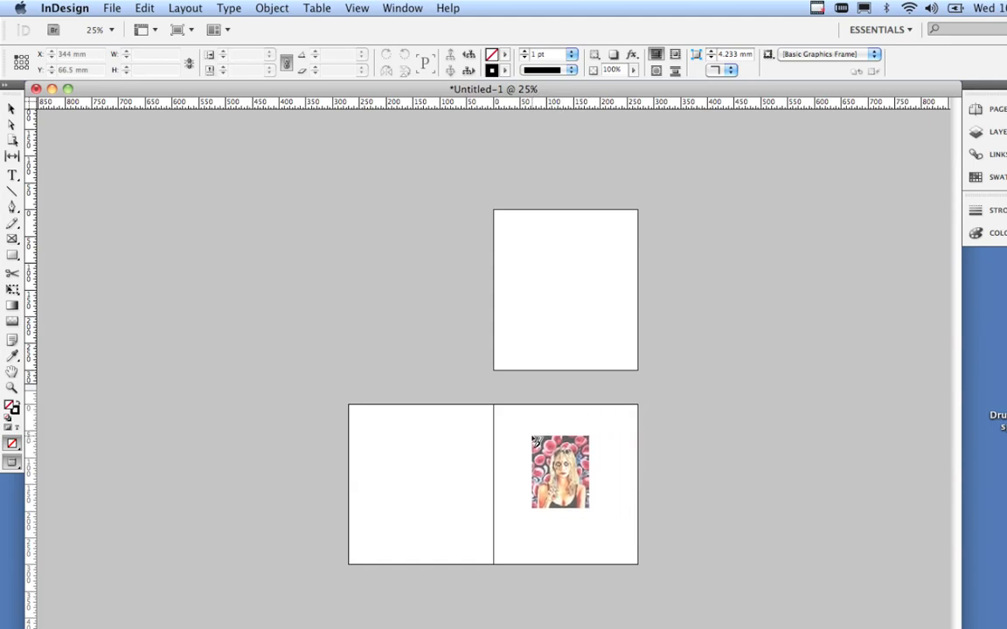
left_click_drag(560, 472, 544, 463)
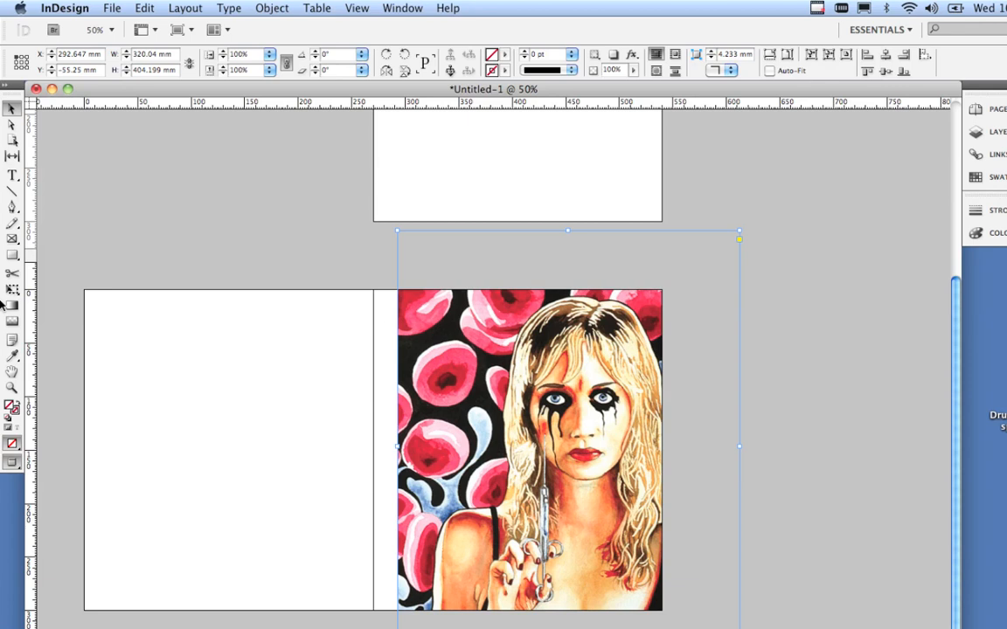
mouse_move(310, 224)
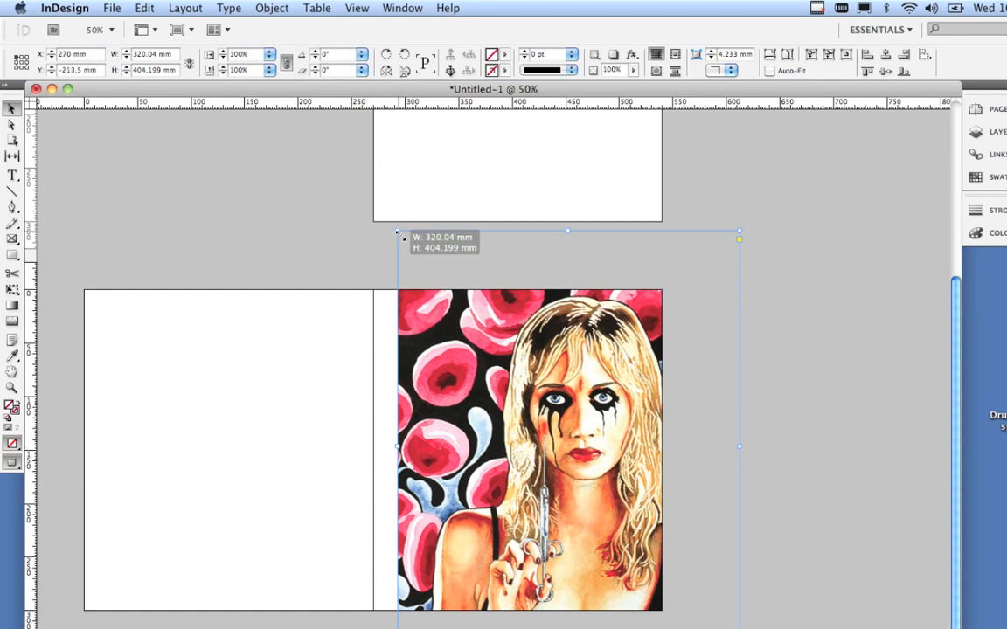
- Scale the image frame by its corner handles until it fills the right-hand page
left_click_drag(399, 231, 525, 393)
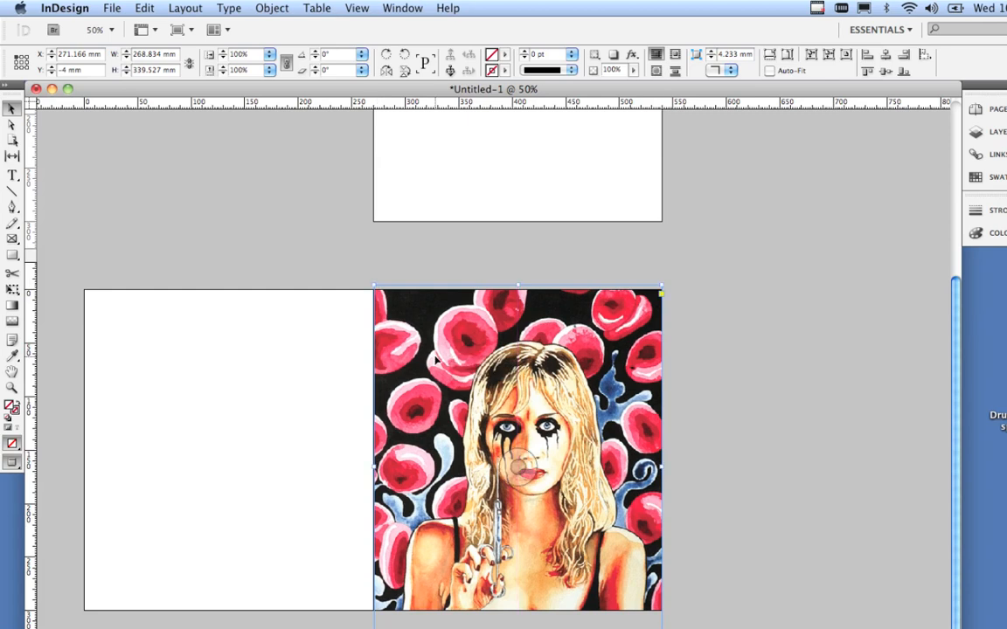
mouse_move(660, 288)
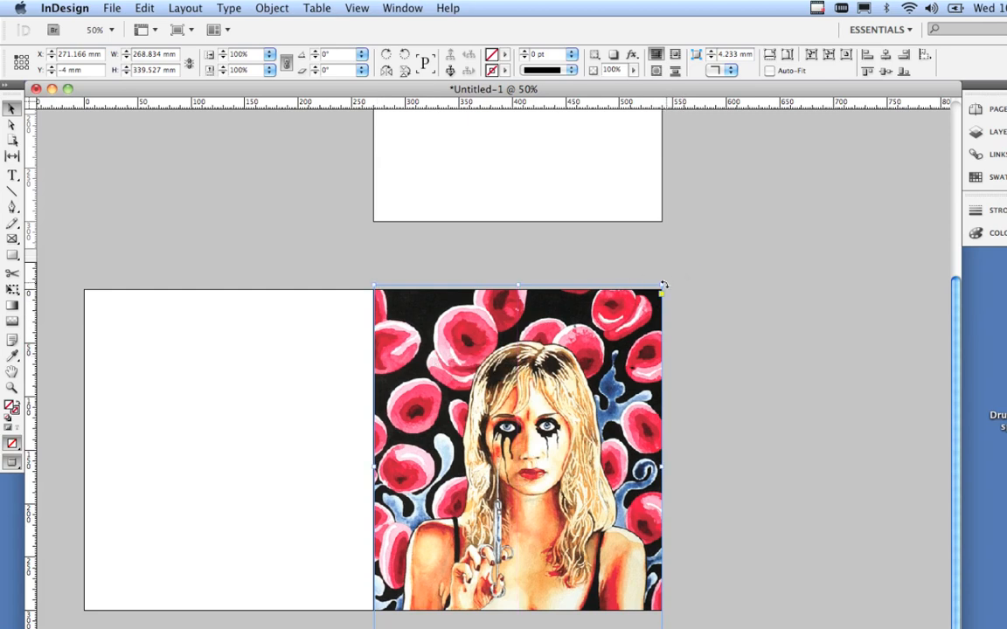
left_click_drag(661, 287, 669, 286)
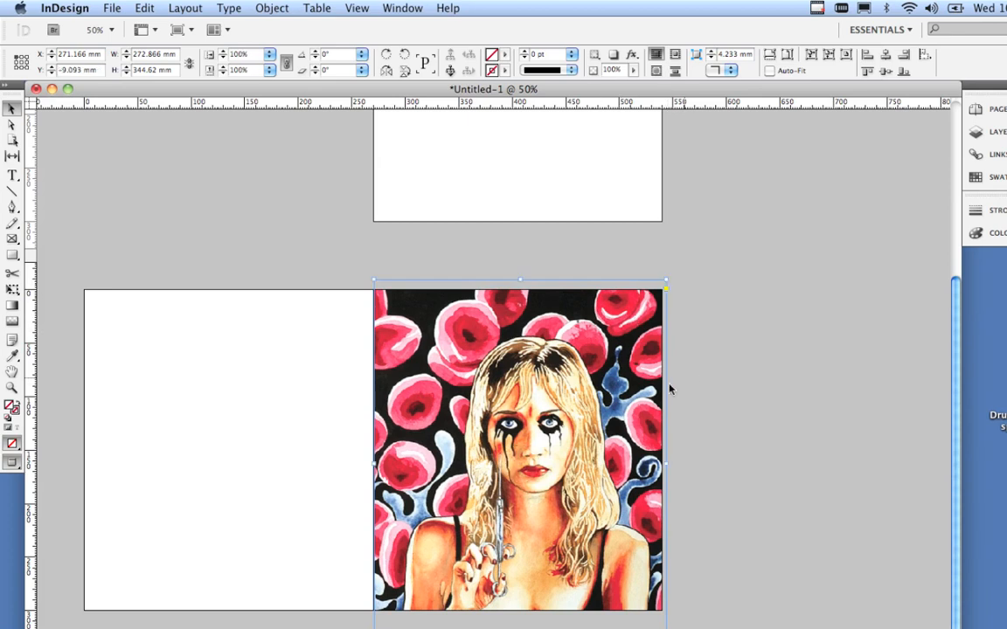
mouse_move(930, 395)
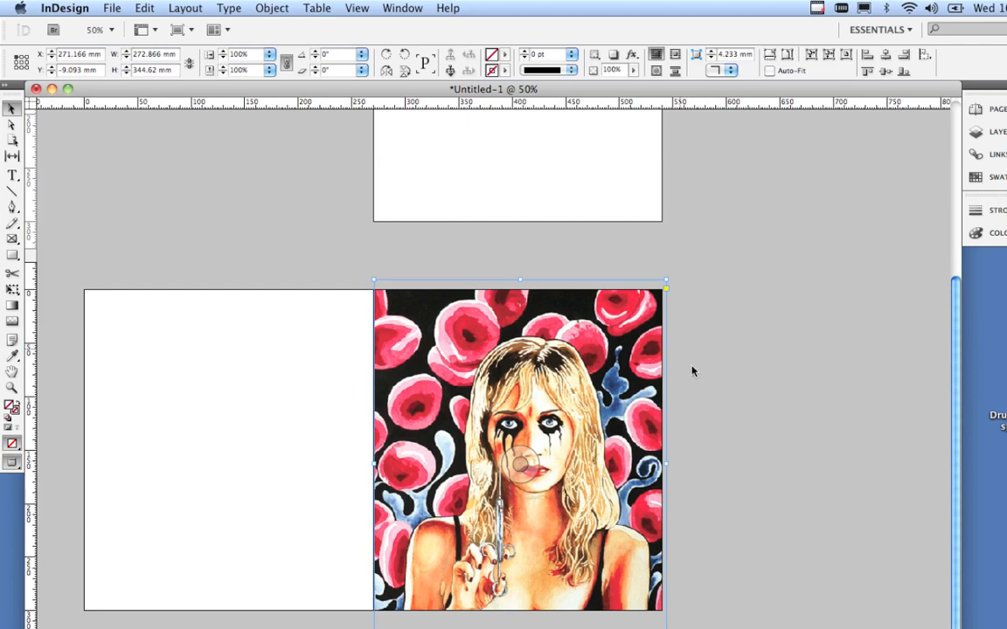
mouse_move(621, 308)
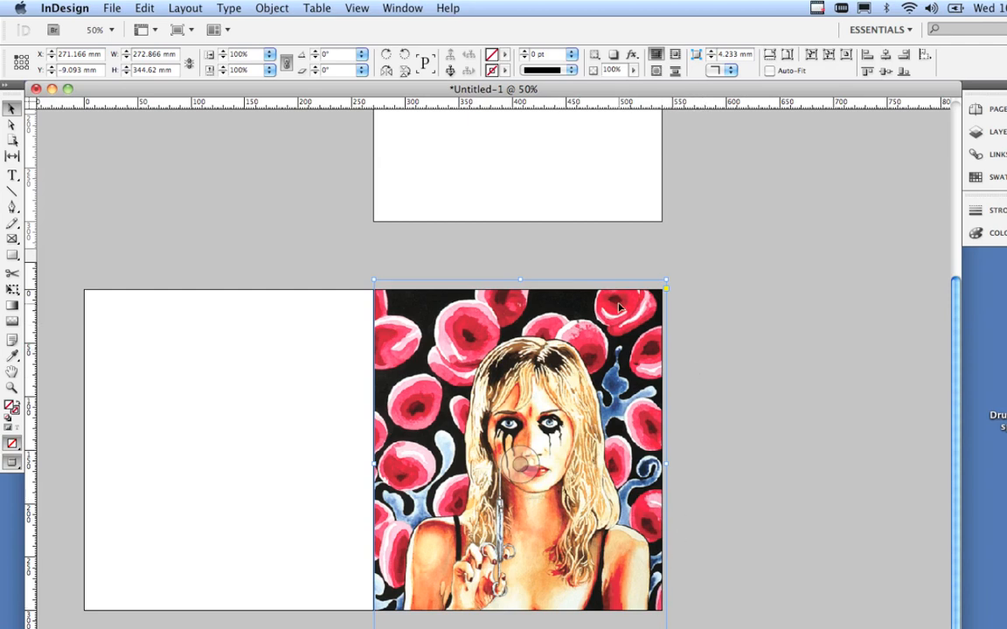
mouse_move(626, 297)
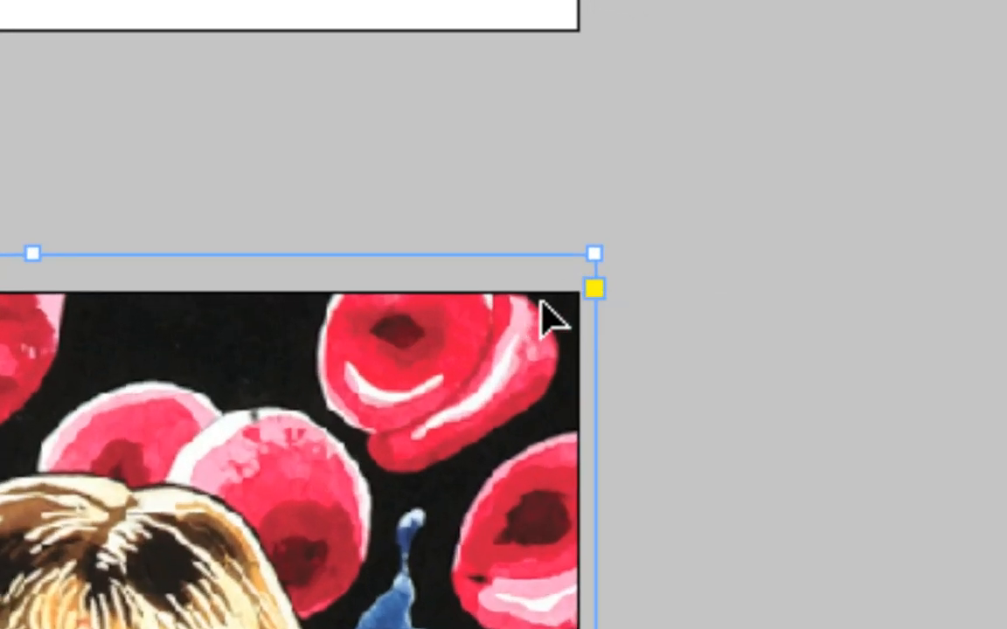
mouse_move(584, 297)
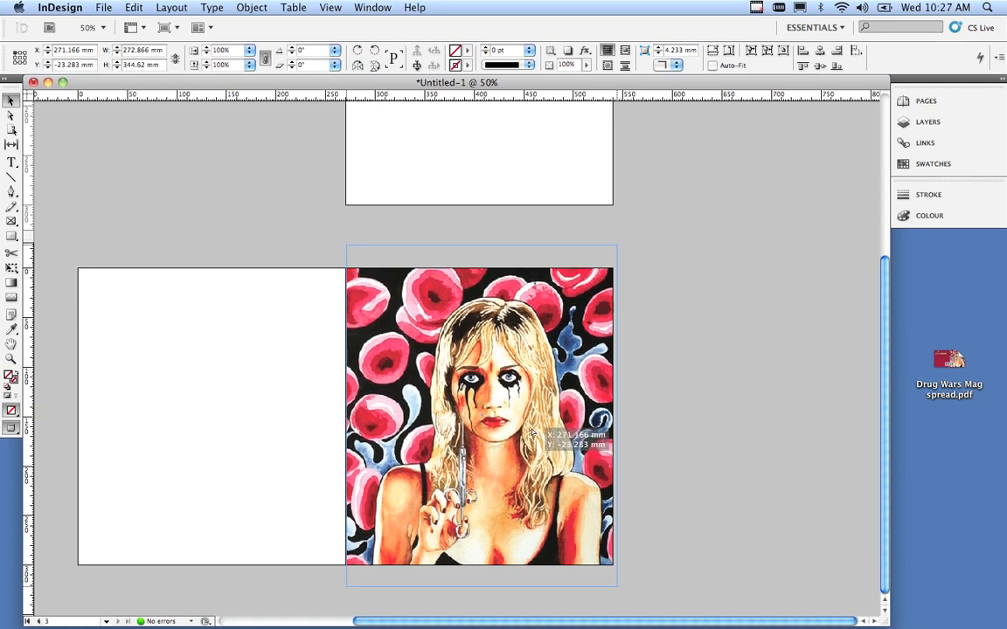
- Deselect the full-bleed image by clicking the pasteboard
left_click(481, 416)
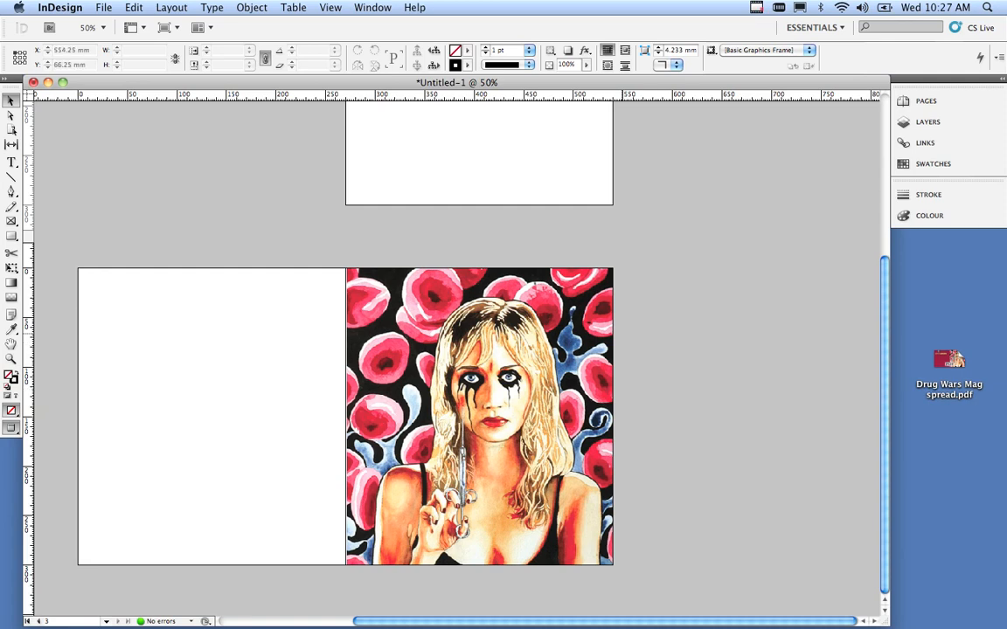
left_click(481, 416)
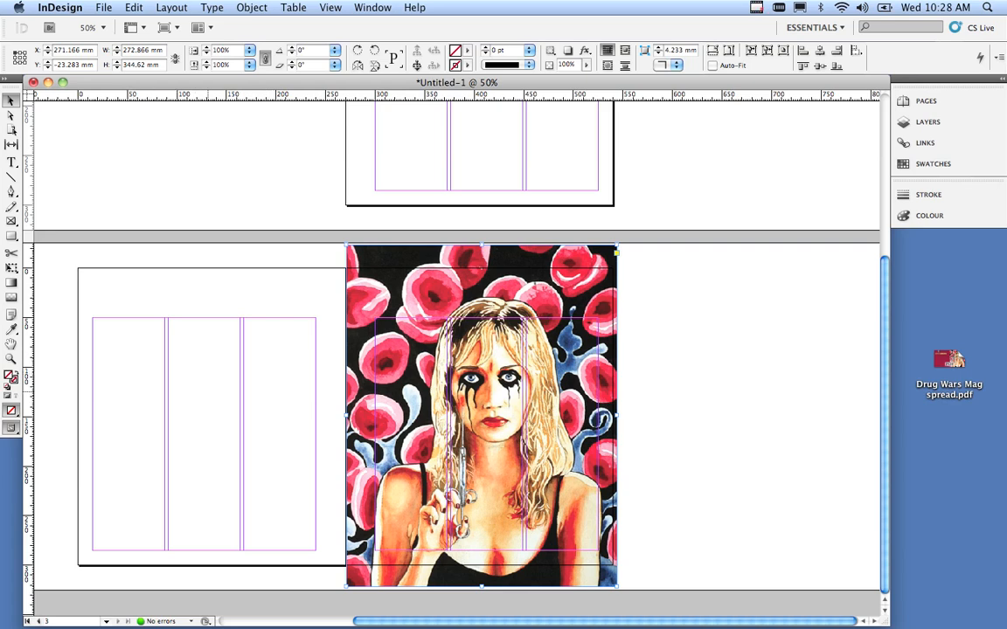
- Choose Body Copy.doc for placement with File > Place
left_click(103, 7)
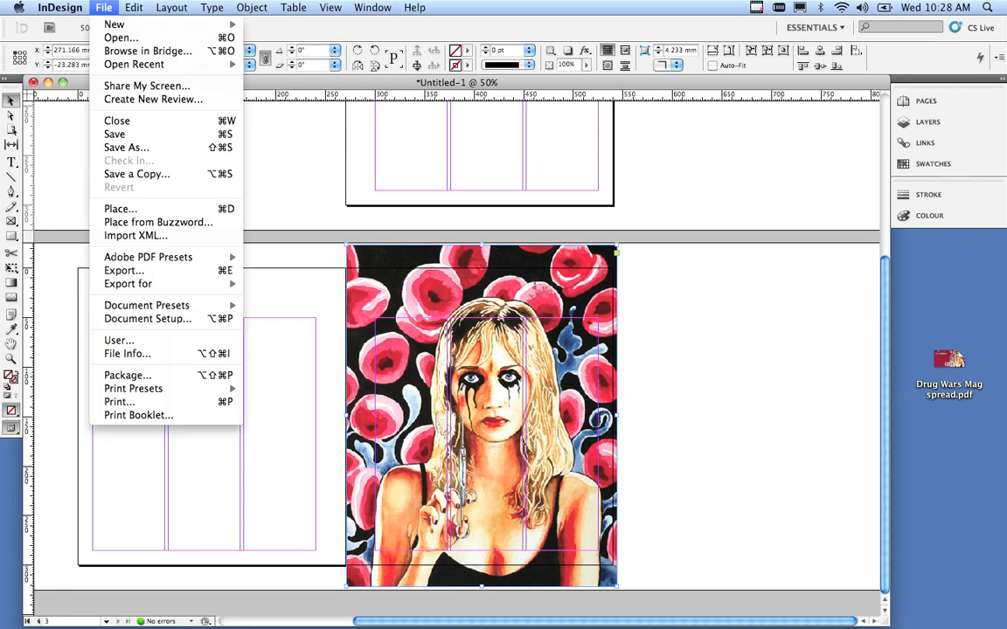
mouse_move(121, 208)
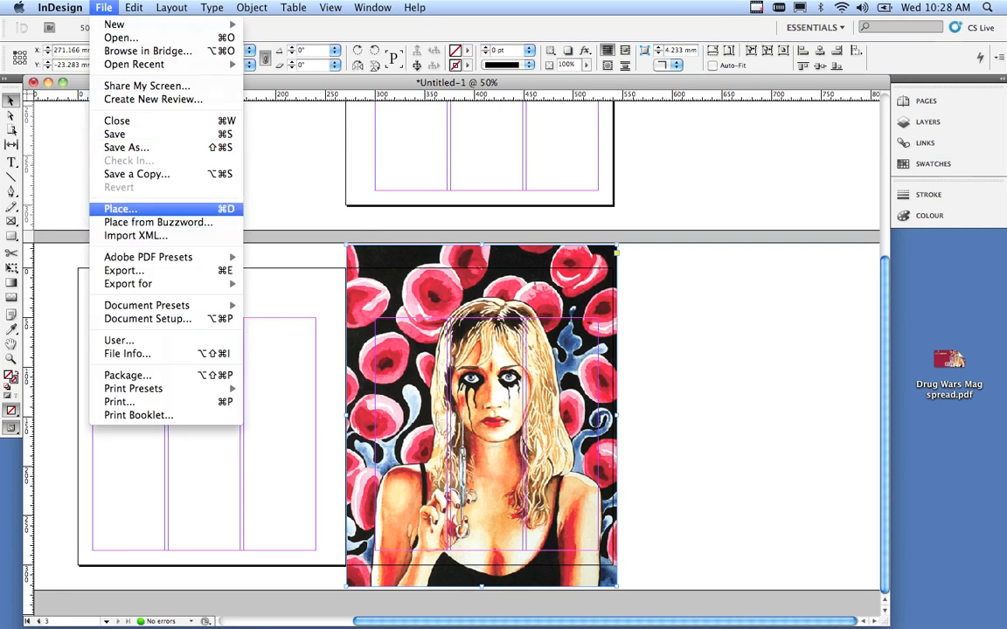
left_click(120, 208)
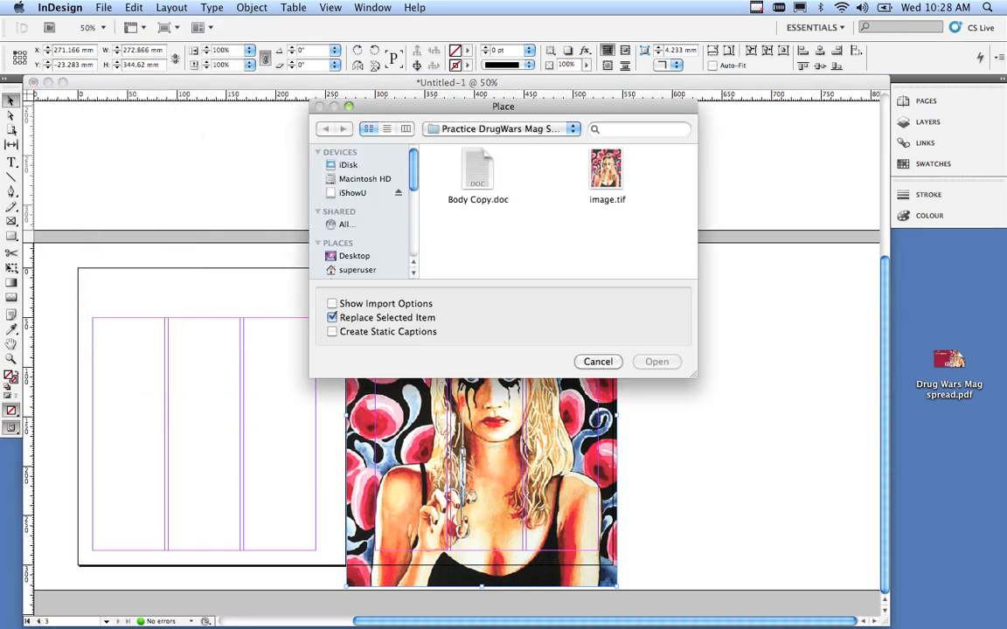
left_click(478, 171)
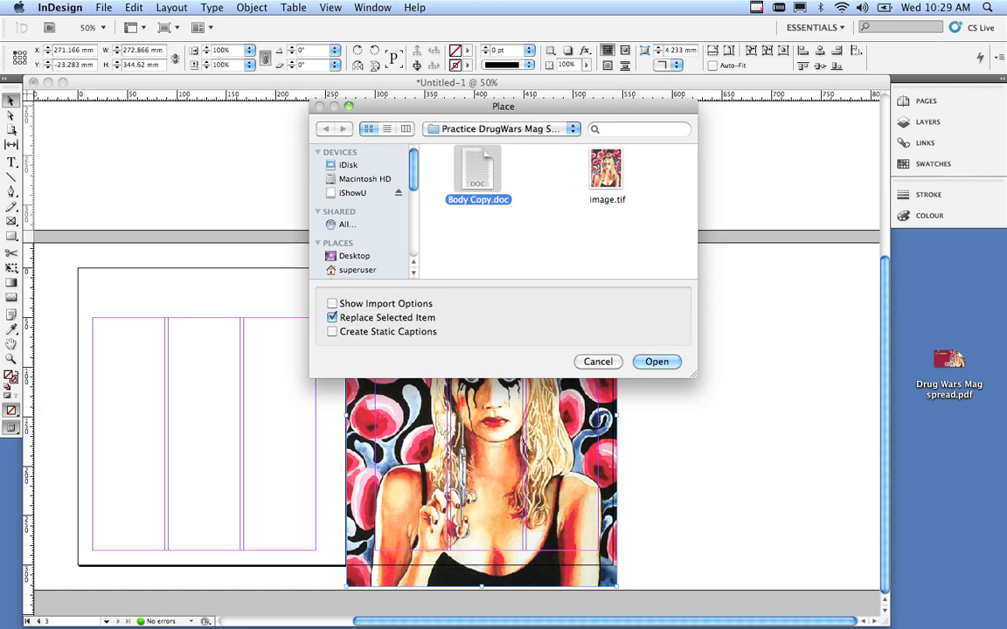
left_click(658, 362)
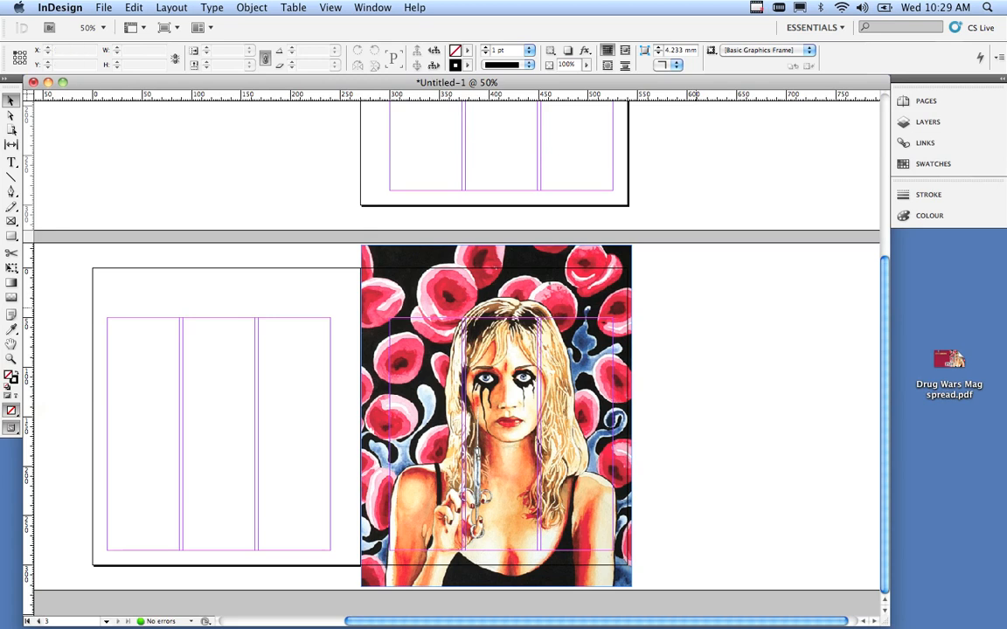
- Import Body Copy.doc again onto the left page
left_click(103, 7)
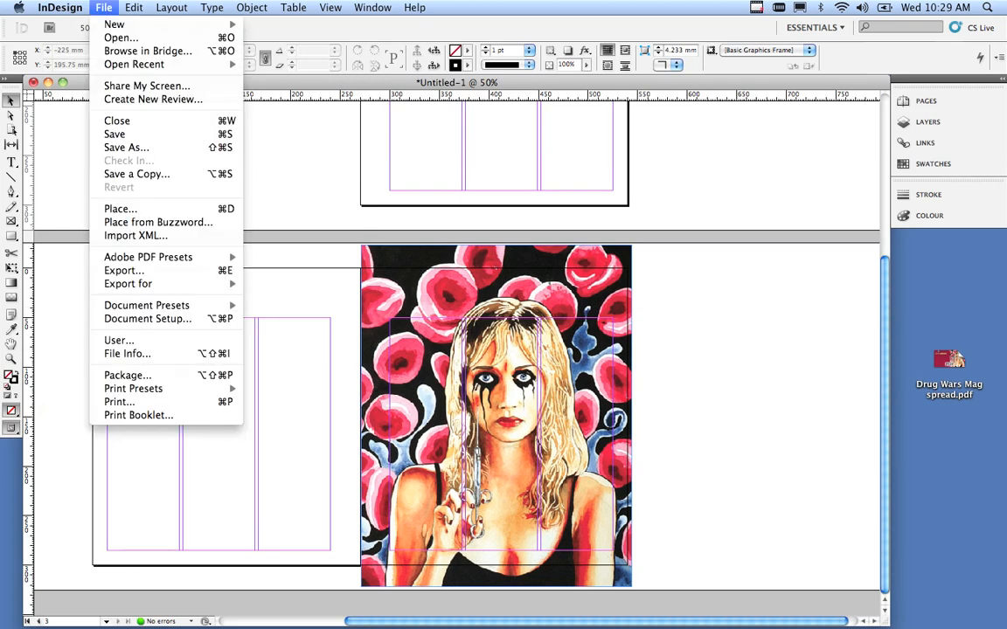
left_click(121, 208)
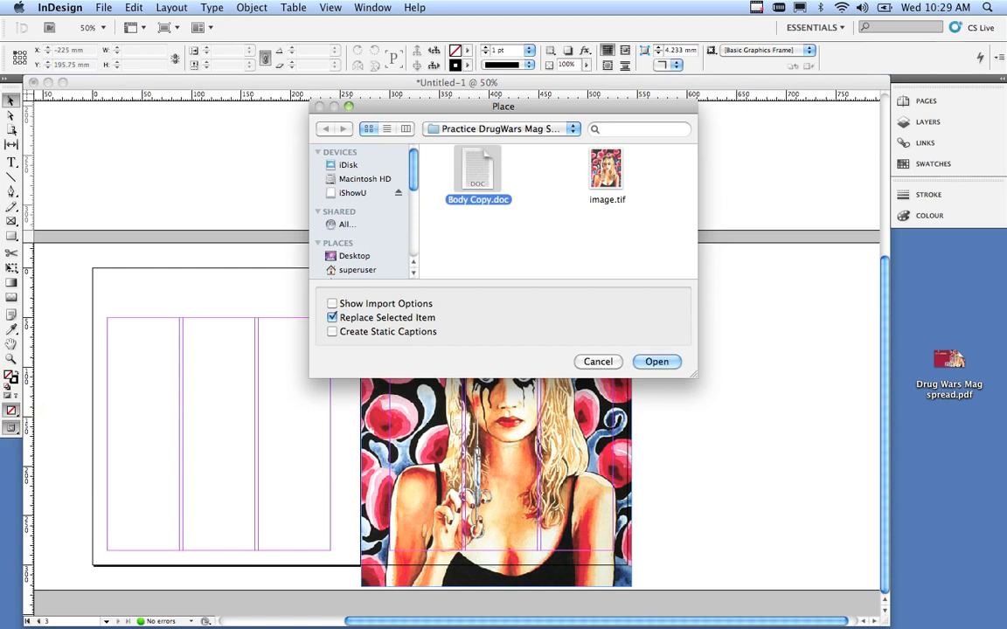
left_click(657, 360)
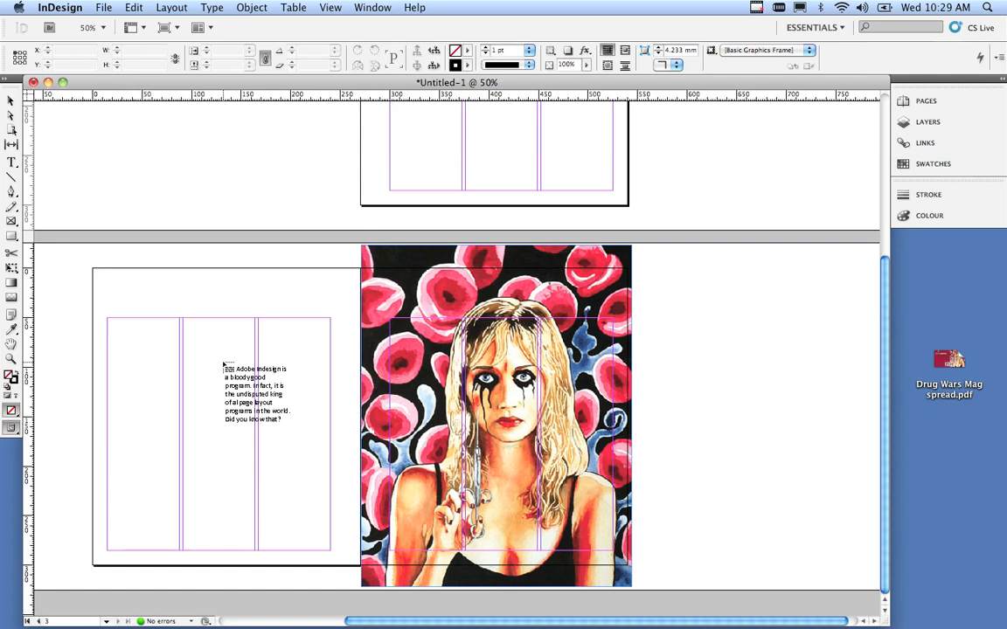
- Position and stretch the text frame to fill the first column of the left page
left_click_drag(253, 394, 174, 394)
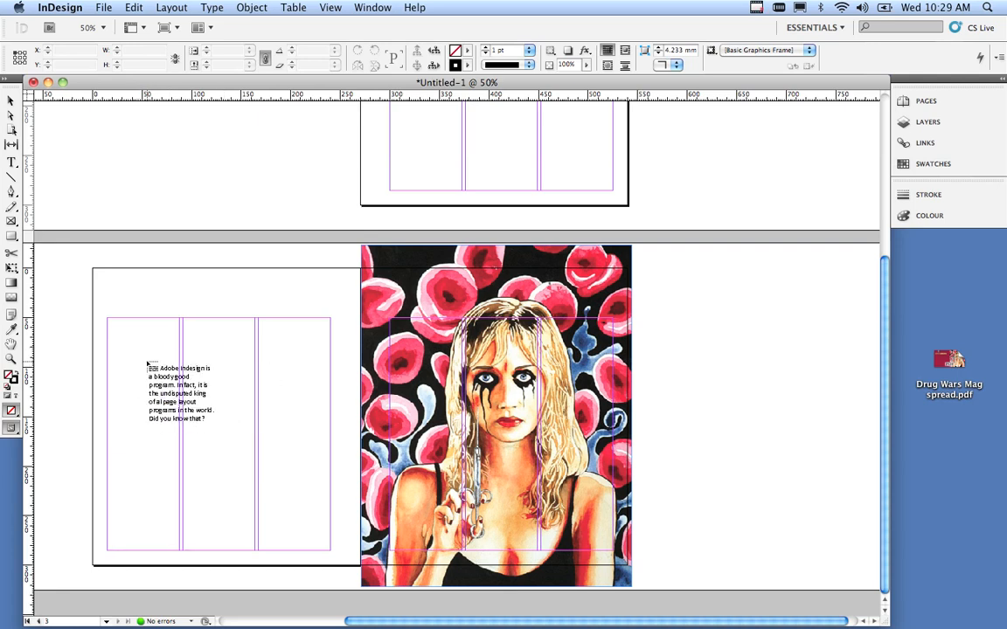
left_click_drag(178, 393, 166, 437)
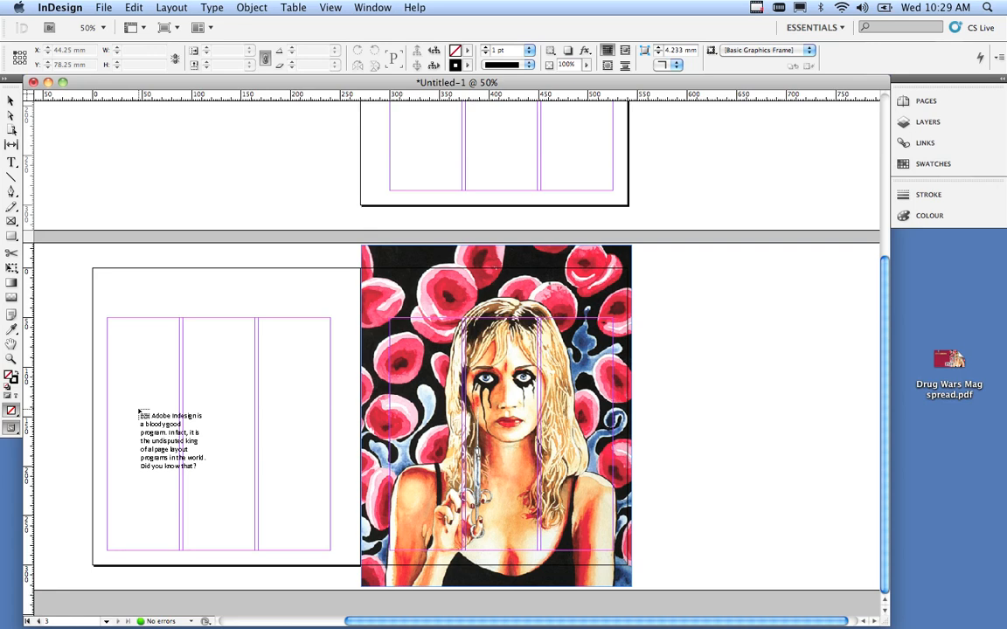
left_click_drag(168, 440, 206, 420)
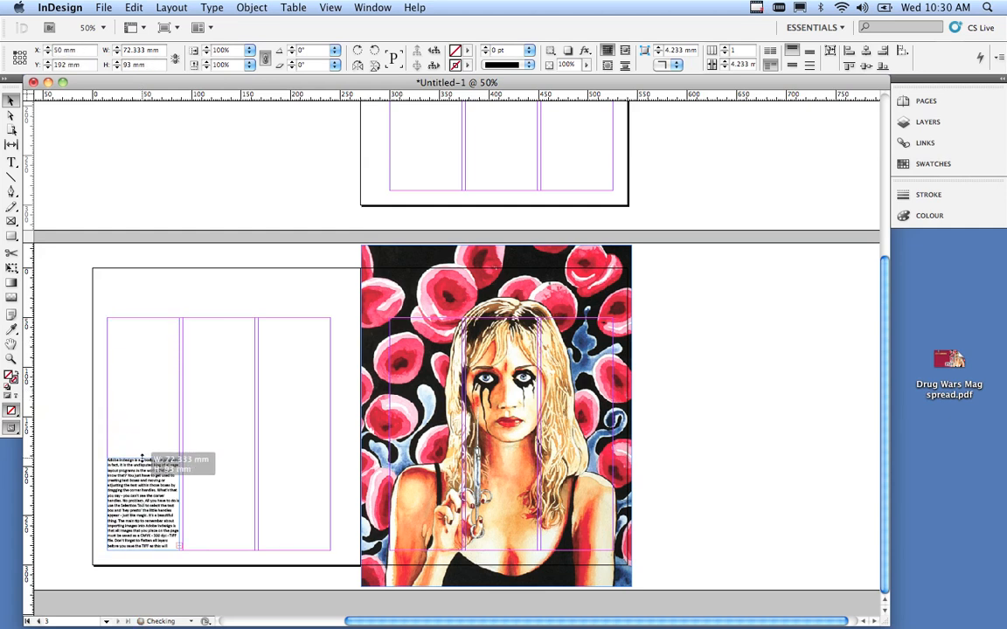
left_click_drag(144, 458, 157, 340)
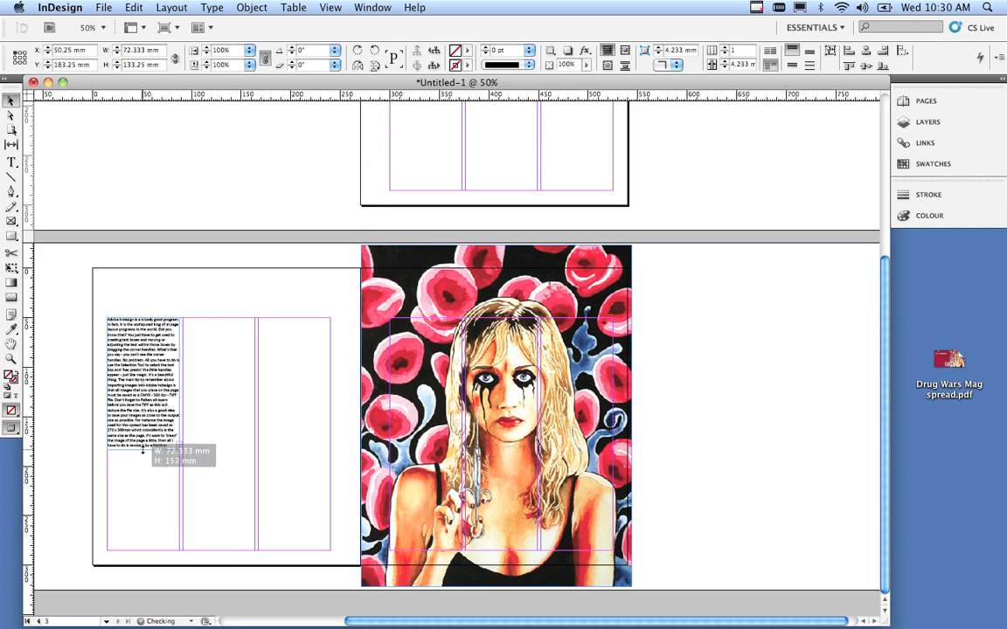
left_click_drag(143, 451, 144, 551)
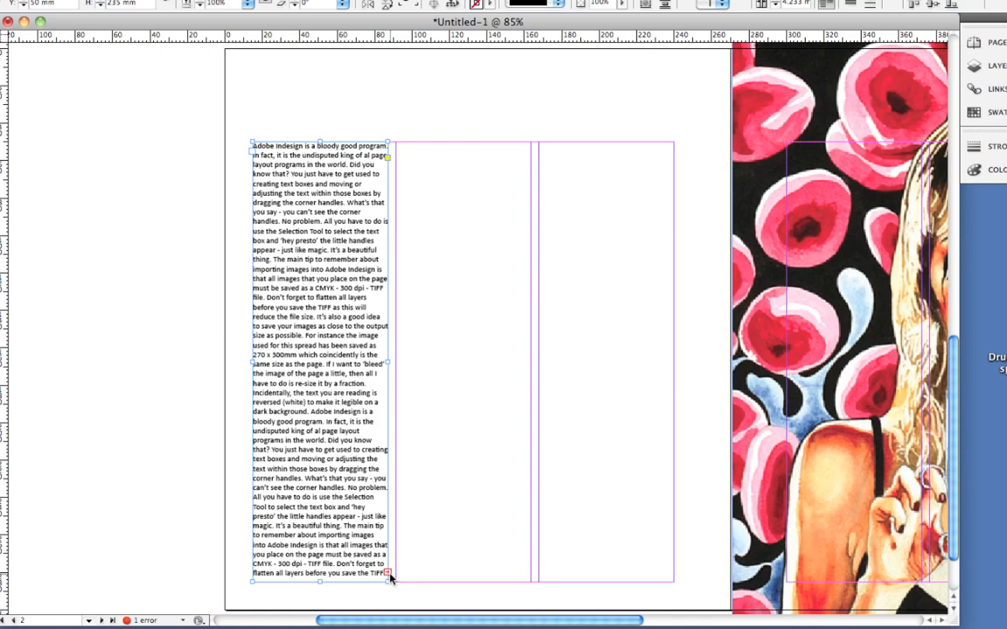
- Thread the overset body copy into the second and third columns at 12 pt
left_click(388, 578)
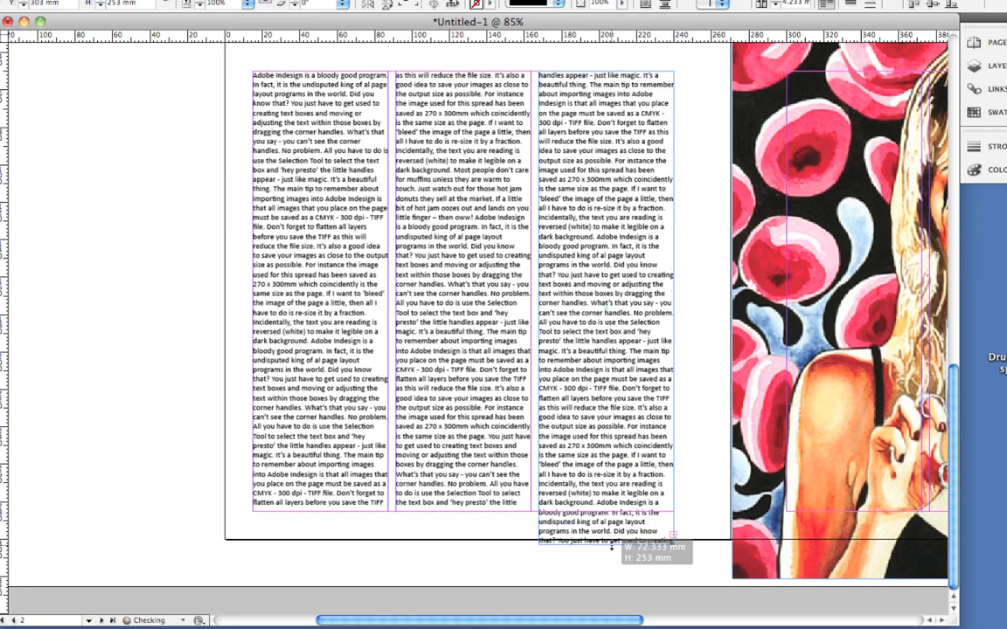
left_click_drag(673, 533, 673, 556)
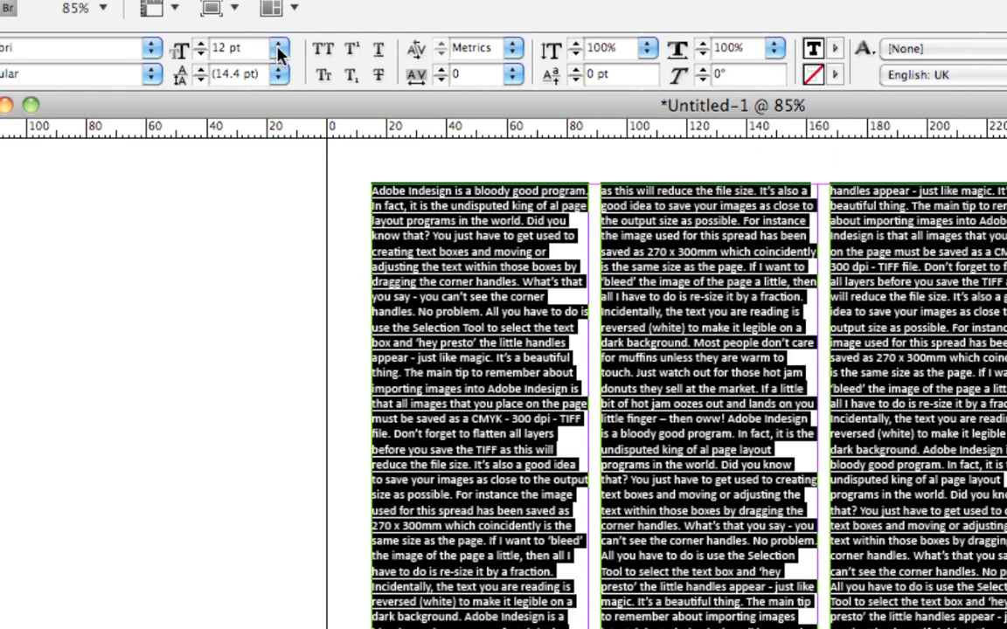
- Reduce all the body copy to 9 pt so it fits the three columns
left_click(276, 49)
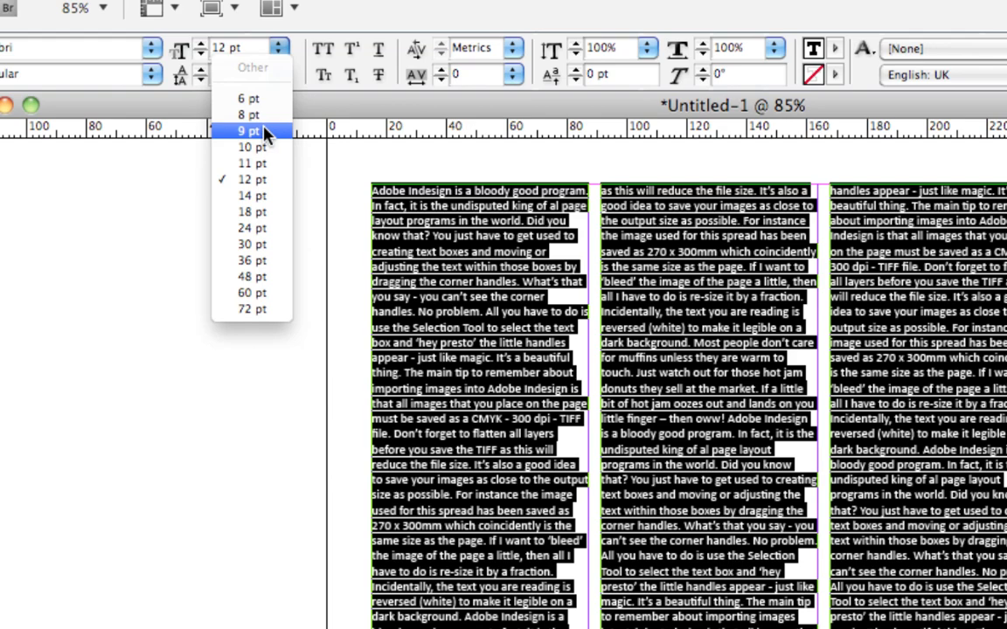
left_click(252, 147)
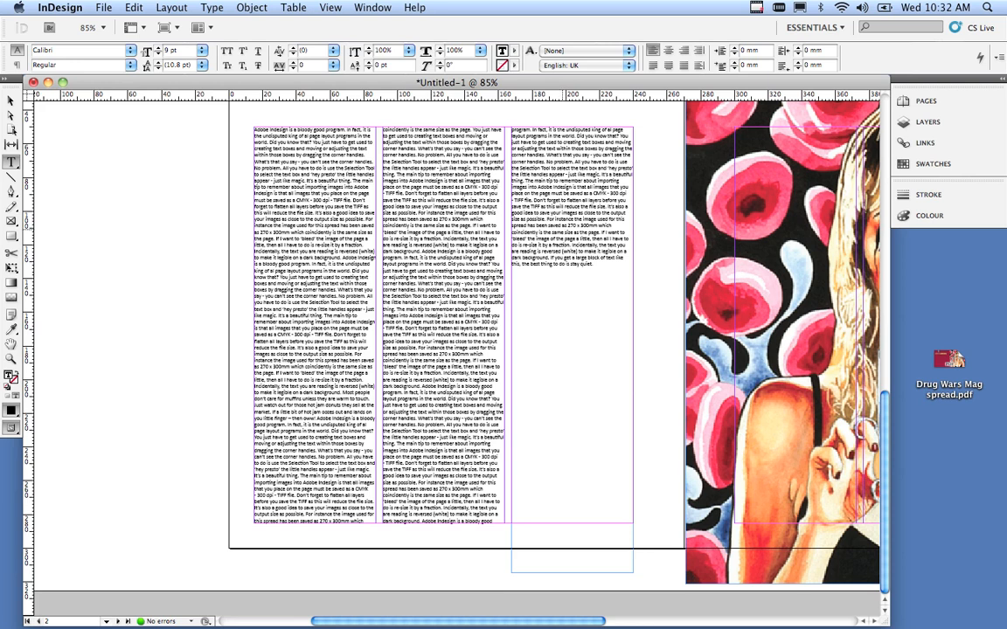
scroll("up", 3)
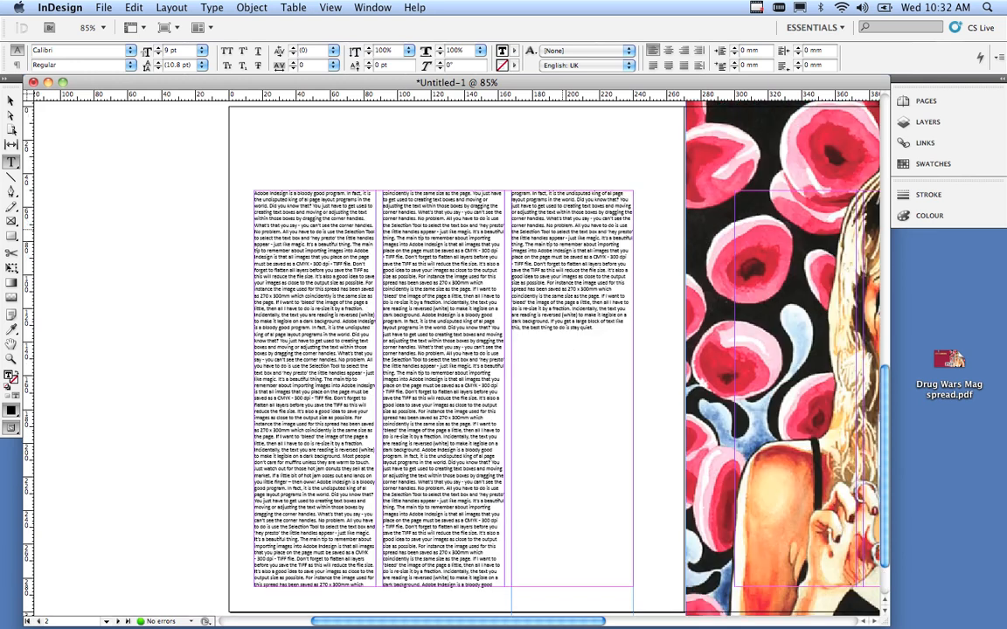
left_click(986, 7)
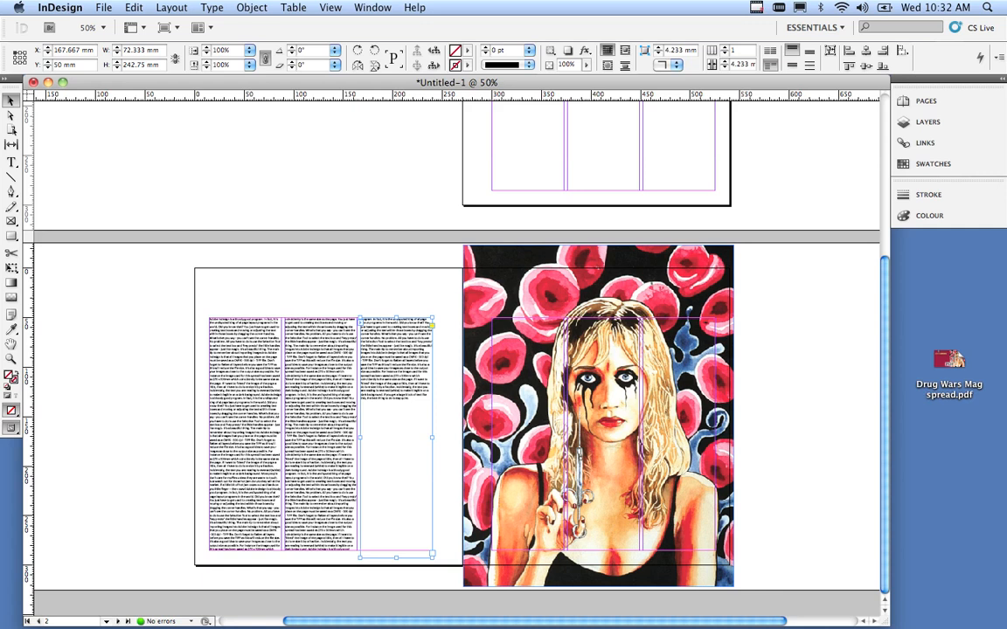
- In Margins and Columns, enable layout adjustment and raise the top margin to 95 mm
left_click(171, 7)
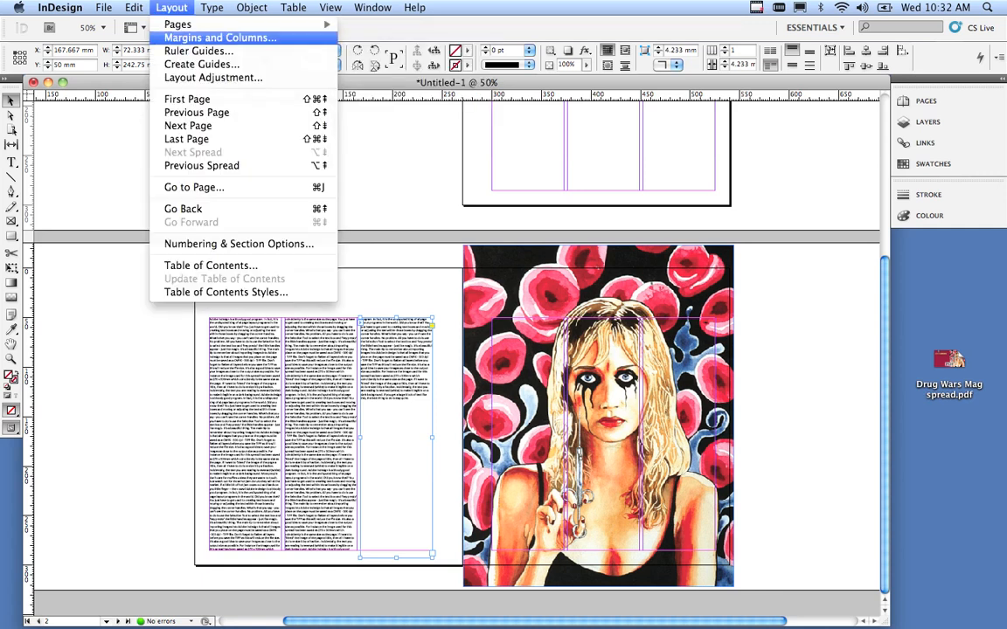
left_click(220, 38)
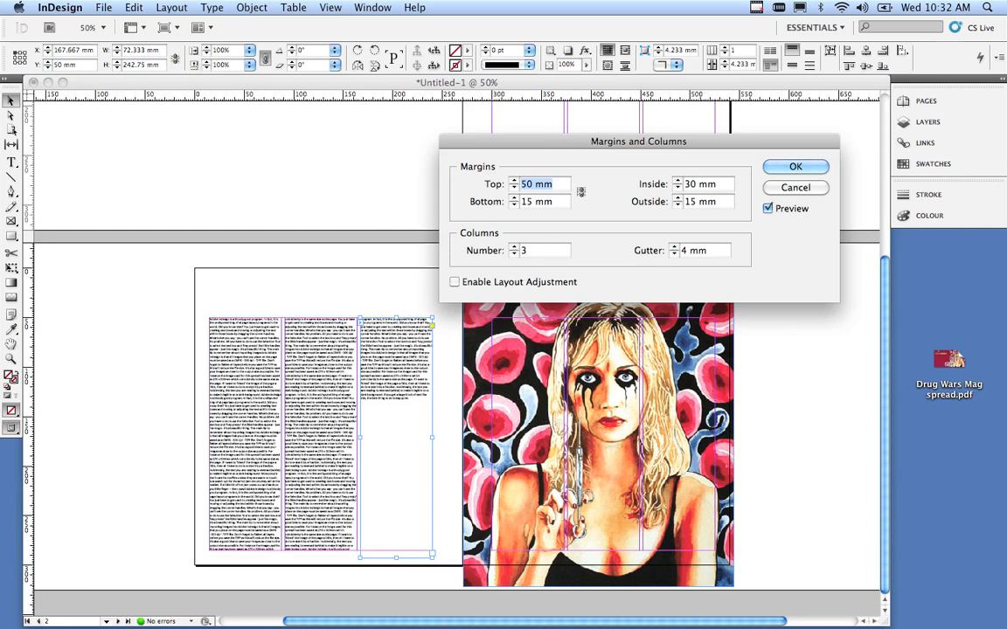
left_click(455, 281)
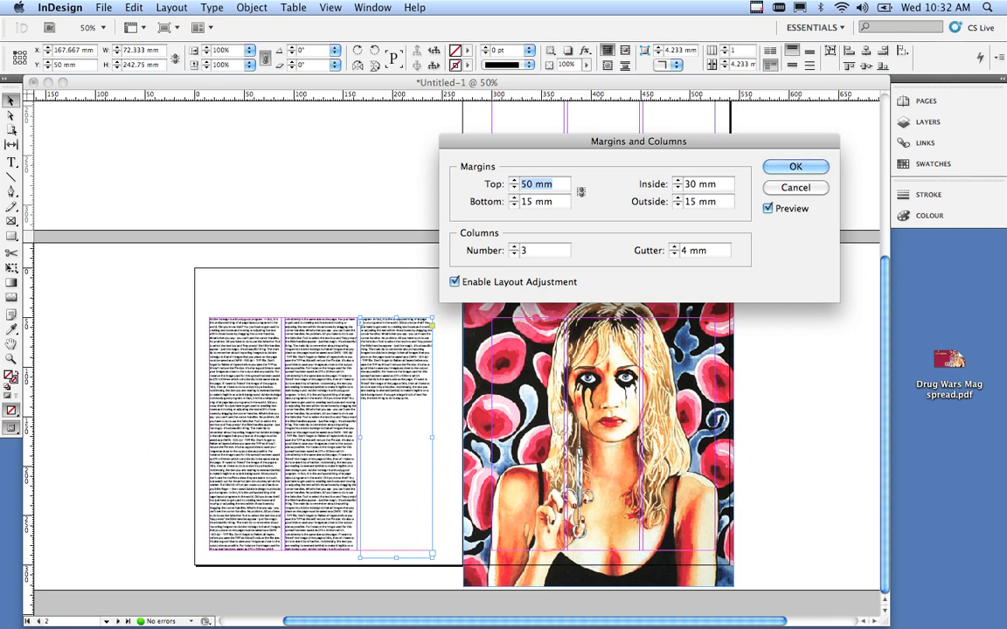
left_click(542, 183)
type("84")
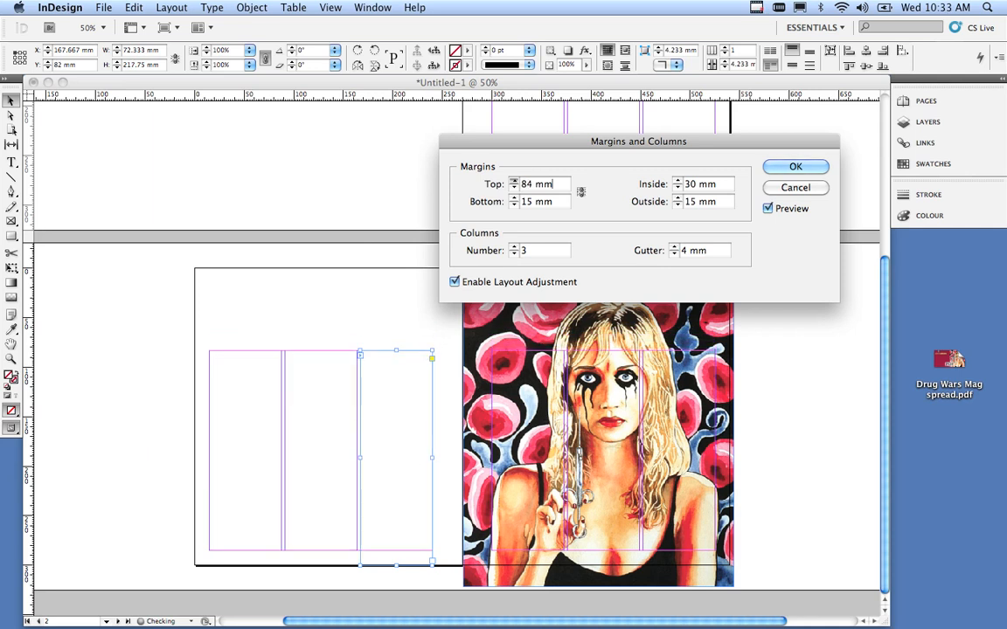
left_click(514, 180)
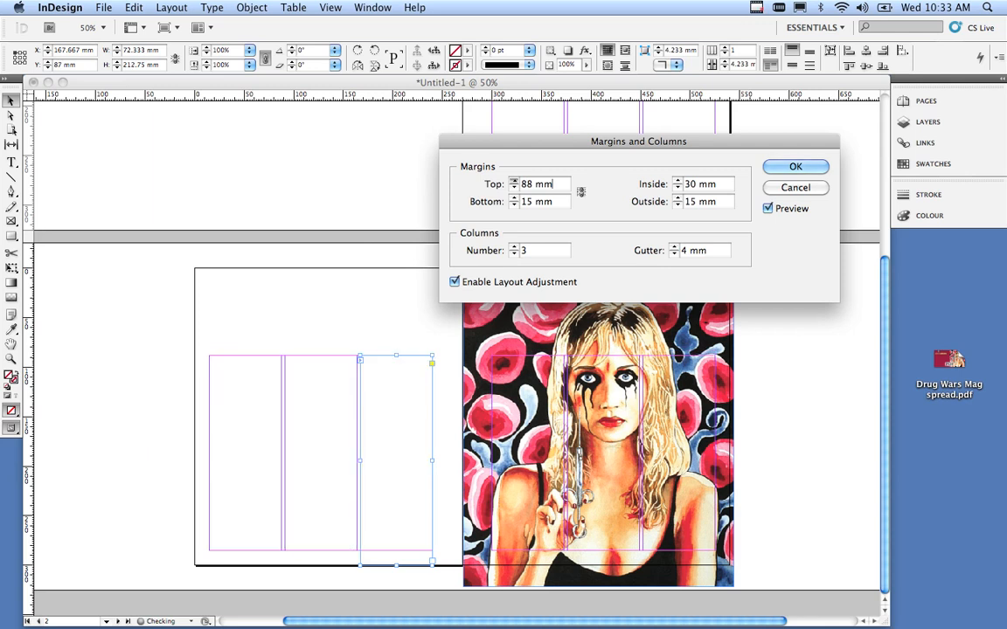
left_click(514, 180)
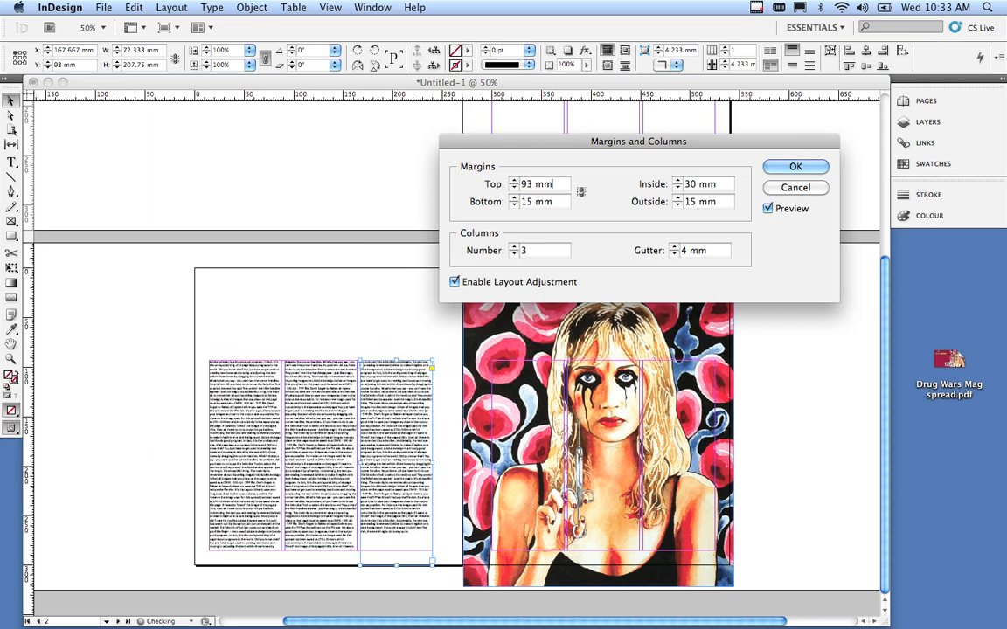
left_click(514, 180)
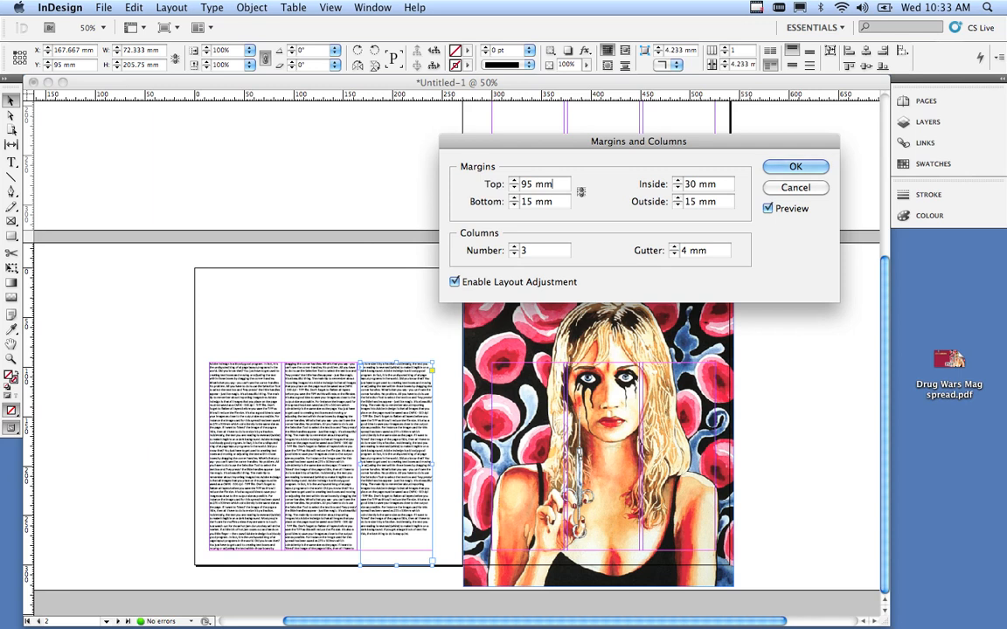
- Try four and two columns, then keep the three-column setting
left_click(514, 248)
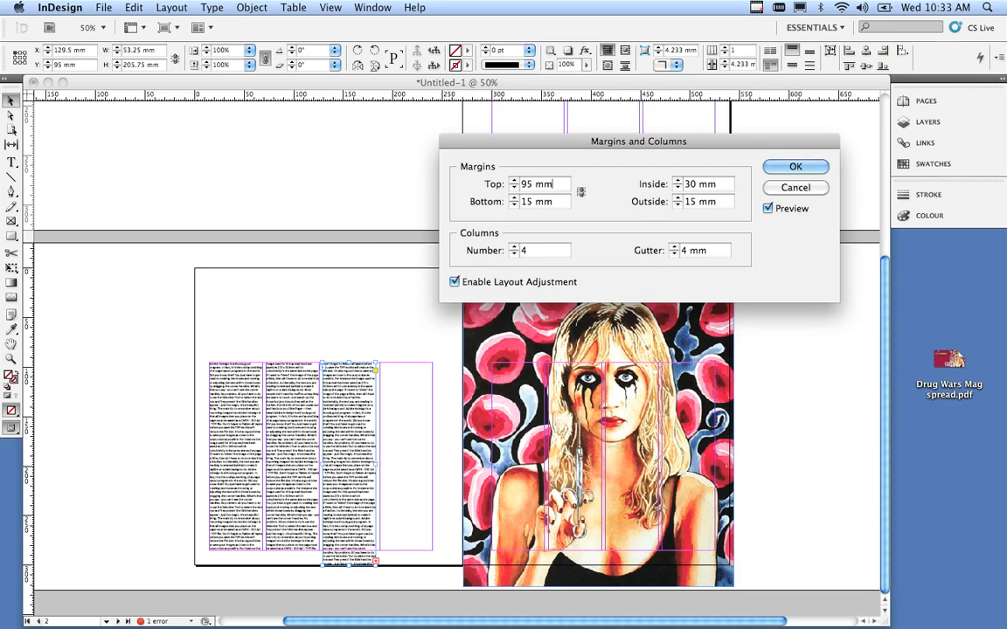
left_click(514, 251)
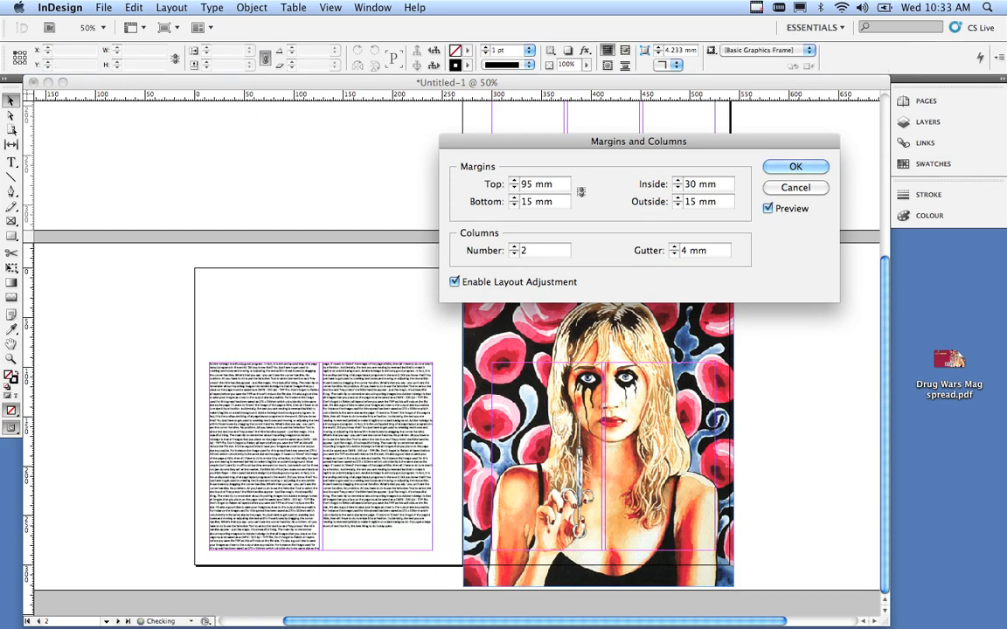
left_click(514, 250)
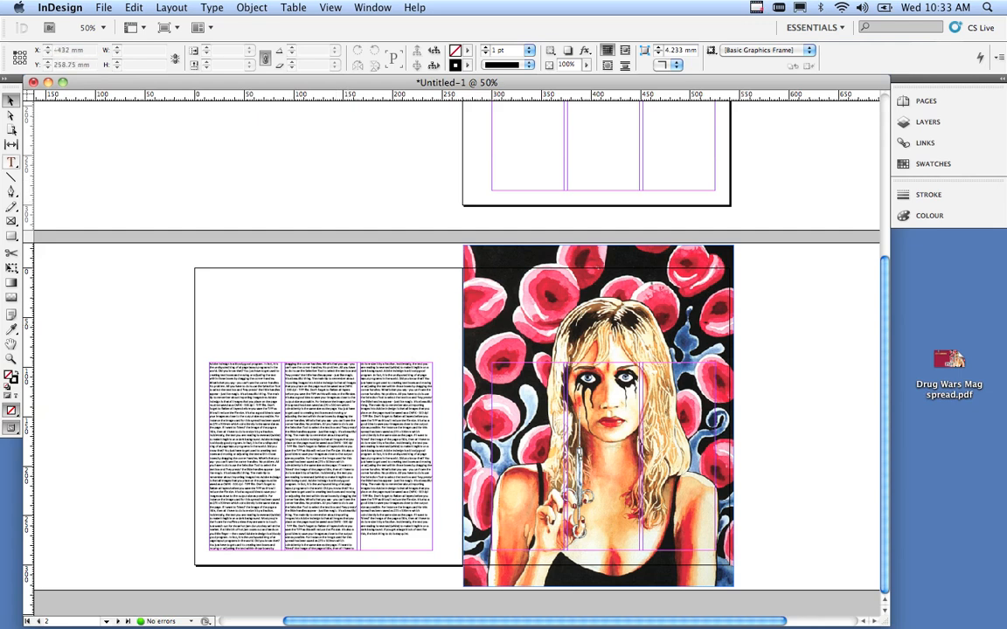
- Draw a heading text frame across the top of the left page
left_click(11, 163)
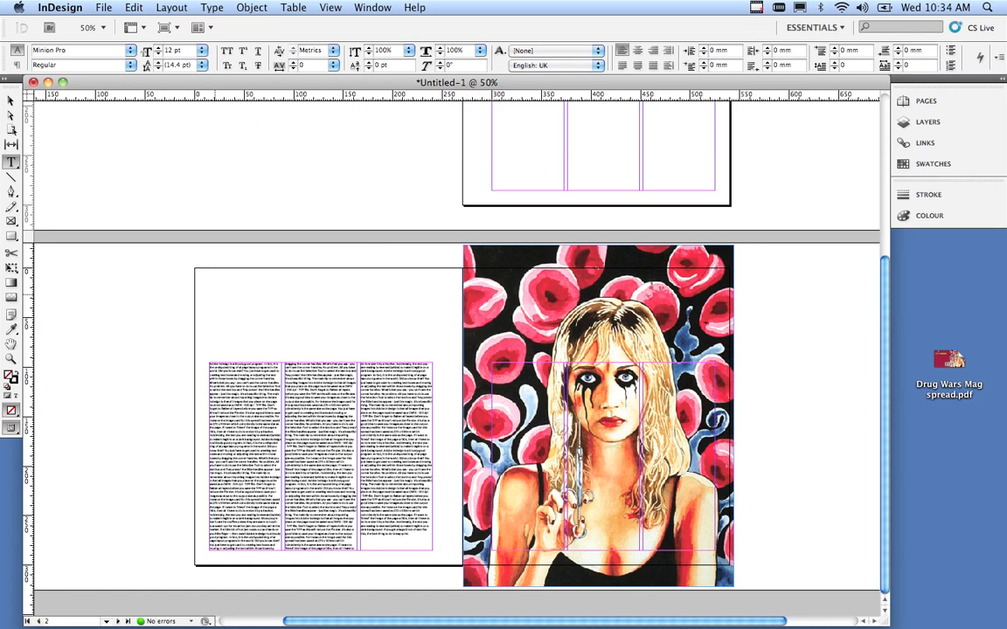
left_click_drag(217, 293, 360, 341)
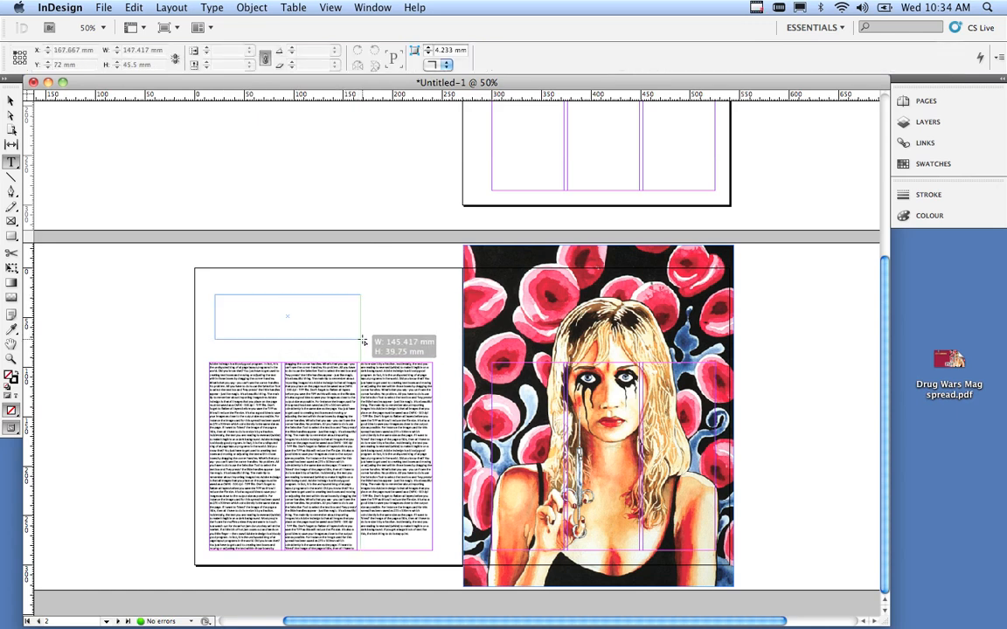
left_click_drag(363, 341, 360, 339)
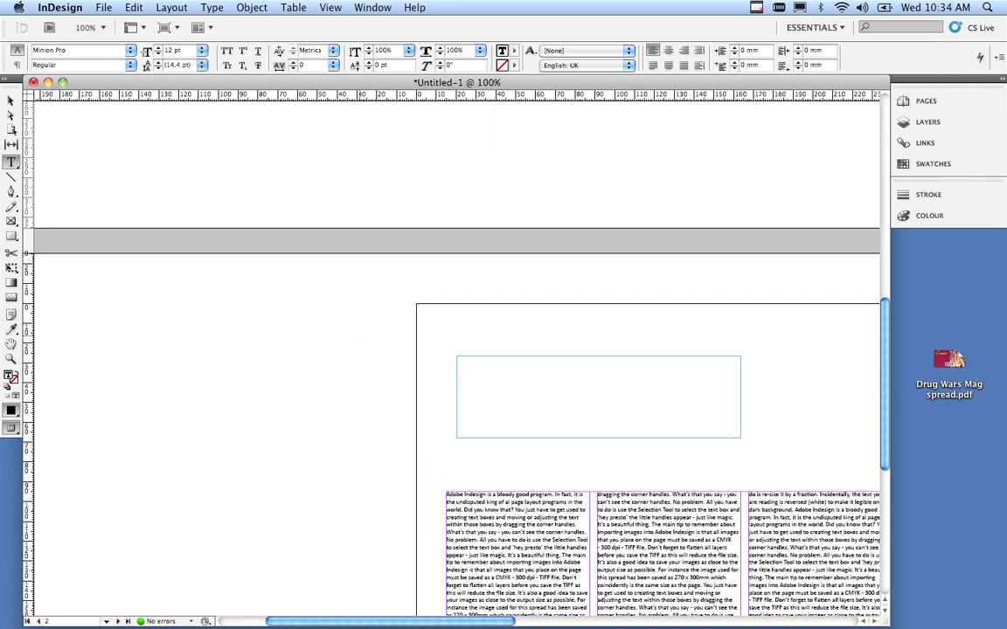
- Enter the heading word 'Drugwars' in the new frame
left_click(458, 360)
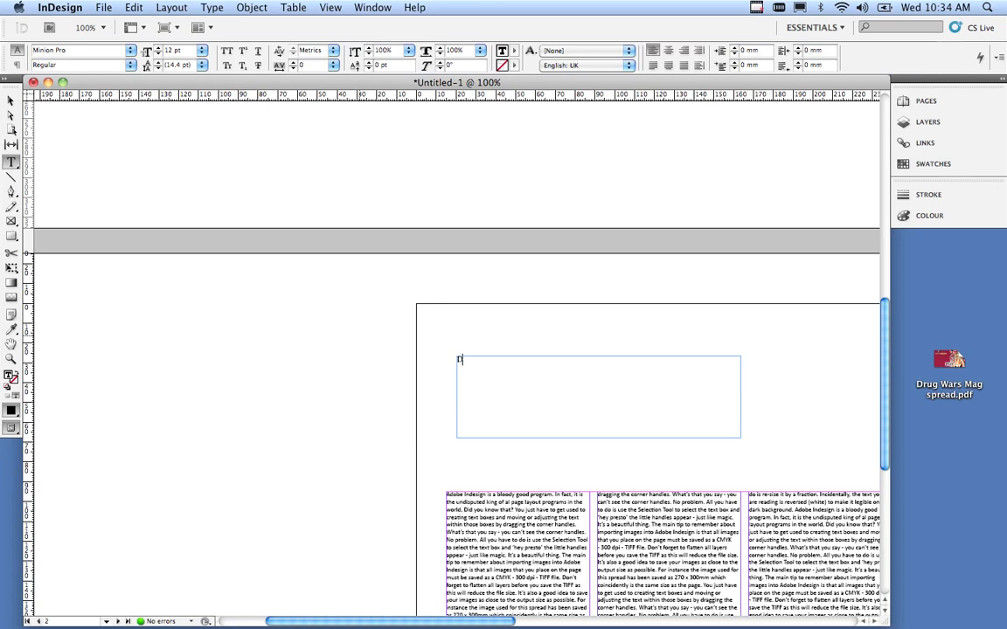
type("Dru")
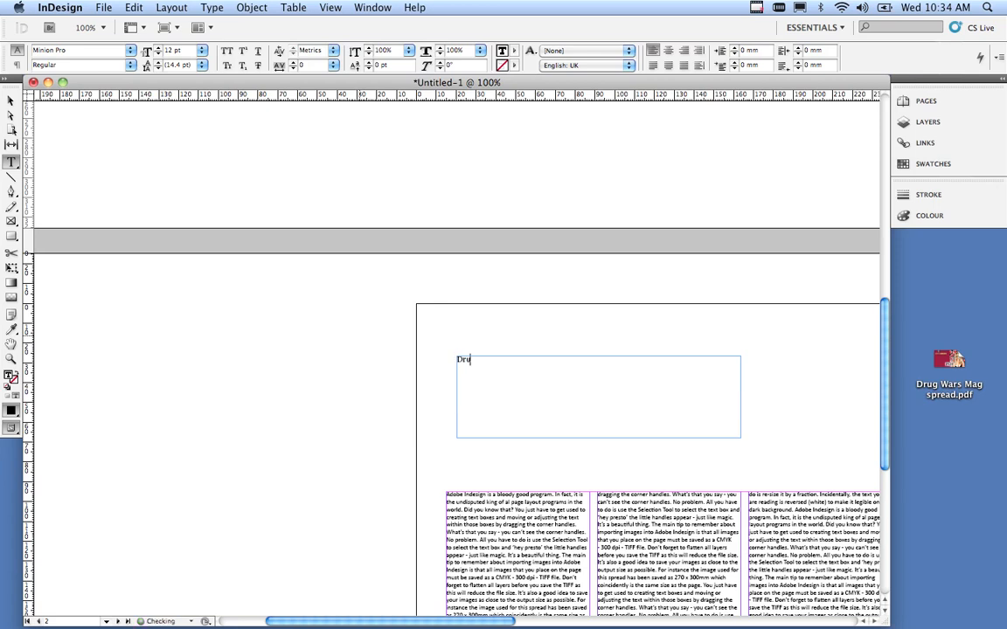
type("gwar")
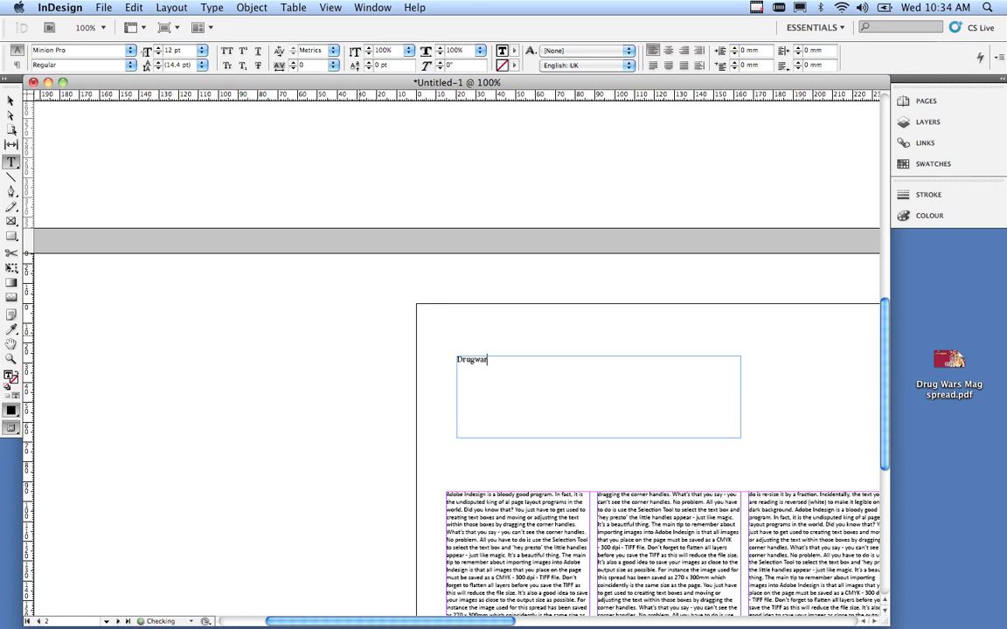
type("s")
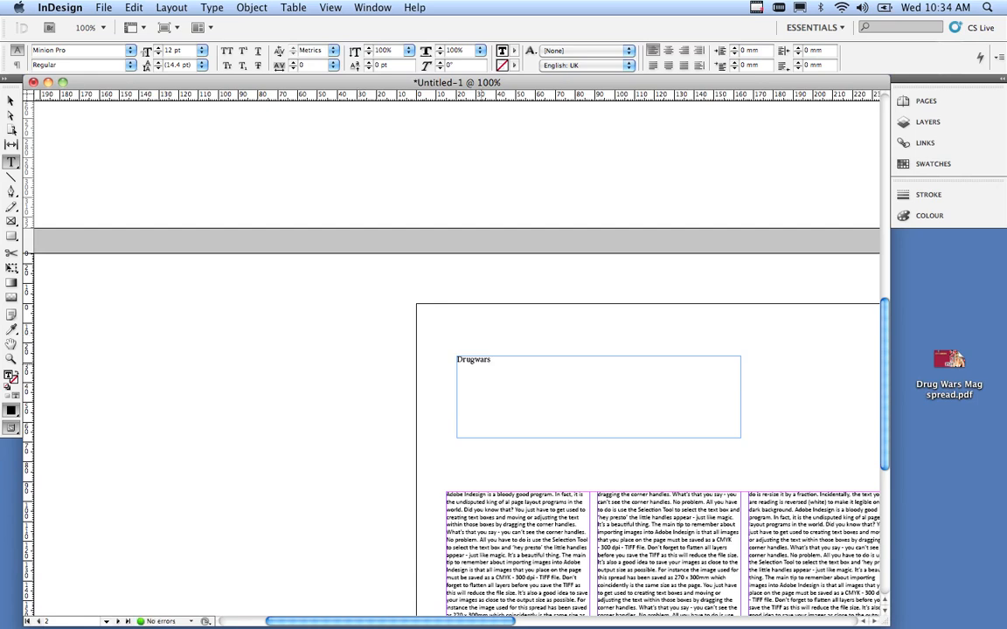
- Set the selected word Drugwars in the Impact typeface
double_click(472, 360)
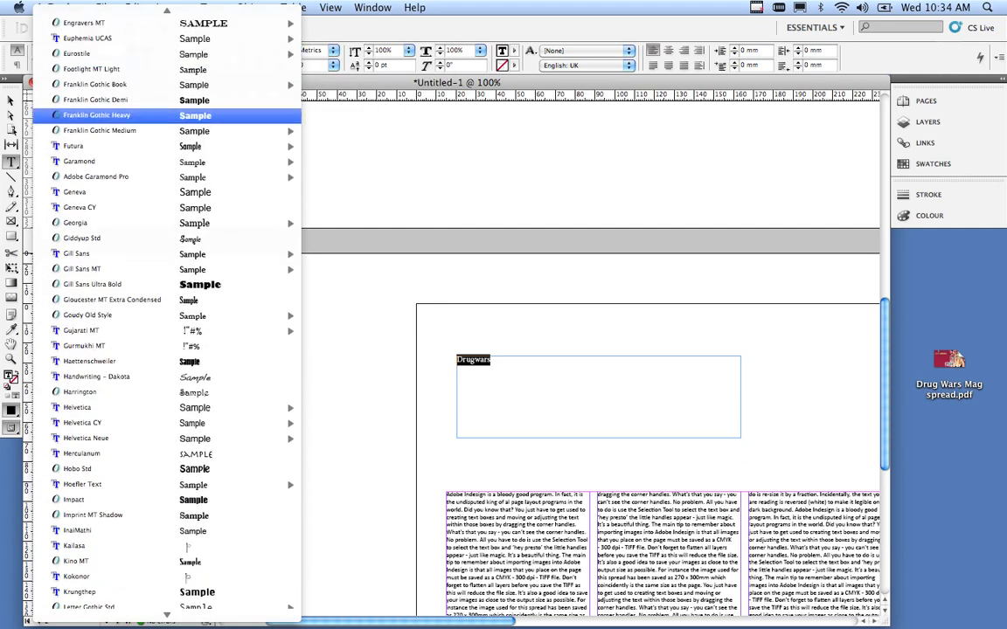
scroll("up", 3)
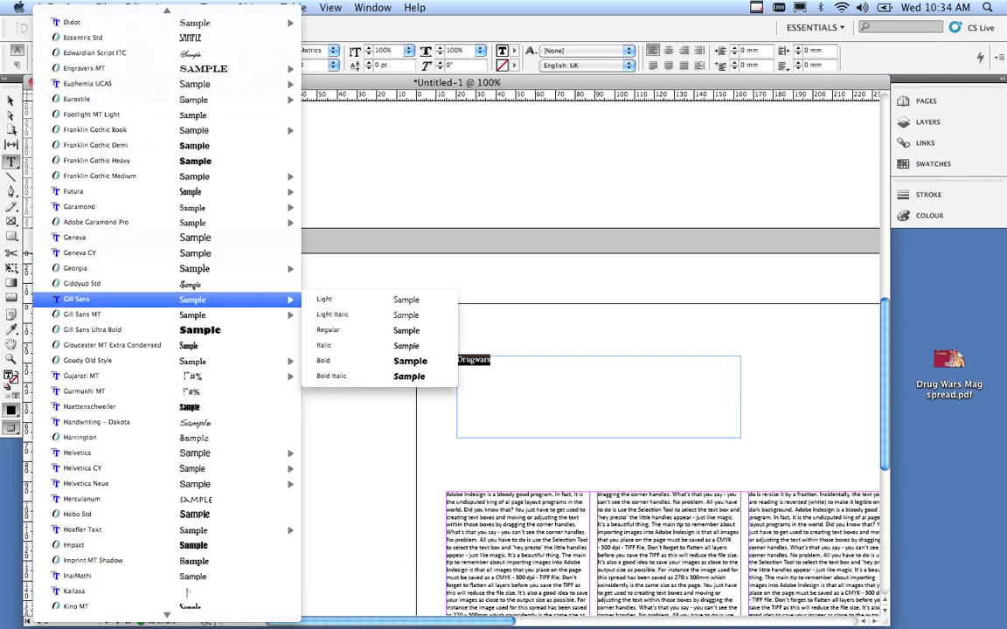
mouse_move(77, 577)
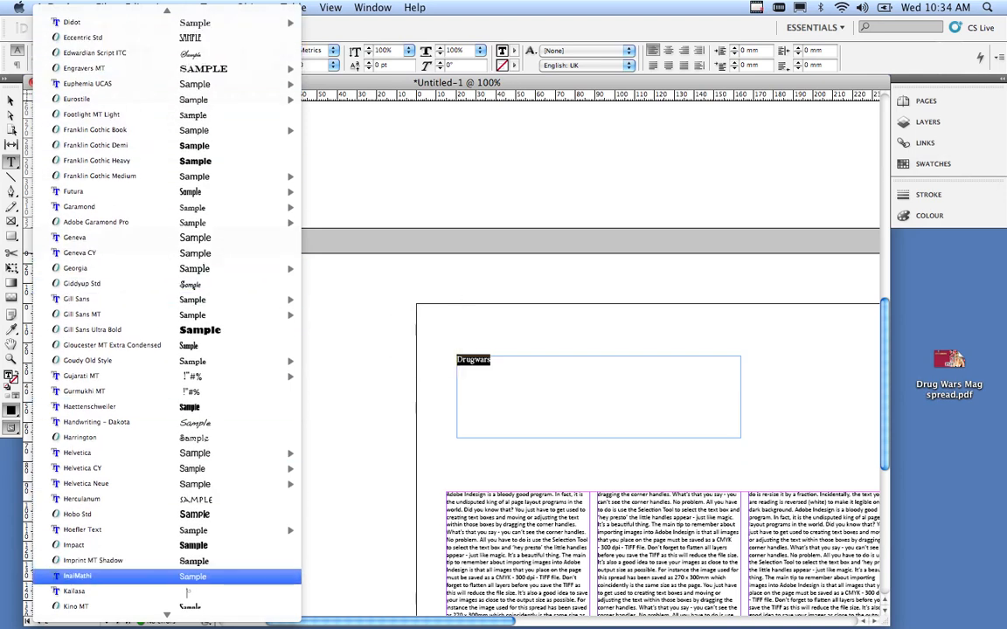
scroll("down", 3)
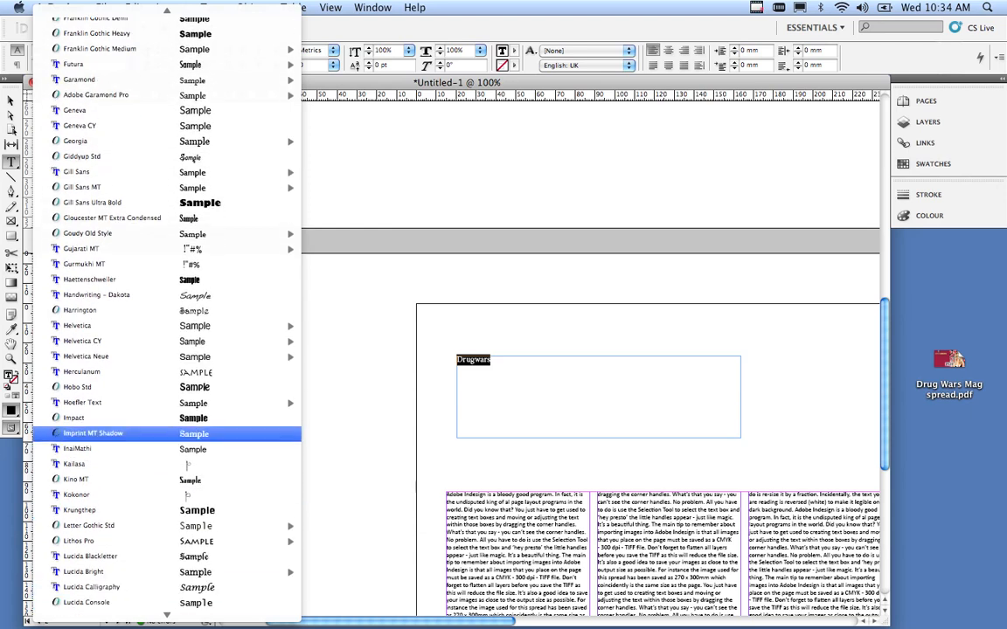
left_click(73, 416)
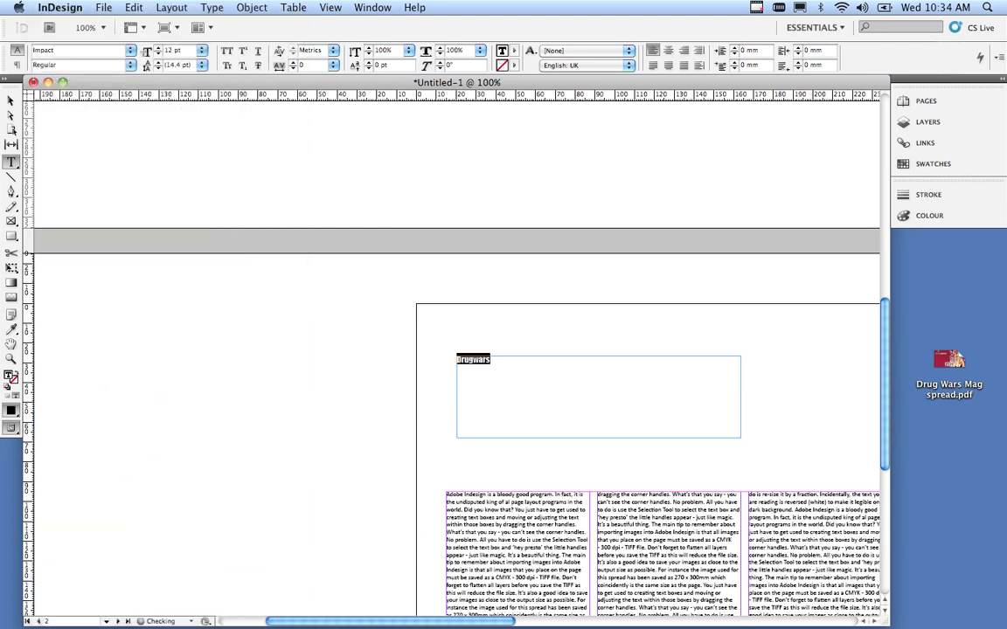
- Enlarge the heading twice to a very large size, leaving only 'Drug-' visible
left_click(203, 49)
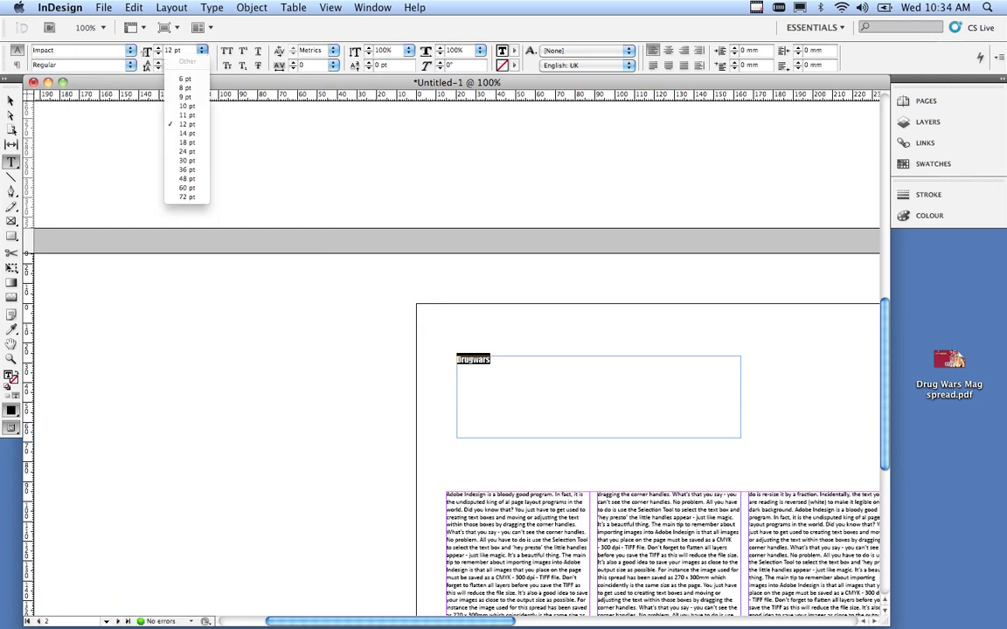
left_click(185, 195)
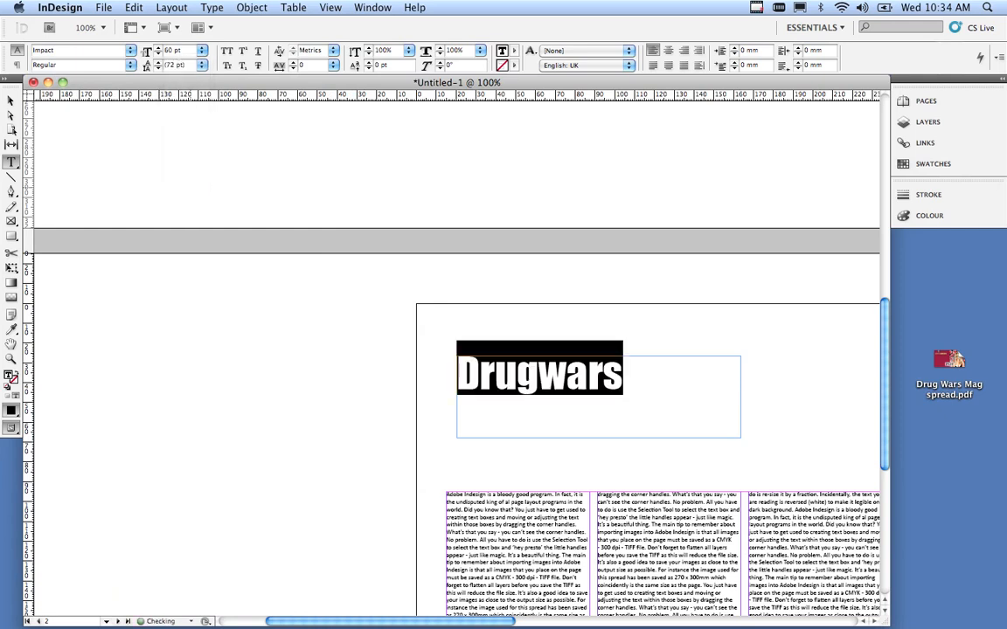
left_click(202, 49)
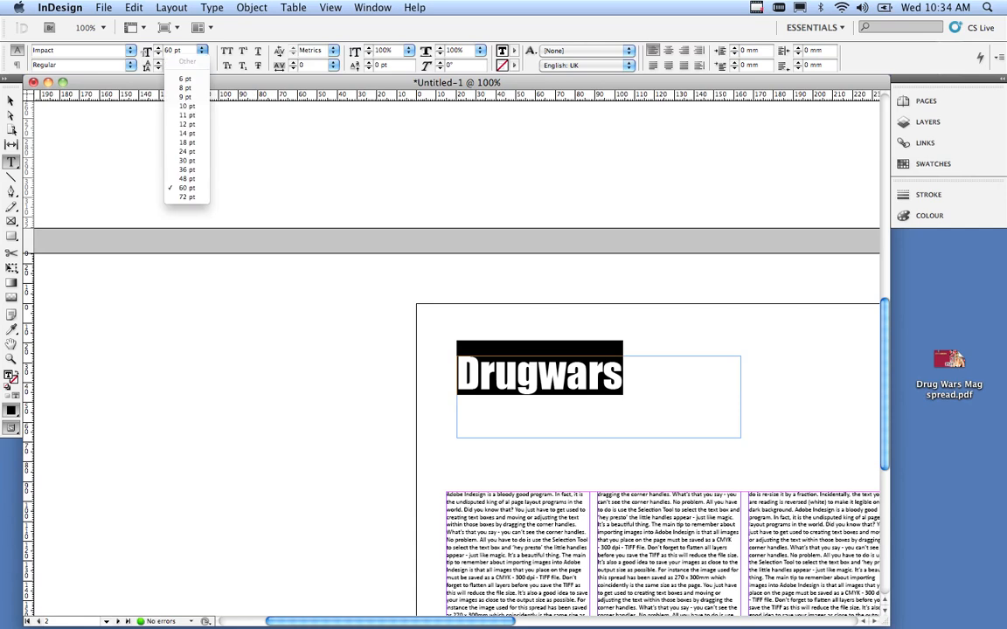
left_click(187, 196)
type("120")
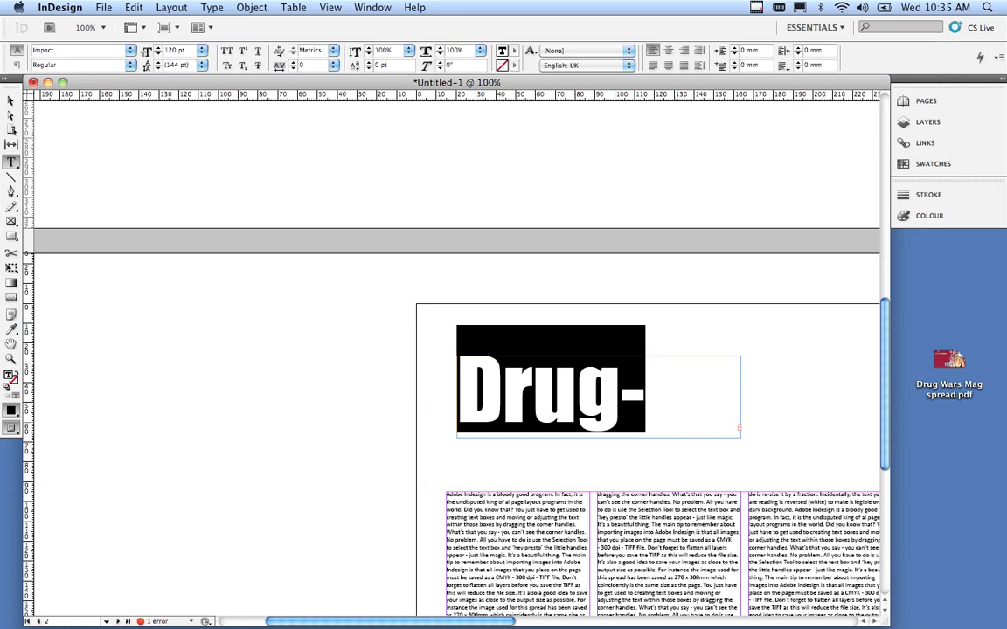
mouse_move(11, 102)
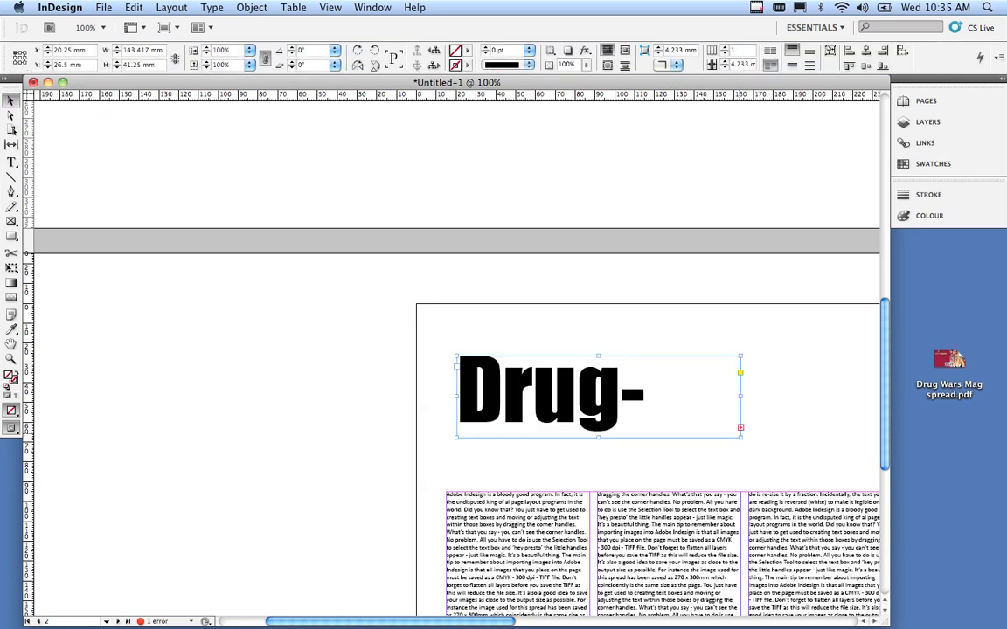
- Drag the heading frame's handles until Drugwars fits on a single line
left_click_drag(741, 428, 806, 435)
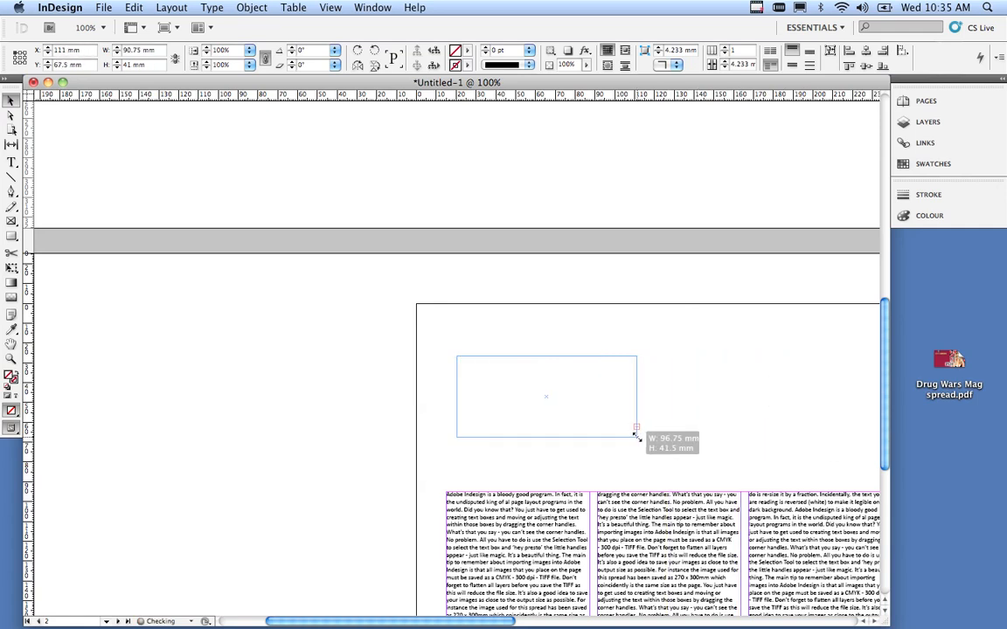
left_click_drag(636, 434, 619, 429)
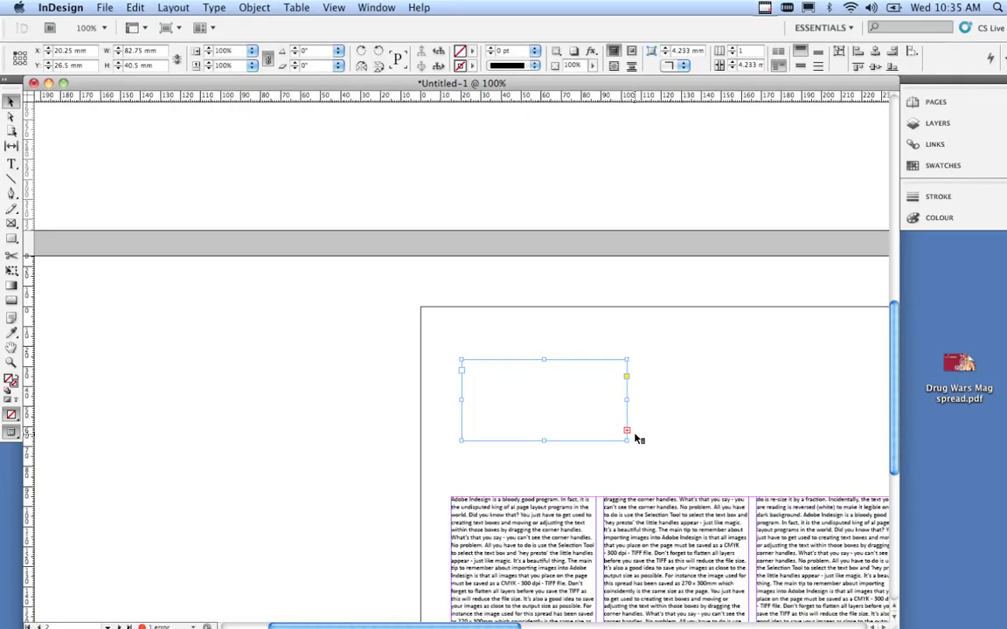
left_click_drag(625, 430, 742, 430)
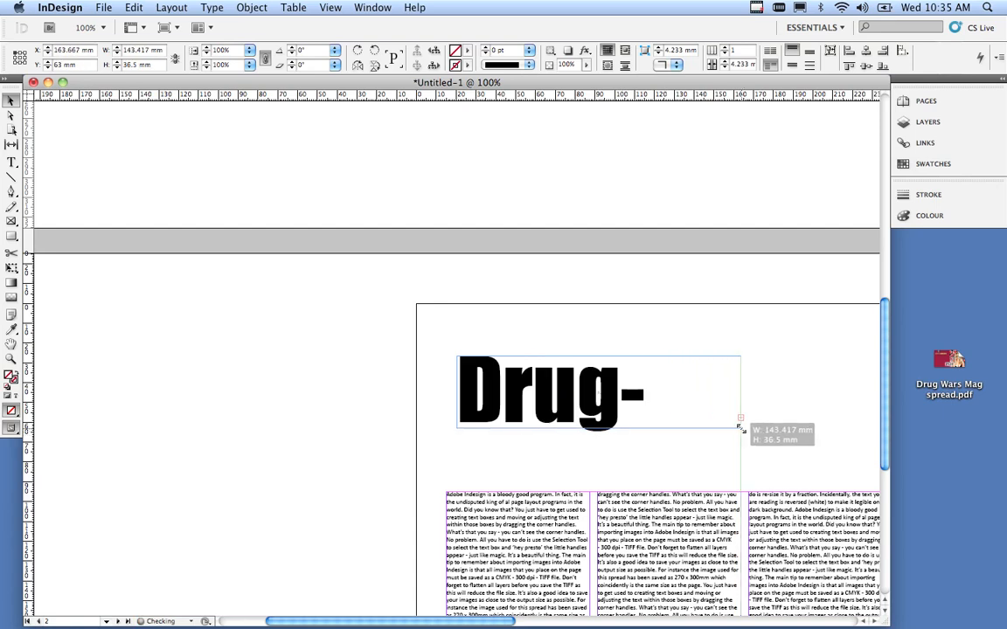
left_click_drag(741, 422, 806, 433)
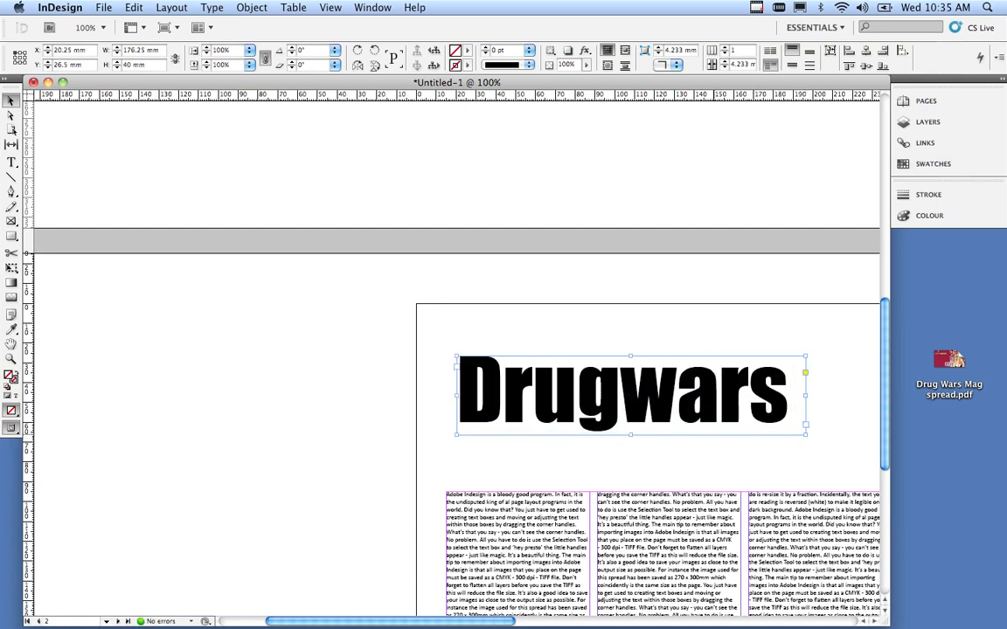
left_click_drag(629, 393, 615, 421)
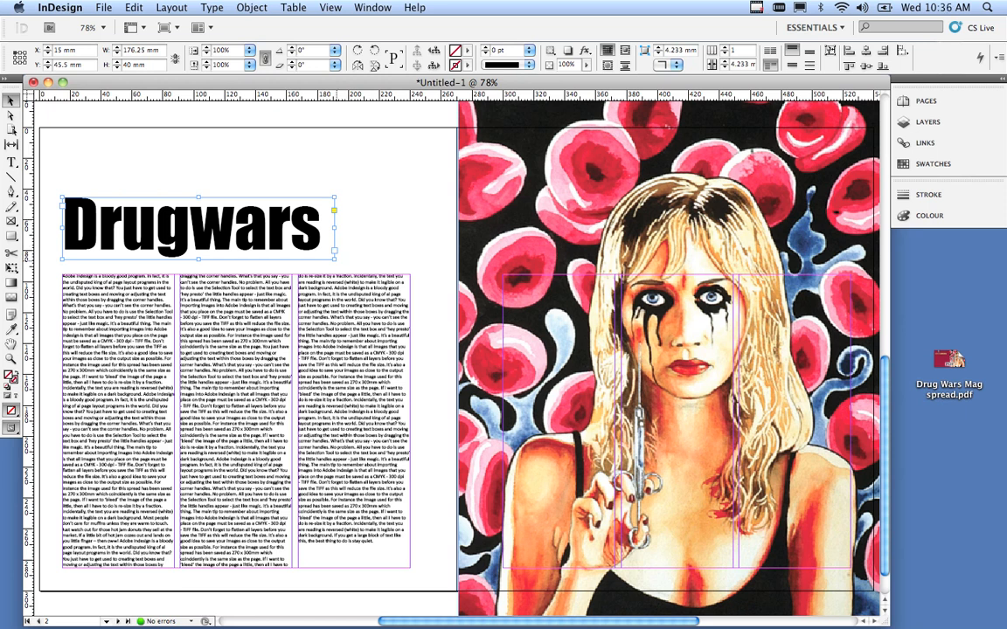
- Scale the heading frame so Drugwars spans the left page's columns
left_click_drag(336, 258, 398, 288)
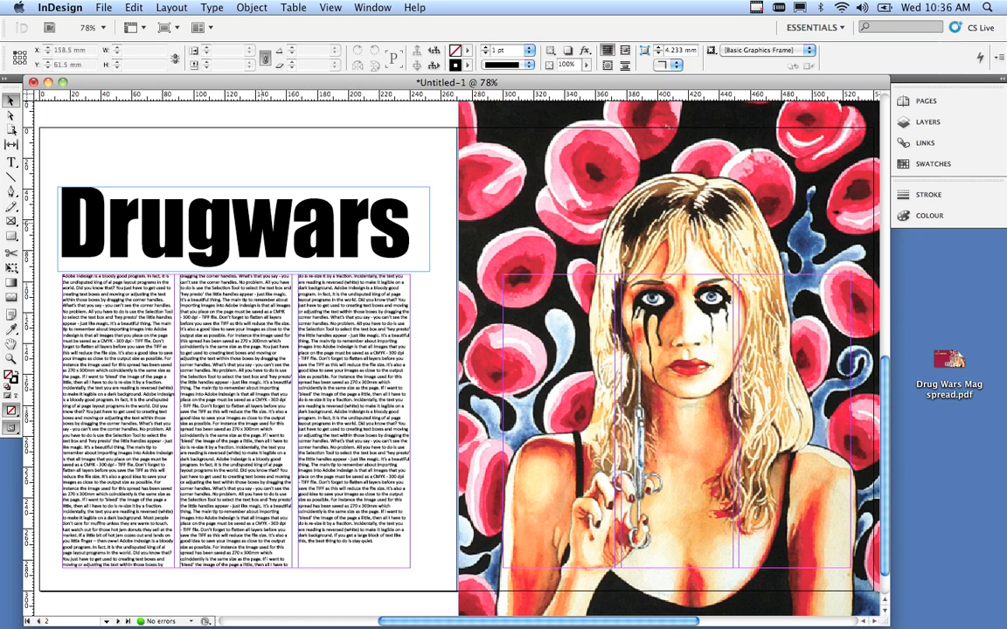
left_click(10, 162)
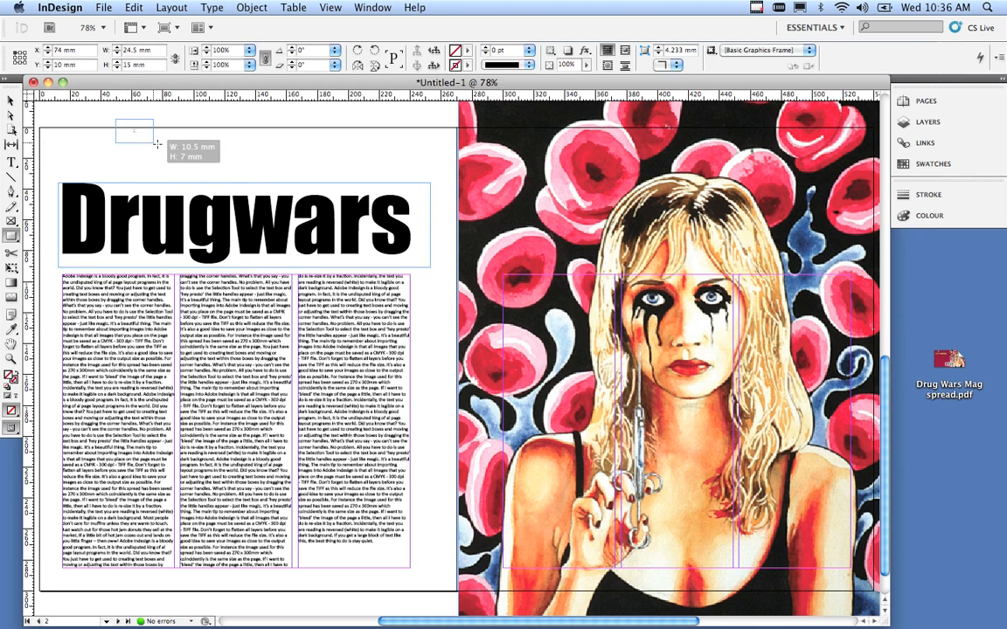
- Draw a small empty frame at the top left, above the heading
left_click_drag(157, 143, 262, 166)
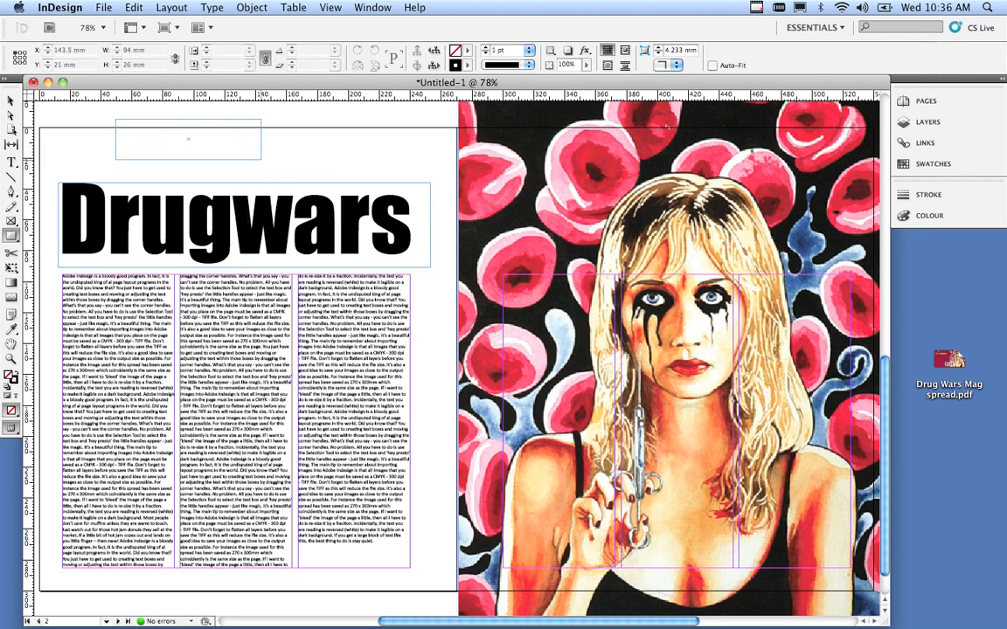
left_click(189, 140)
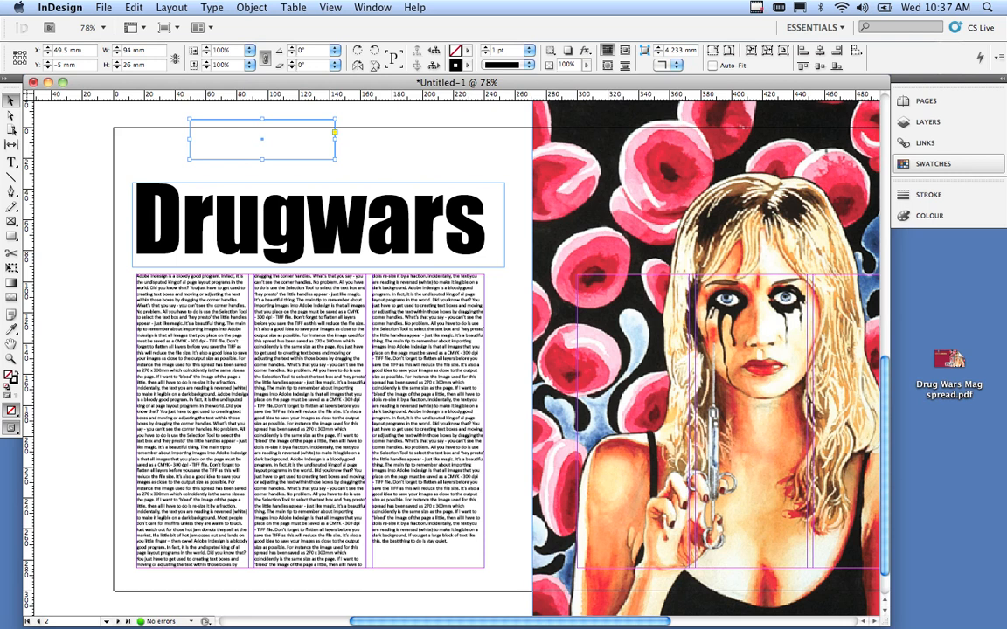
- Bring up the document's Swatches panel
left_click(933, 164)
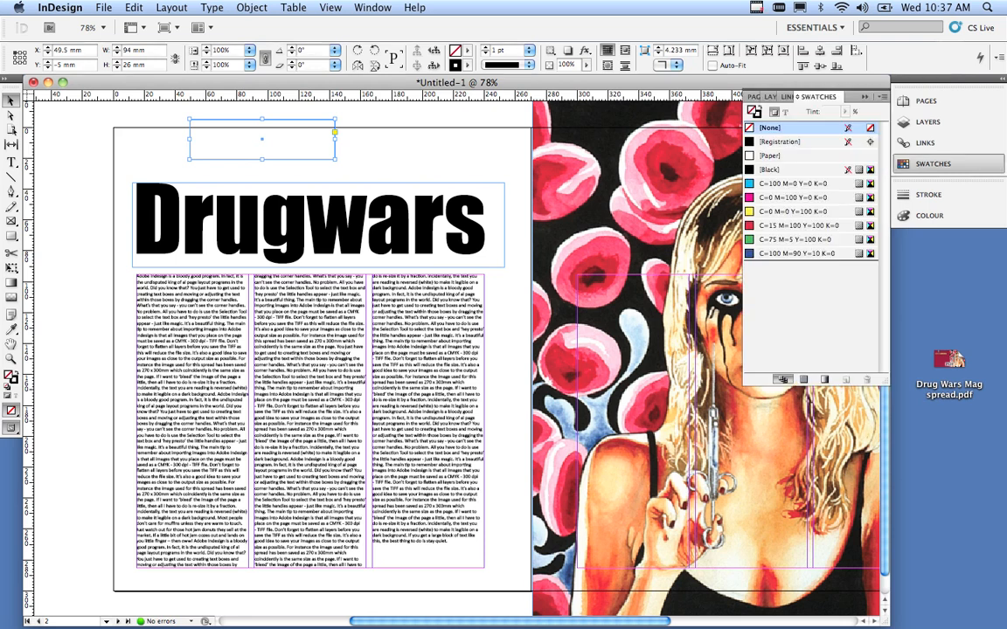
left_click(373, 7)
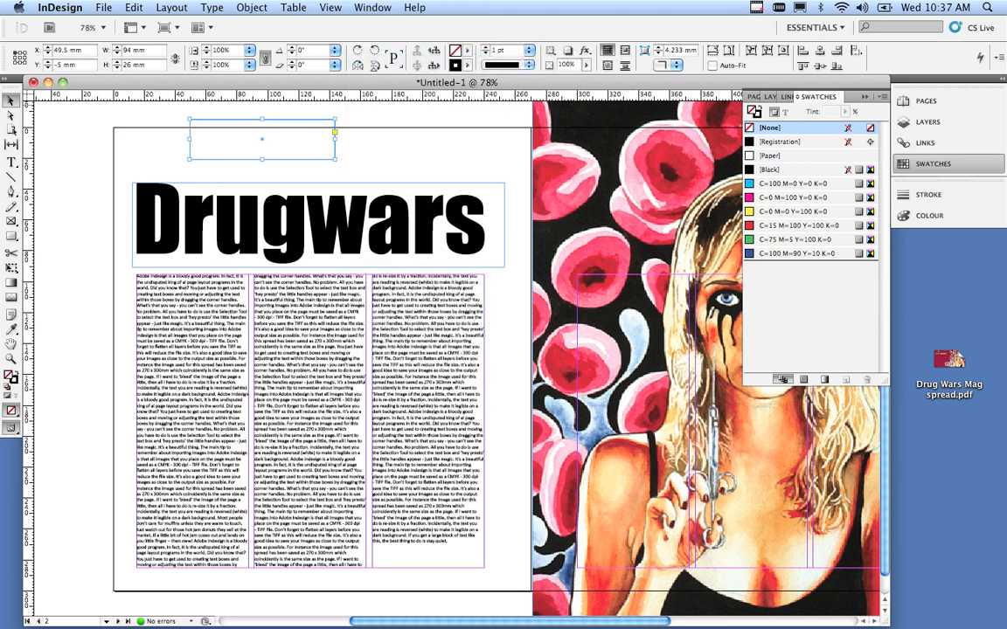
left_click(928, 122)
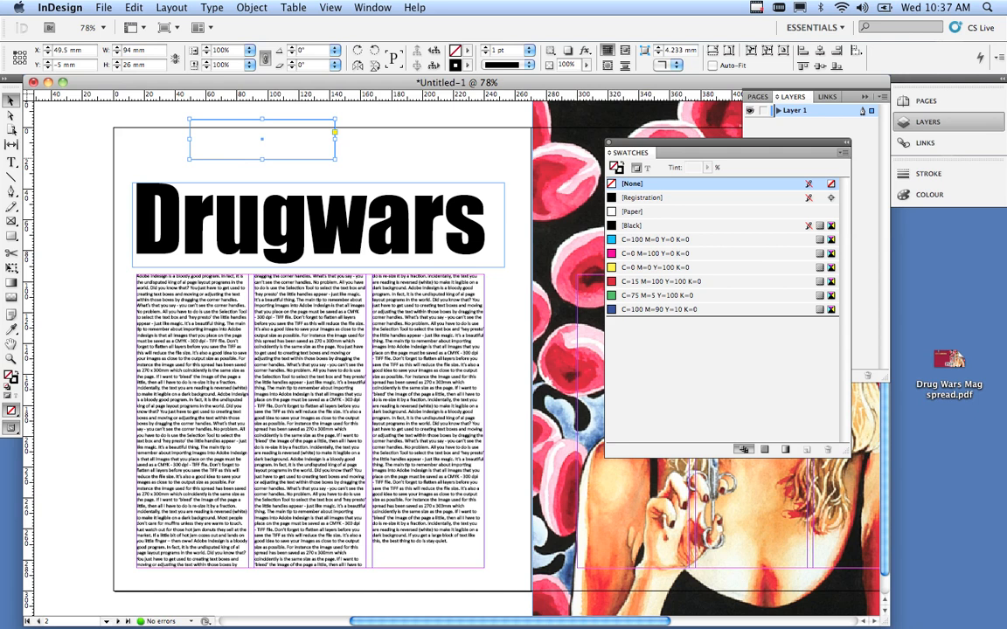
- Begin a New Colour Swatch, browse the PANTONE list, and dismiss it
left_click(843, 154)
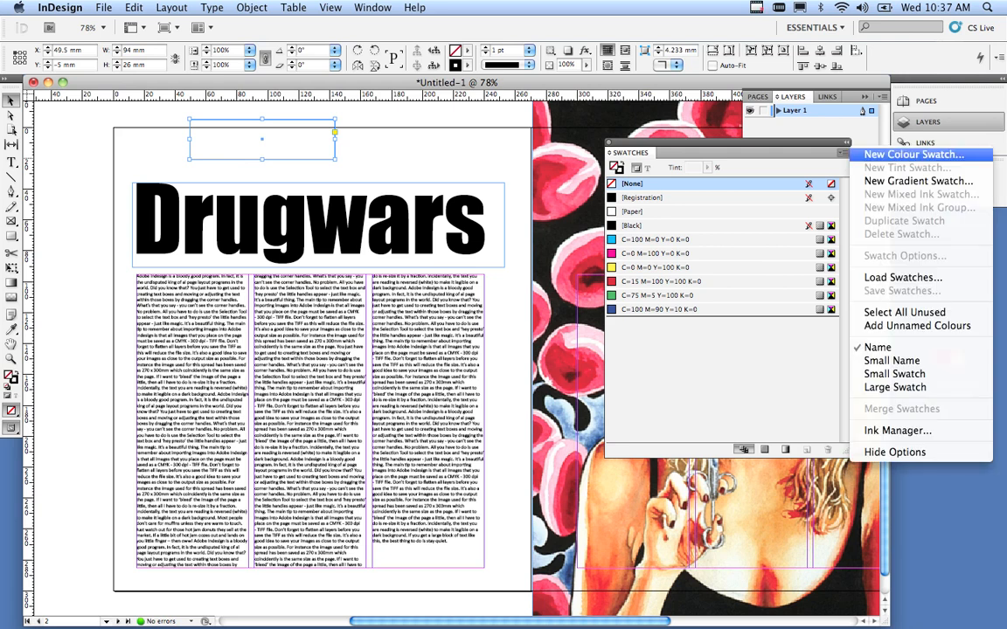
left_click(912, 154)
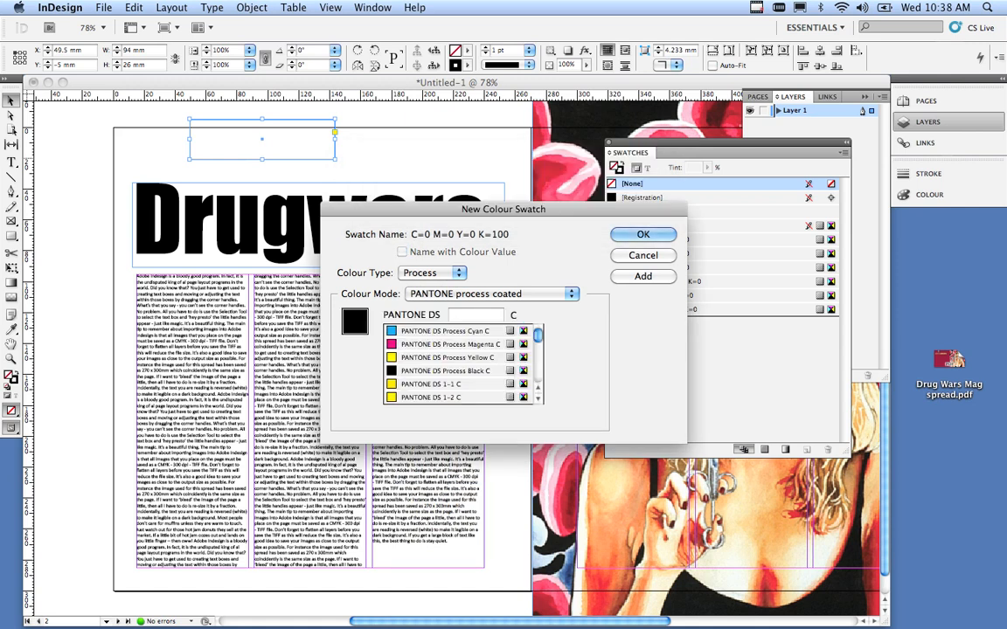
scroll("down", 3)
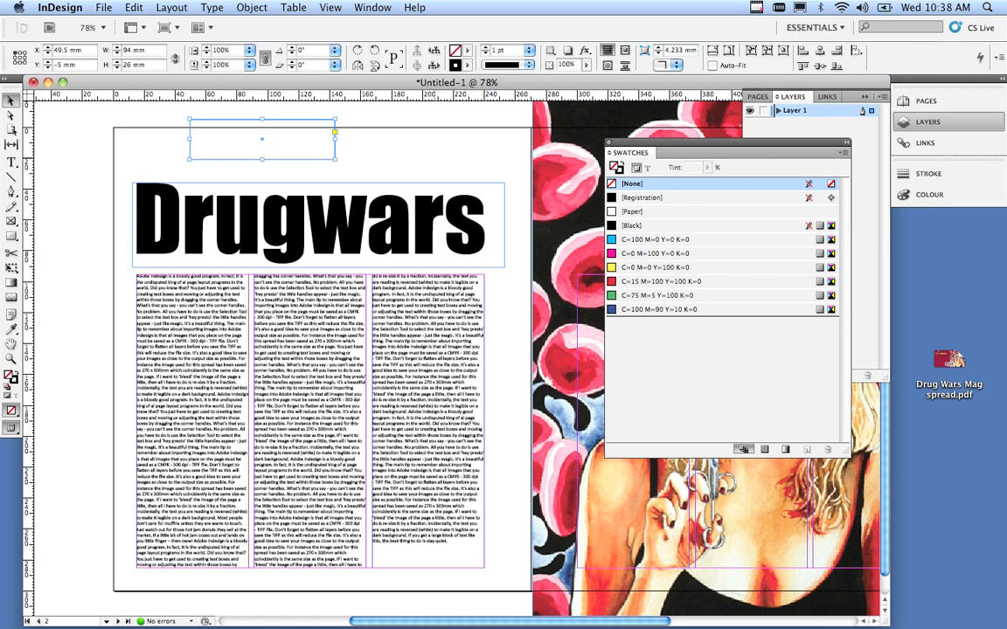
- Colour the Drugwars heading text with the C=100 M=0 Y=0 K=0 cyan swatch
left_click(262, 140)
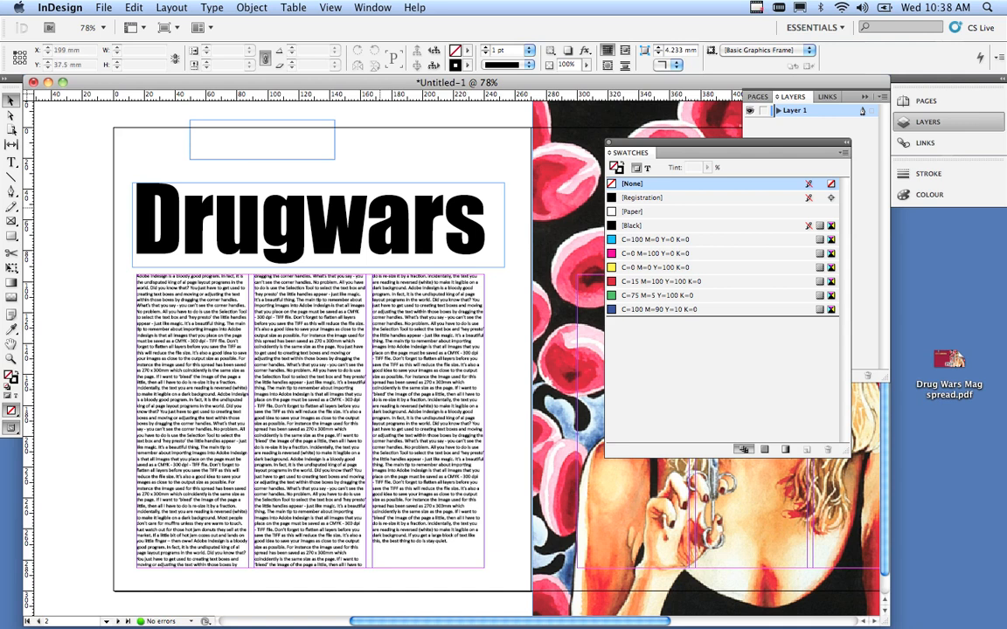
left_click(314, 226)
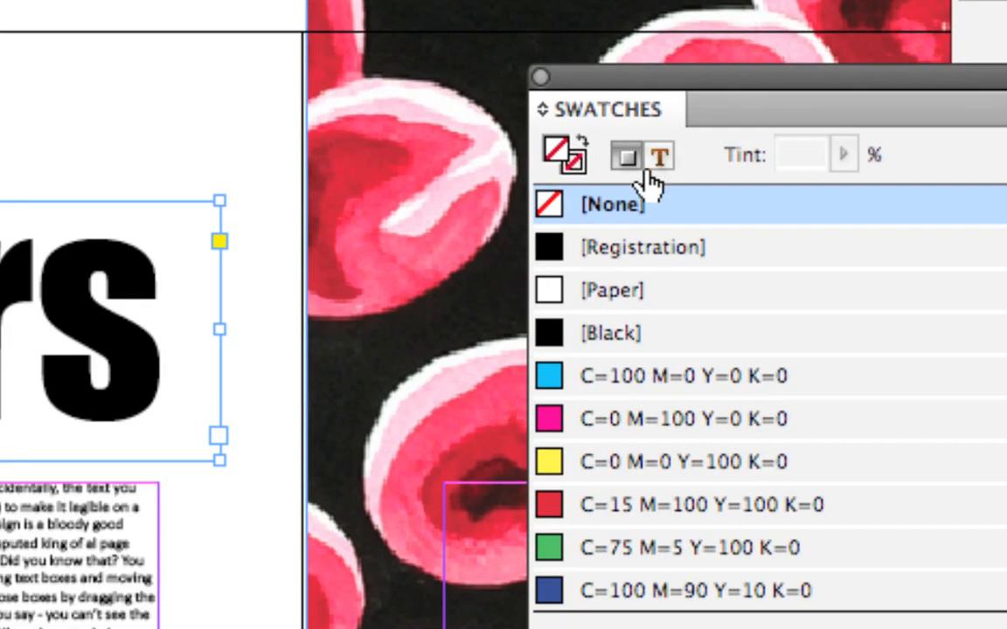
mouse_move(659, 156)
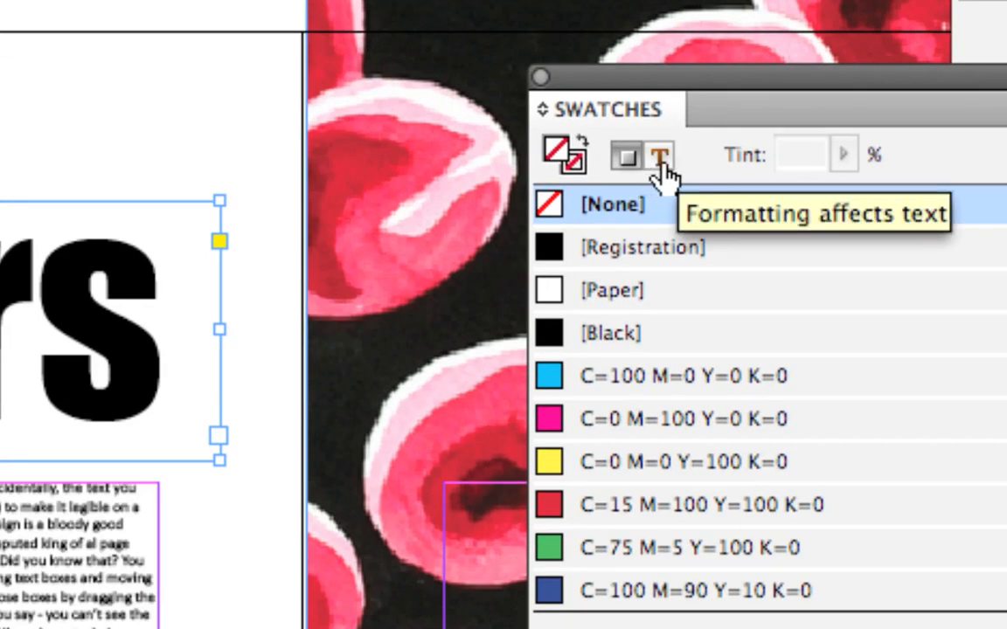
left_click(612, 332)
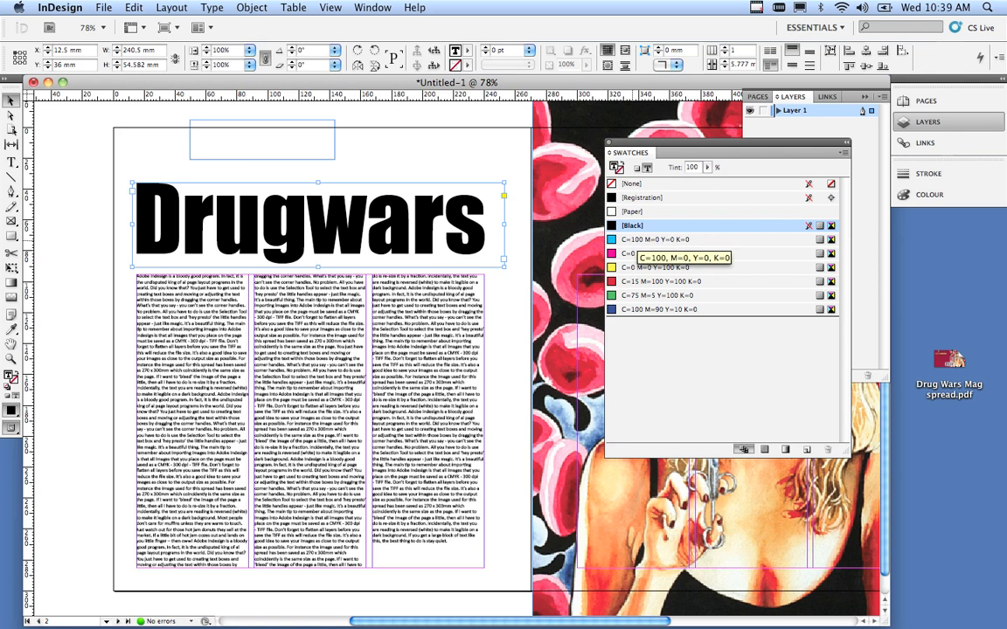
left_click(664, 238)
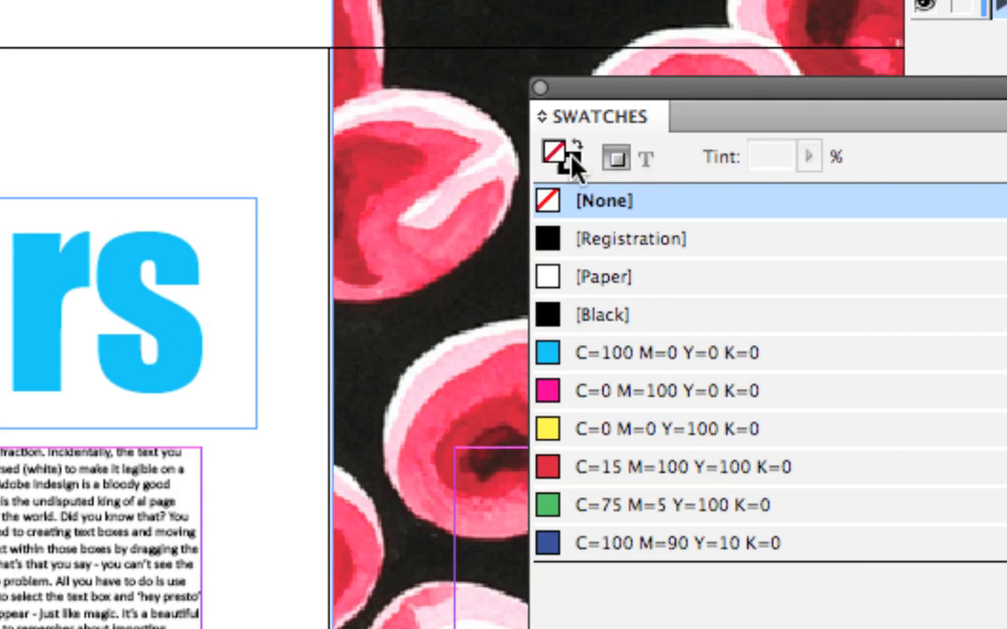
mouse_move(563, 166)
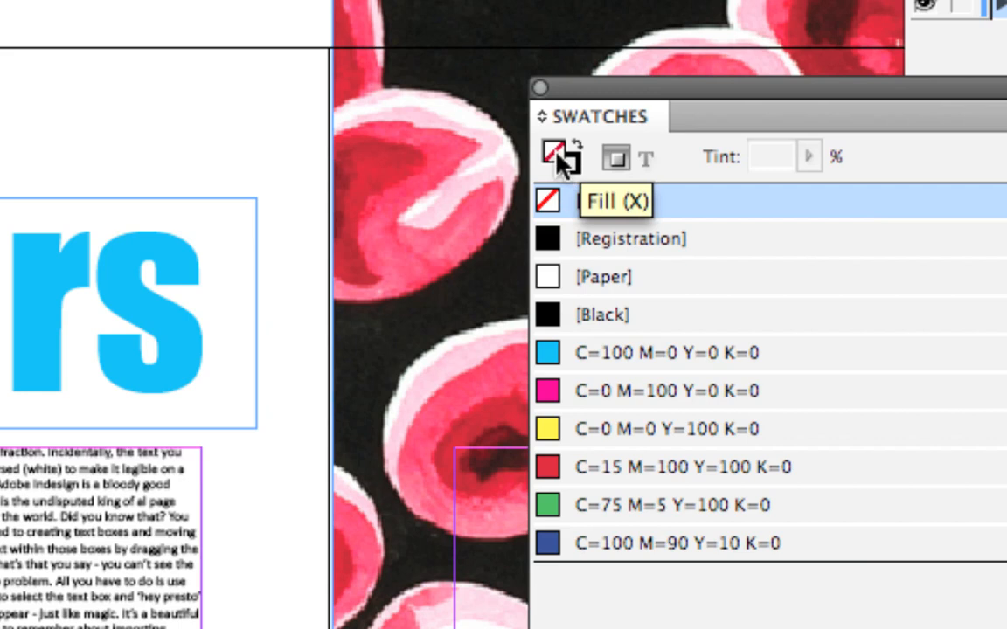
mouse_move(573, 178)
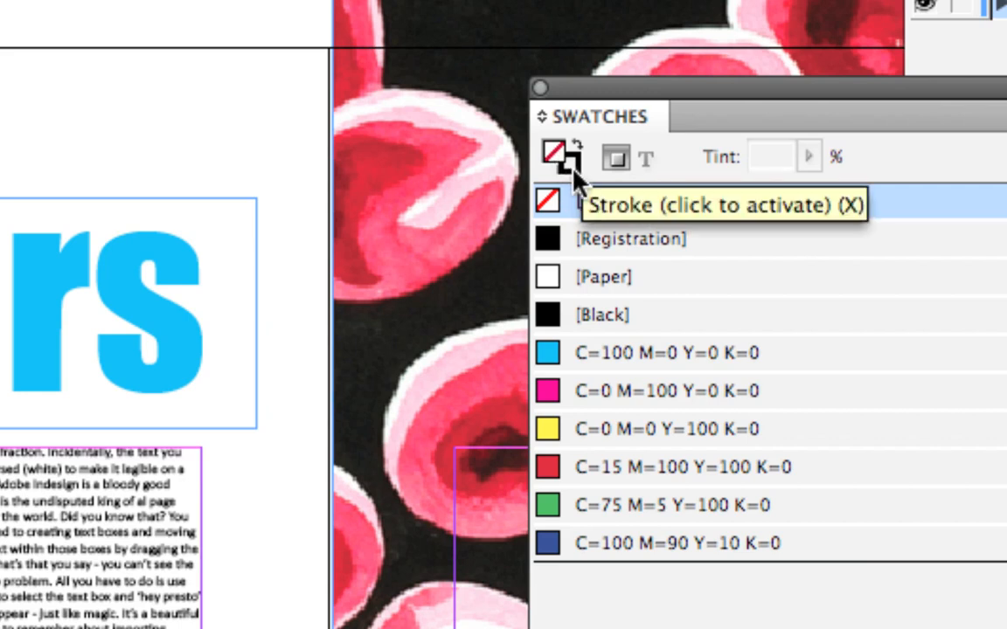
left_click(601, 315)
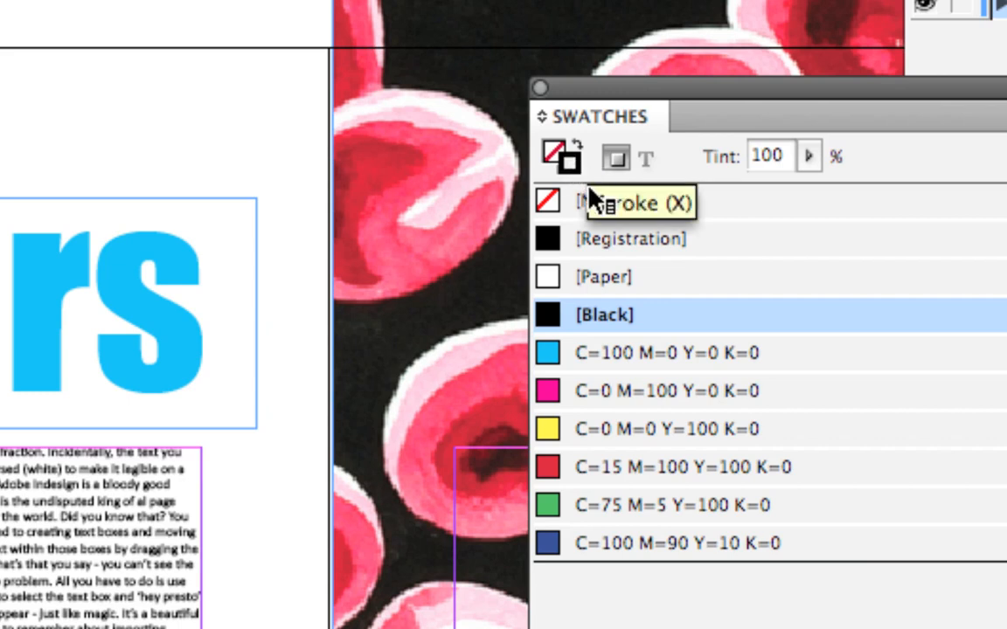
mouse_move(573, 175)
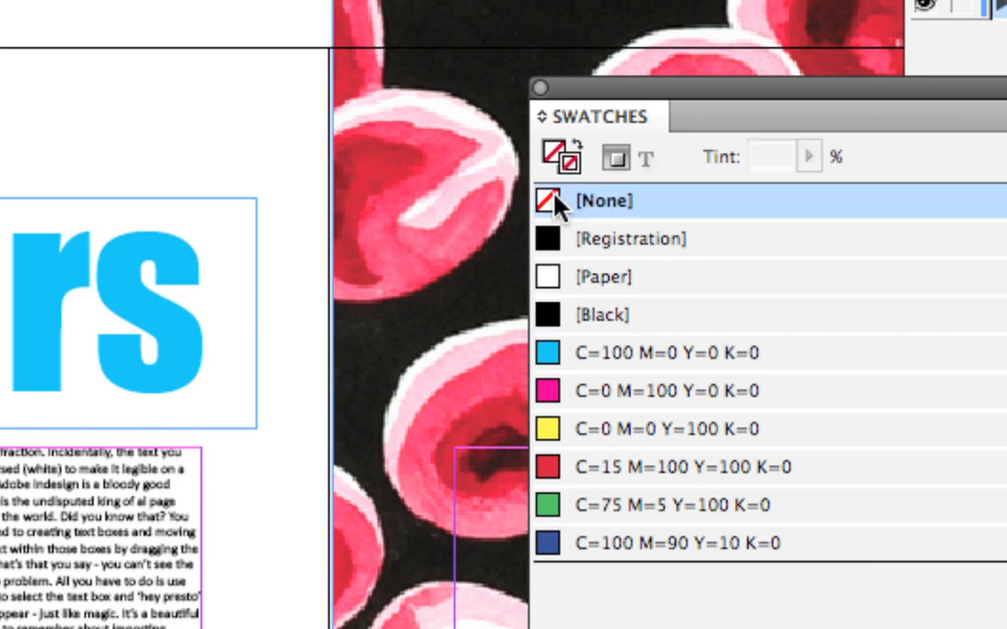
mouse_move(358, 245)
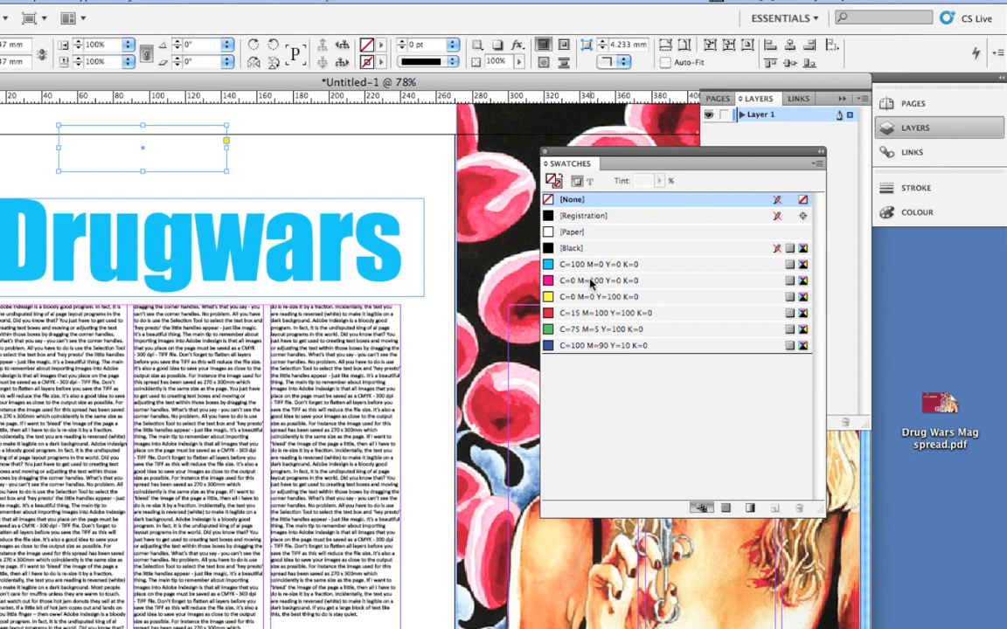
left_click(597, 280)
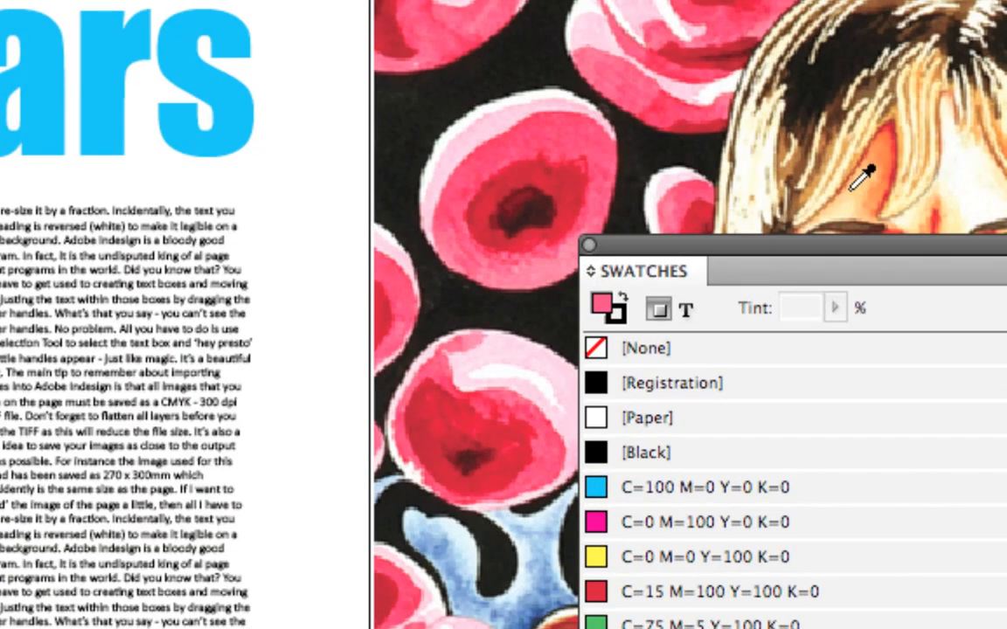
mouse_move(906, 136)
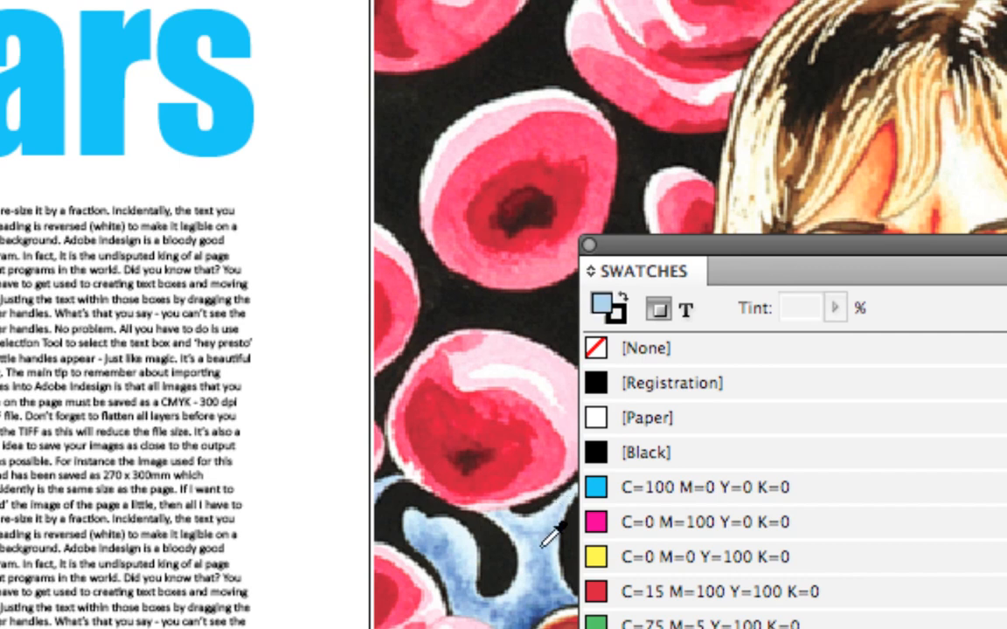
mouse_move(594, 131)
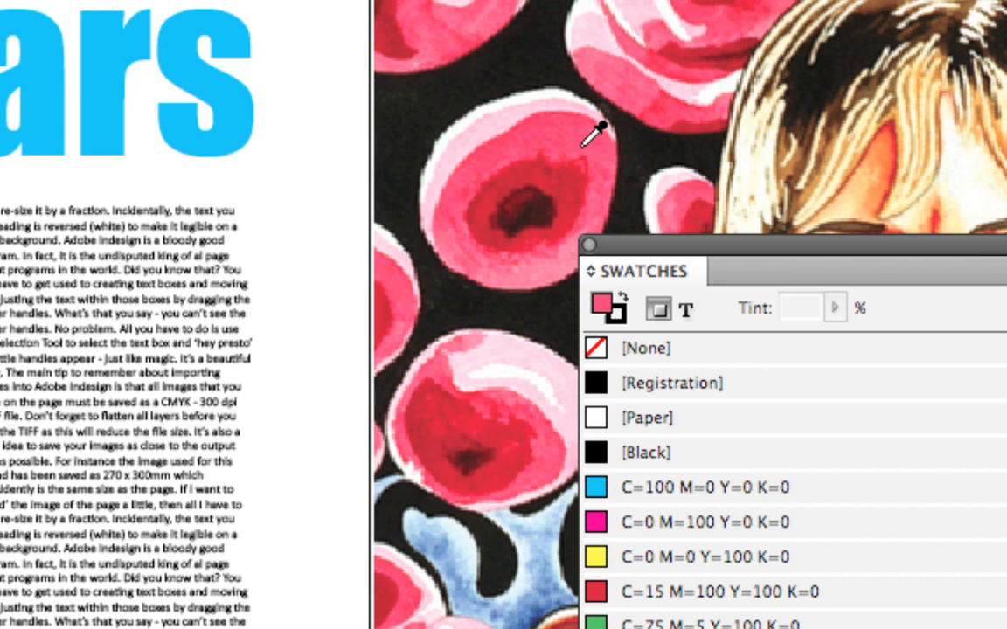
mouse_move(650, 179)
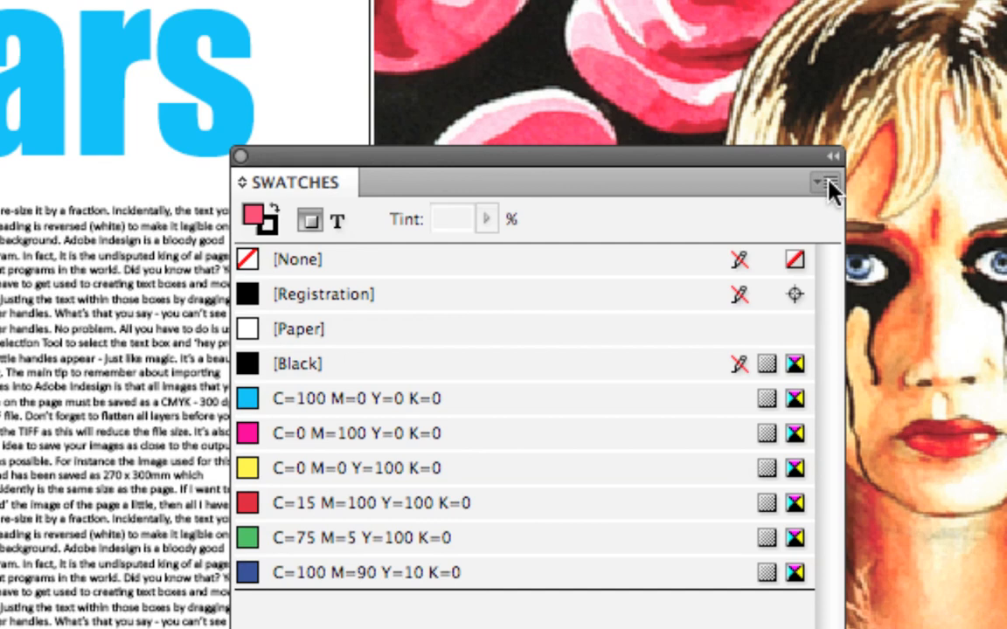
- Create a new swatch from the sampled colour named 'hot pink'
left_click(824, 182)
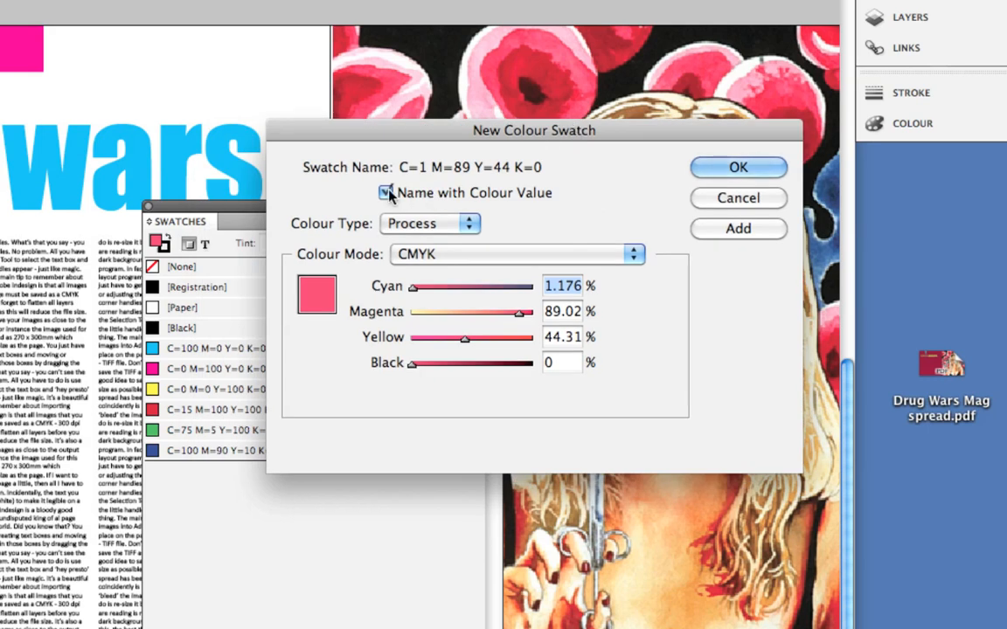
left_click(384, 192)
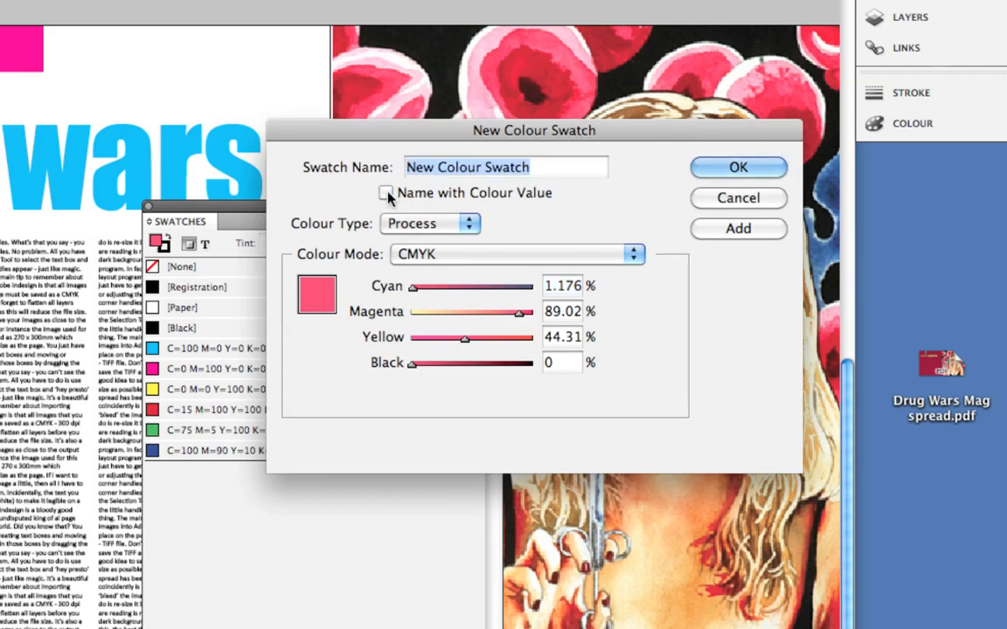
mouse_move(528, 149)
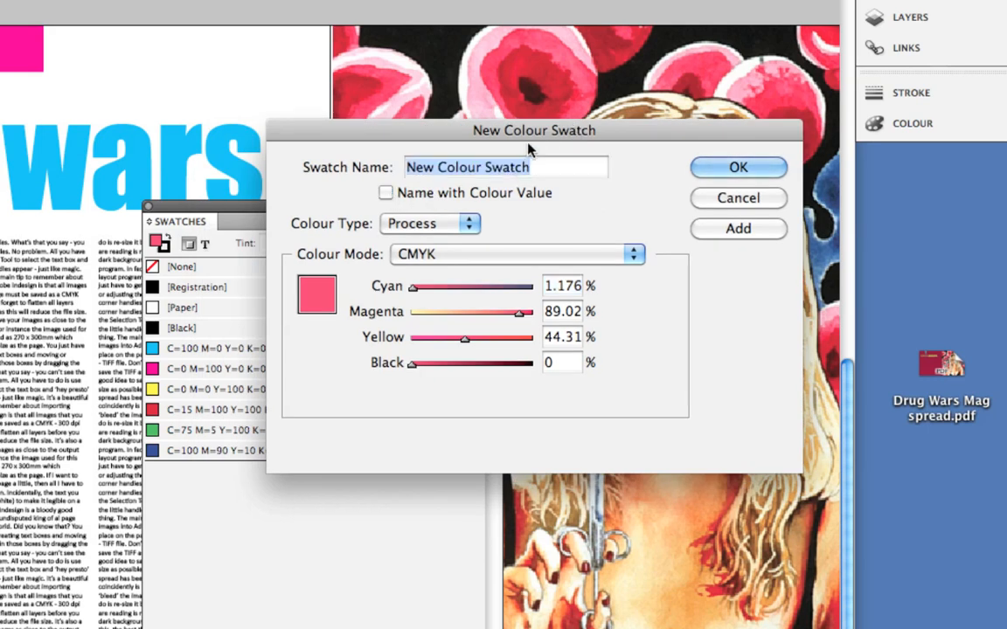
type("hot pi")
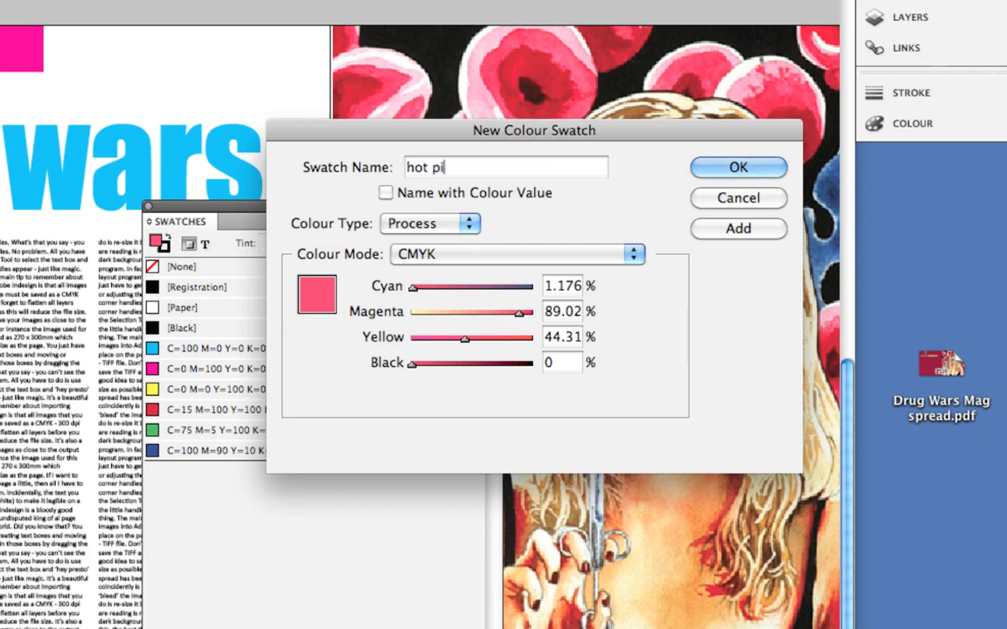
type("nk")
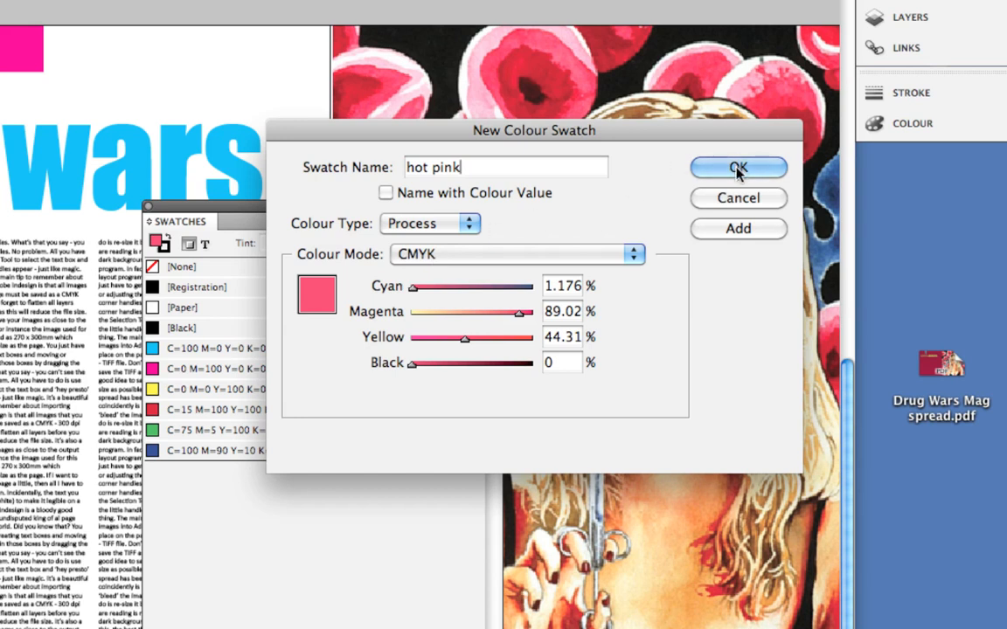
left_click(738, 168)
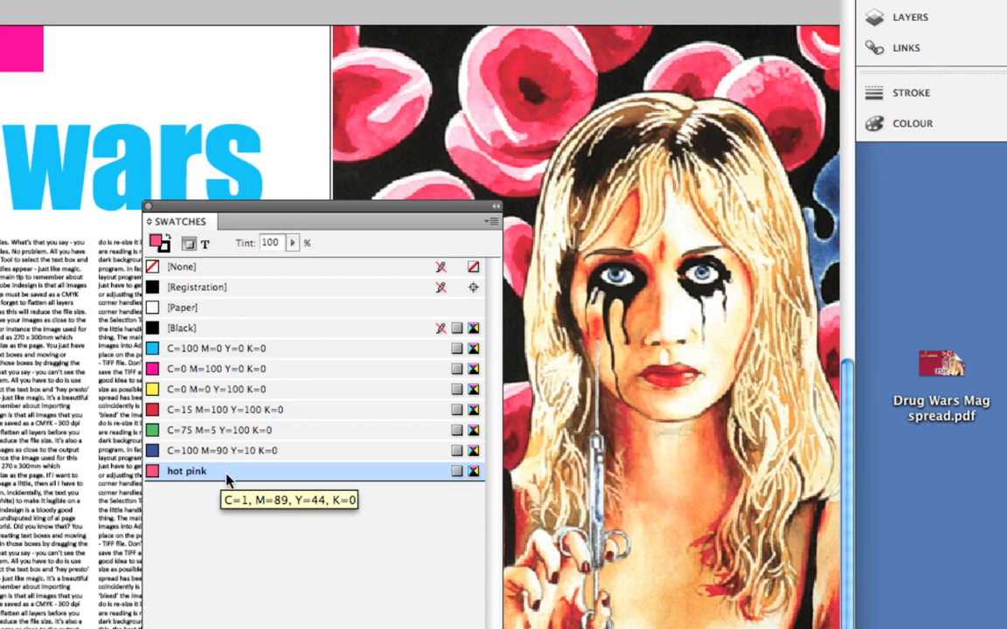
mouse_move(574, 289)
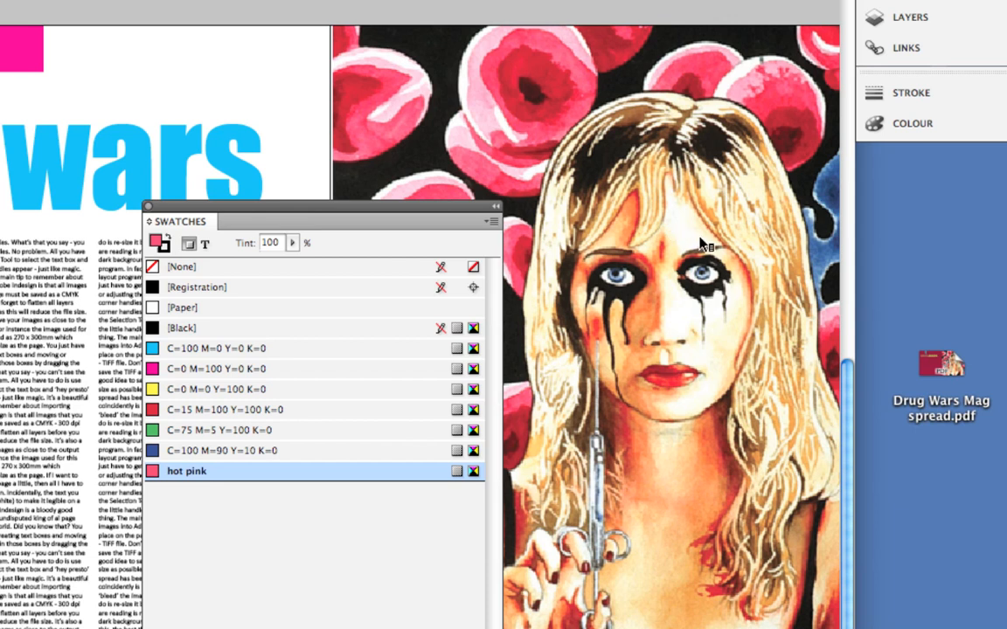
mouse_move(479, 325)
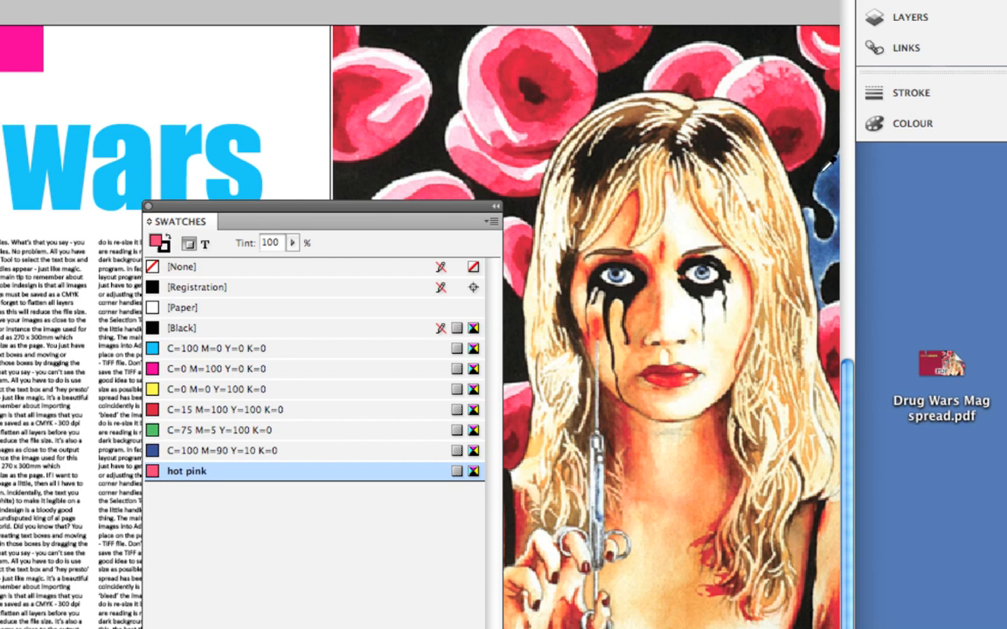
mouse_move(839, 175)
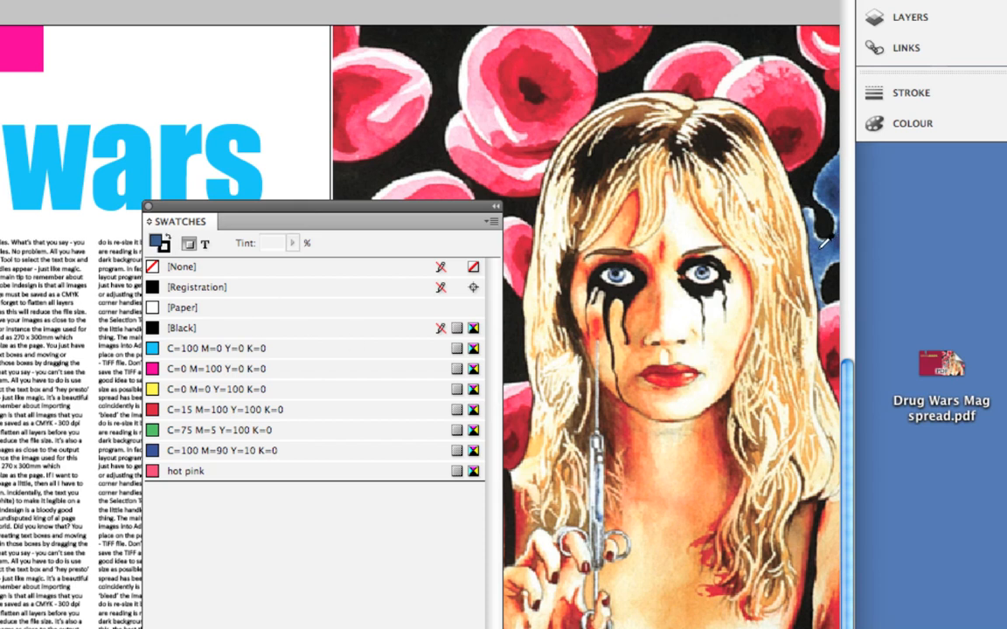
- Create a new dark blue colour swatch named 'sexy blue' from the Swatches panel menu
left_click(493, 220)
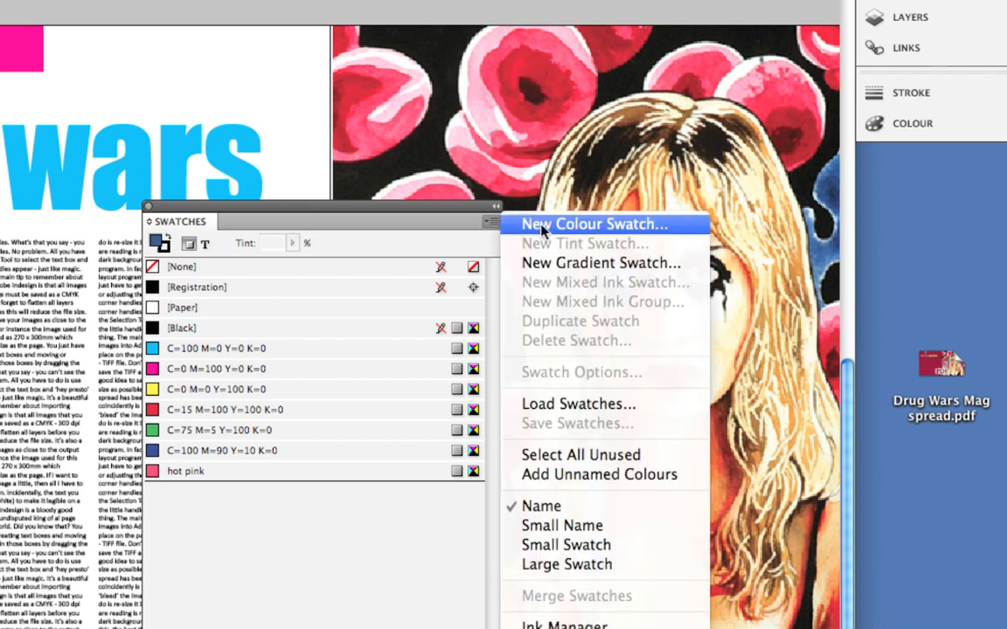
left_click(591, 224)
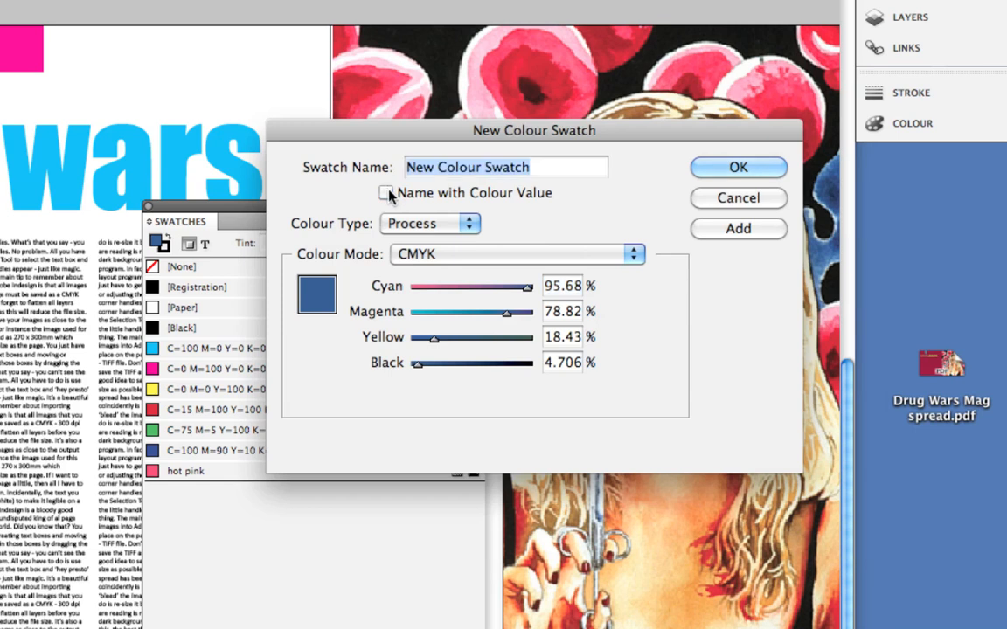
mouse_move(437, 196)
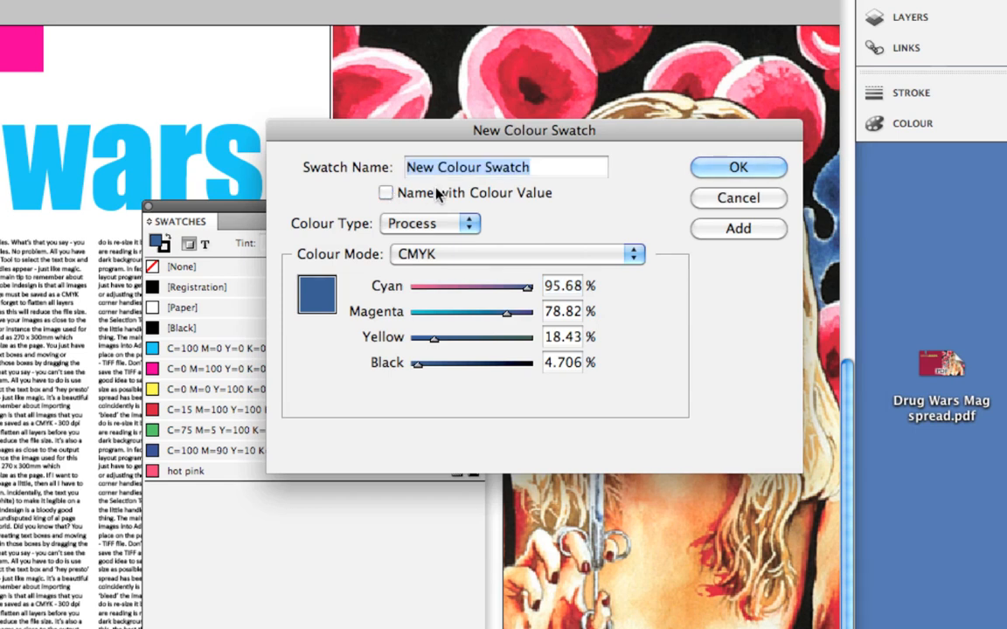
type("sexy bl")
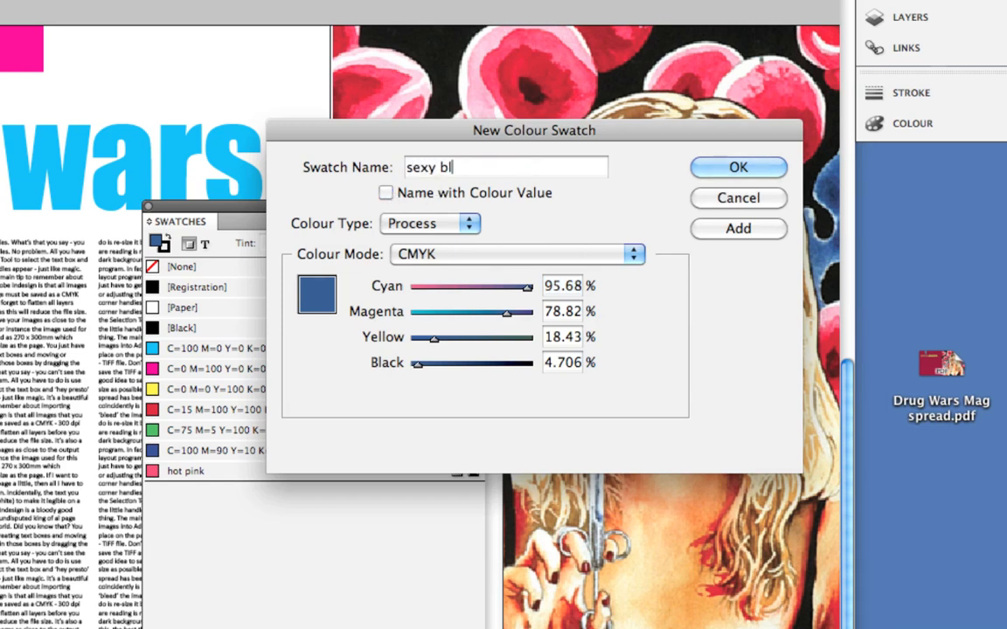
left_click(738, 168)
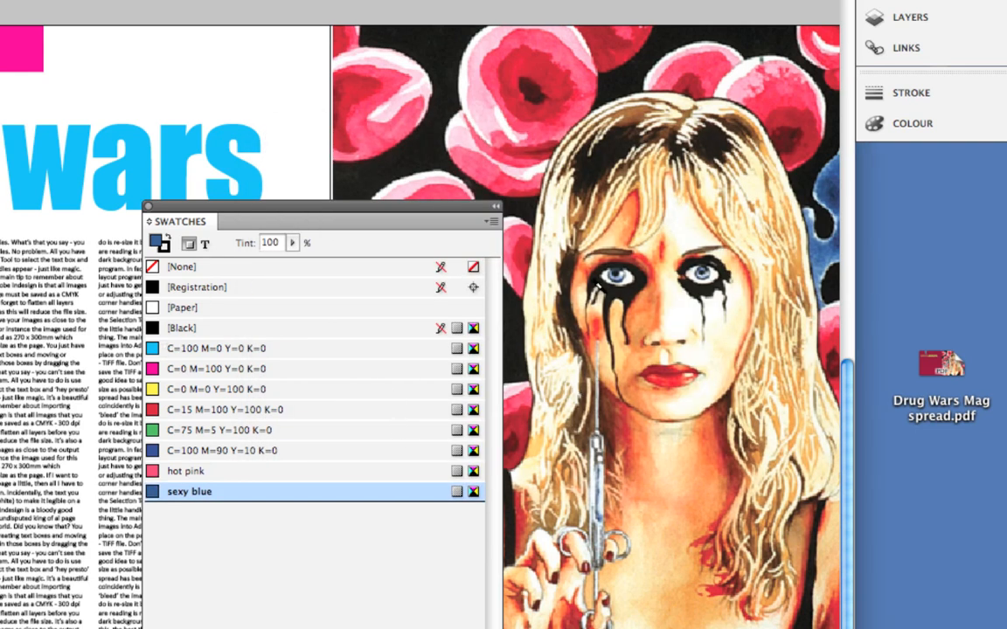
mouse_move(653, 428)
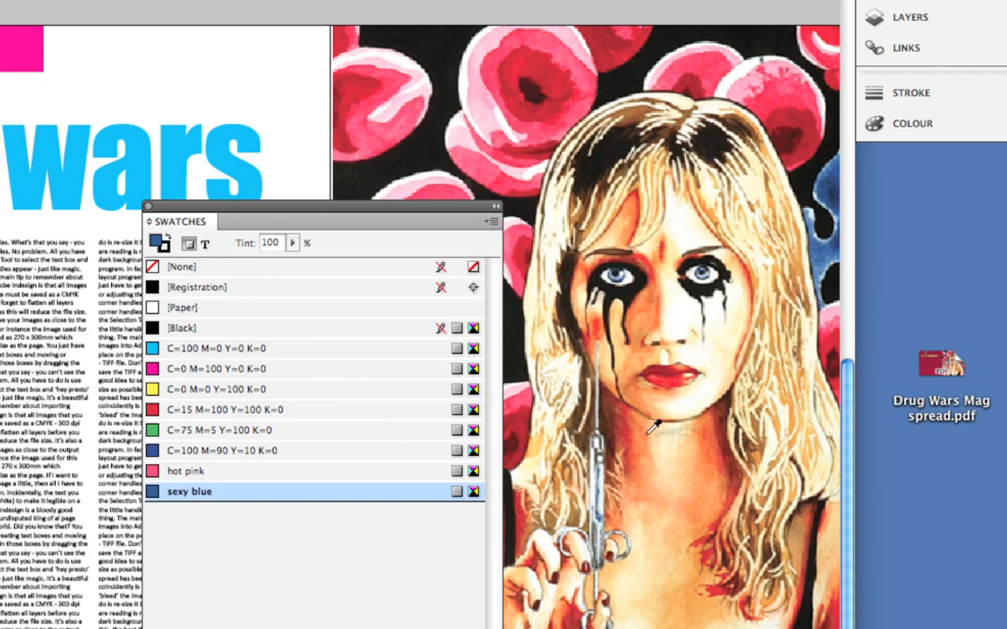
mouse_move(551, 462)
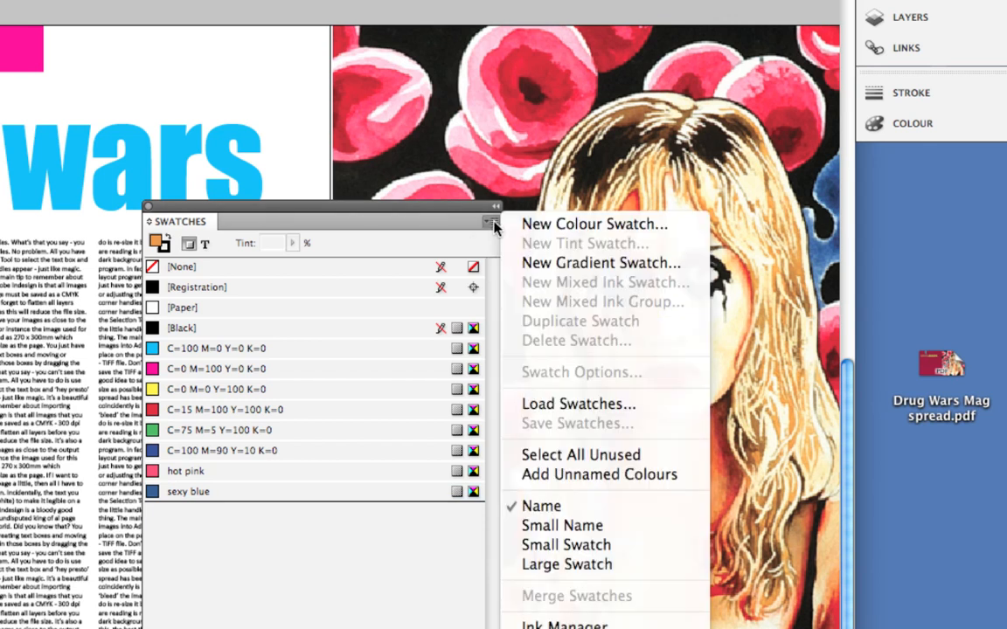
- Save the sampled orange-brown as a swatch named 'babyshit brown' rather than its CMYK values
left_click(592, 223)
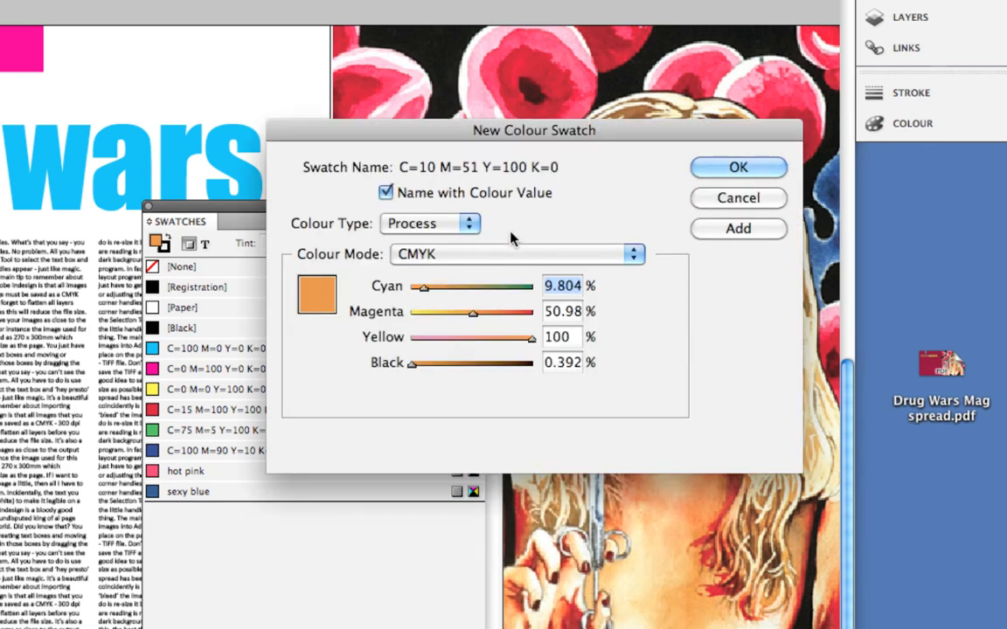
mouse_move(301, 236)
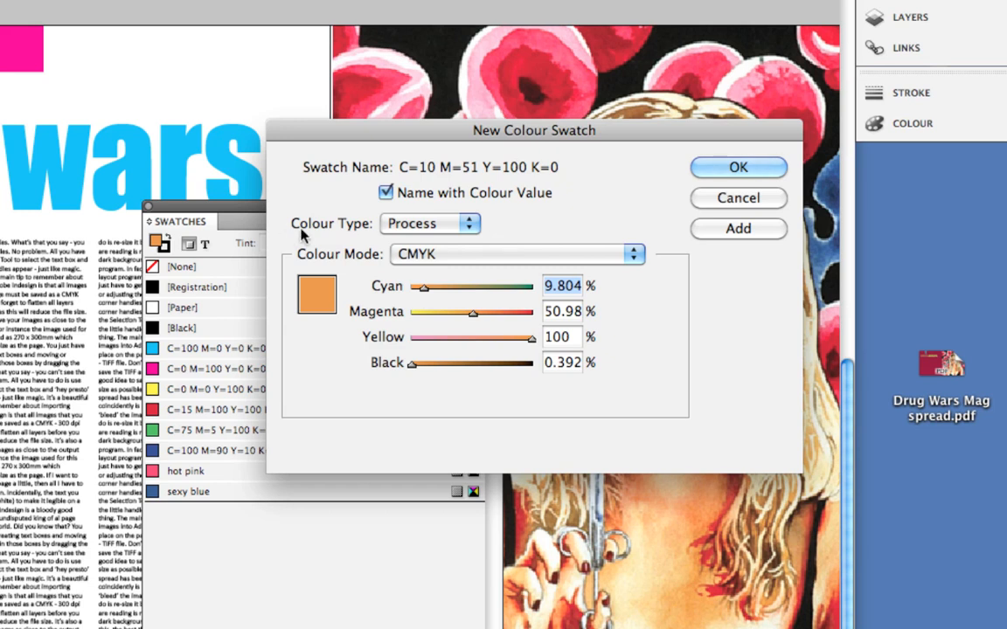
left_click(385, 192)
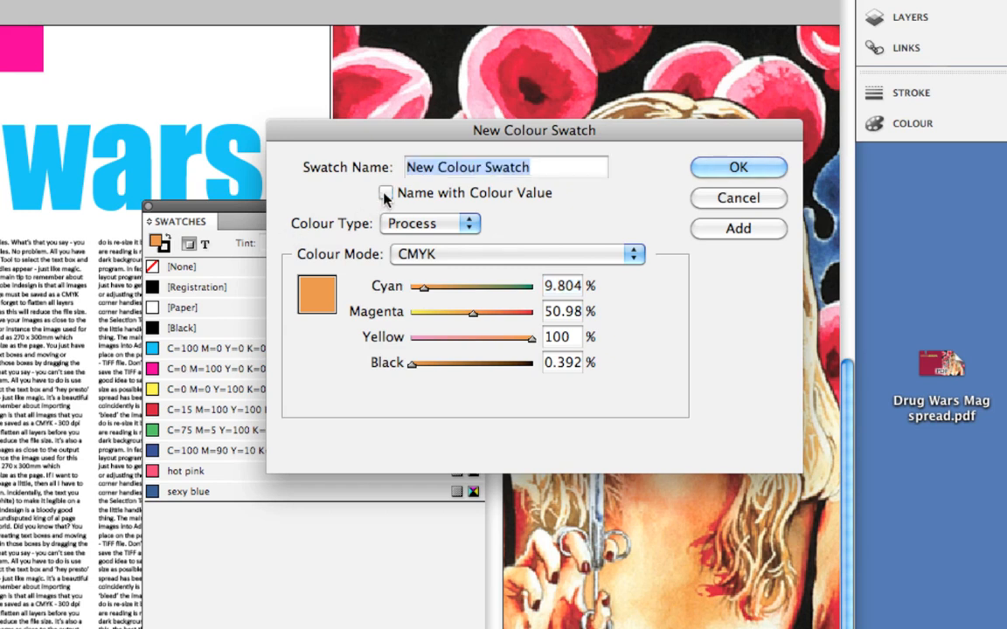
type("babyshit br")
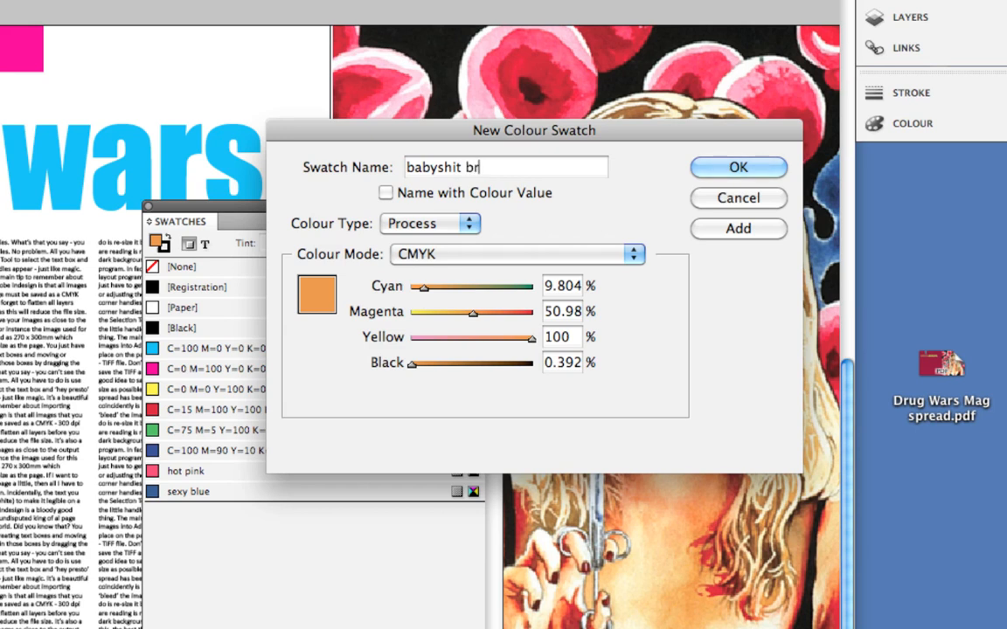
type("own")
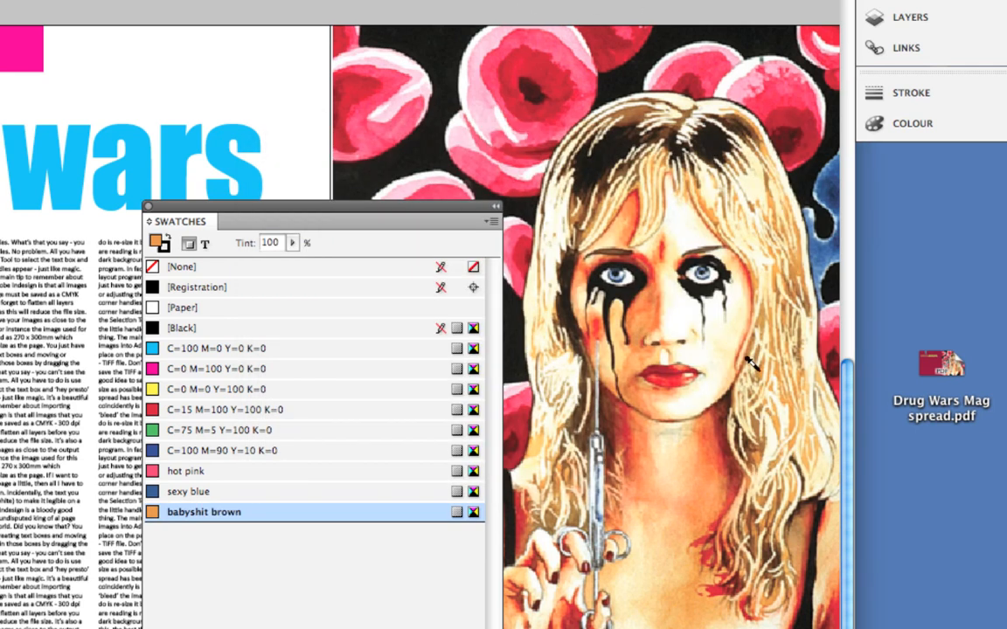
mouse_move(738, 323)
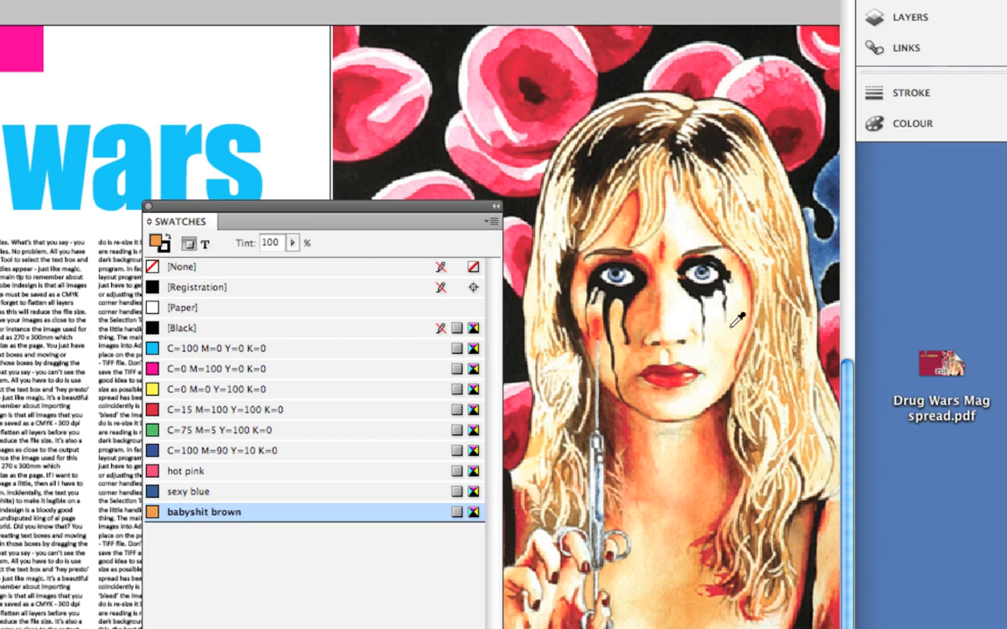
mouse_move(720, 332)
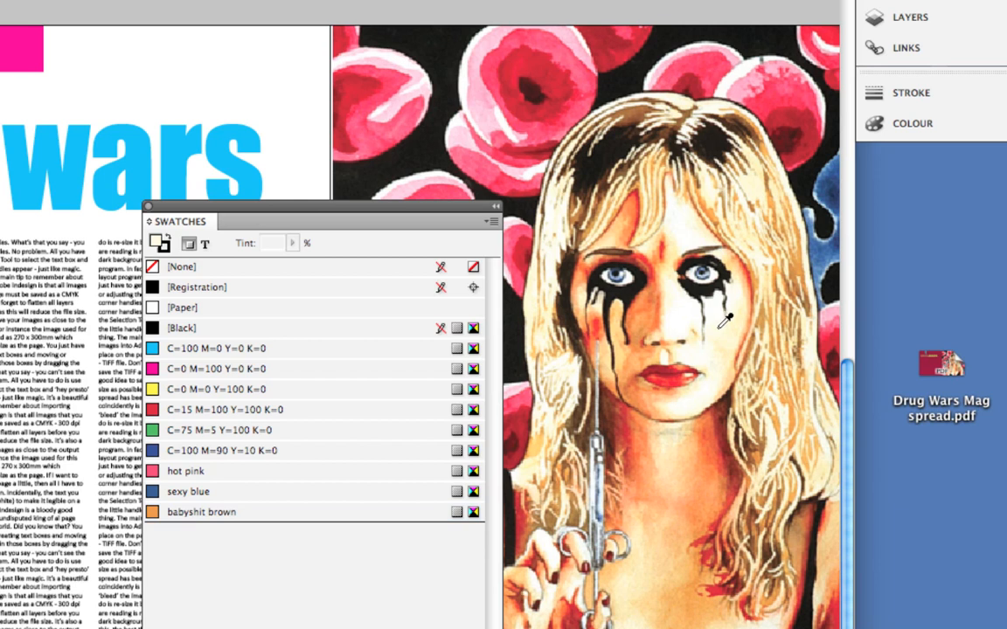
mouse_move(724, 323)
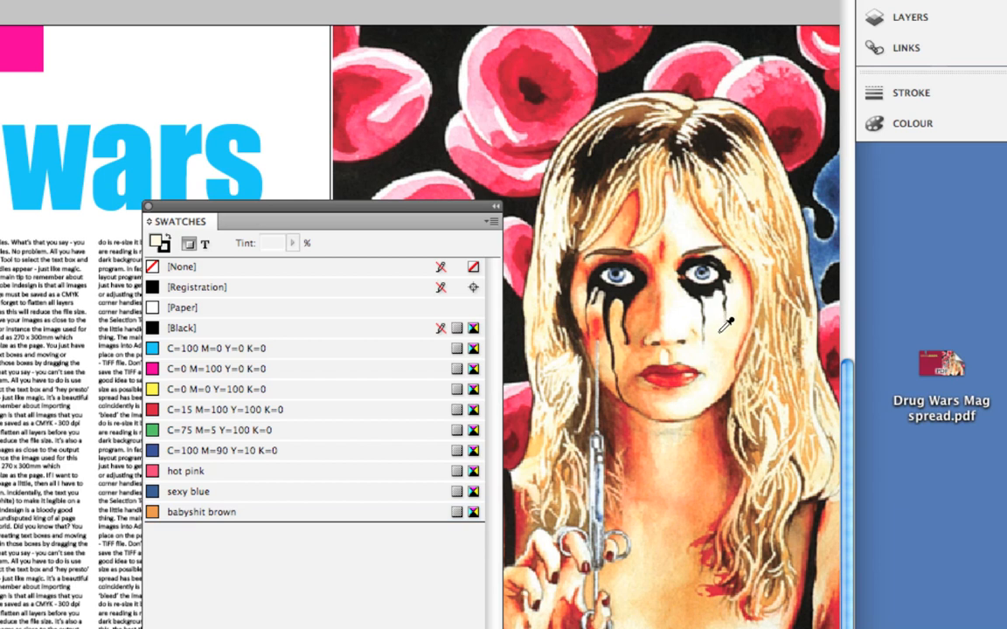
mouse_move(737, 327)
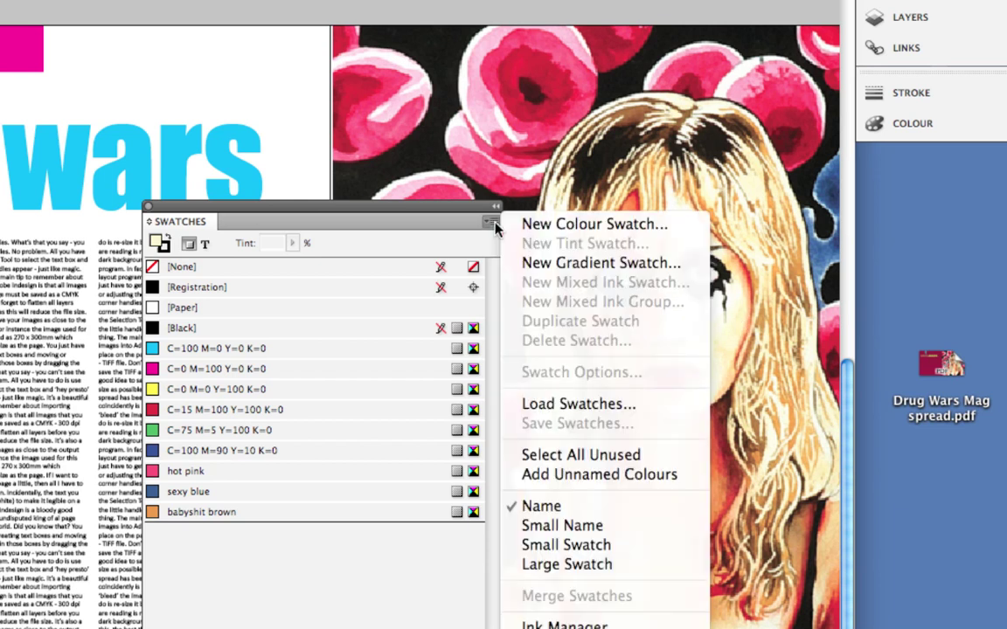
- Save the pale yellow as a custom-named swatch 'soft buff'
left_click(594, 223)
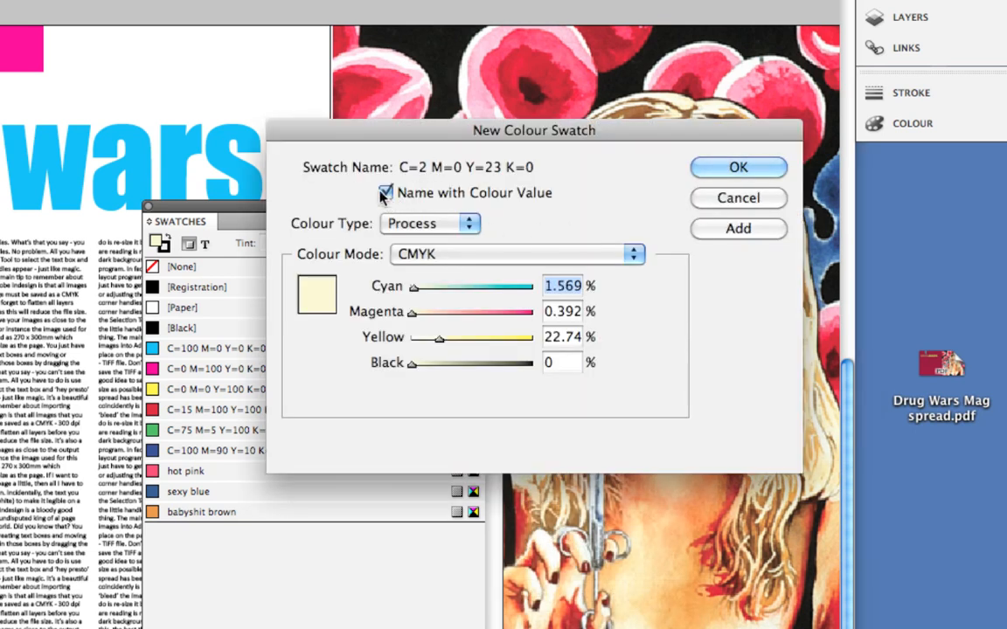
left_click(385, 192)
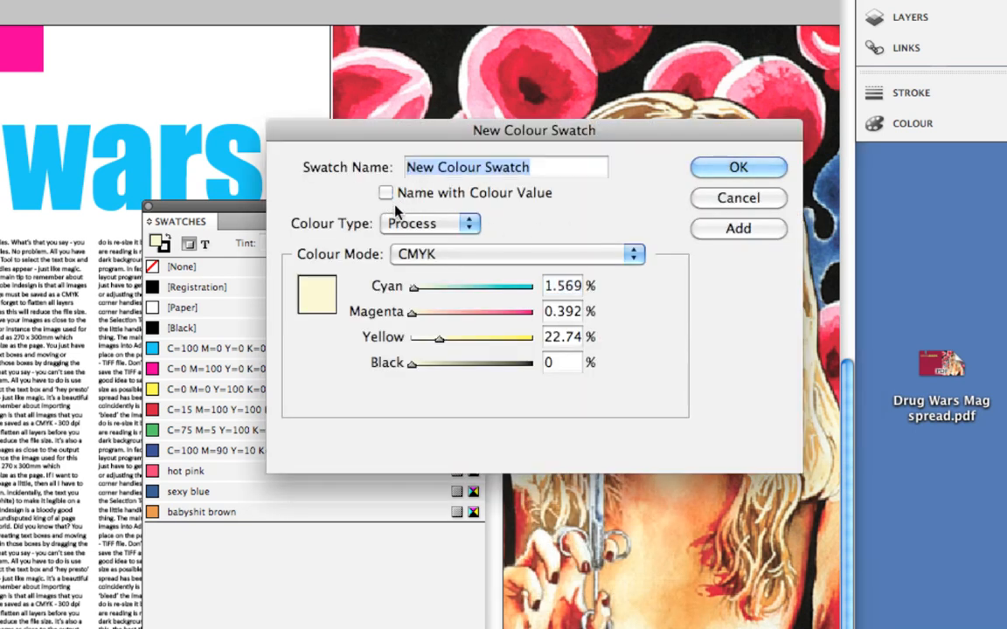
type("soft")
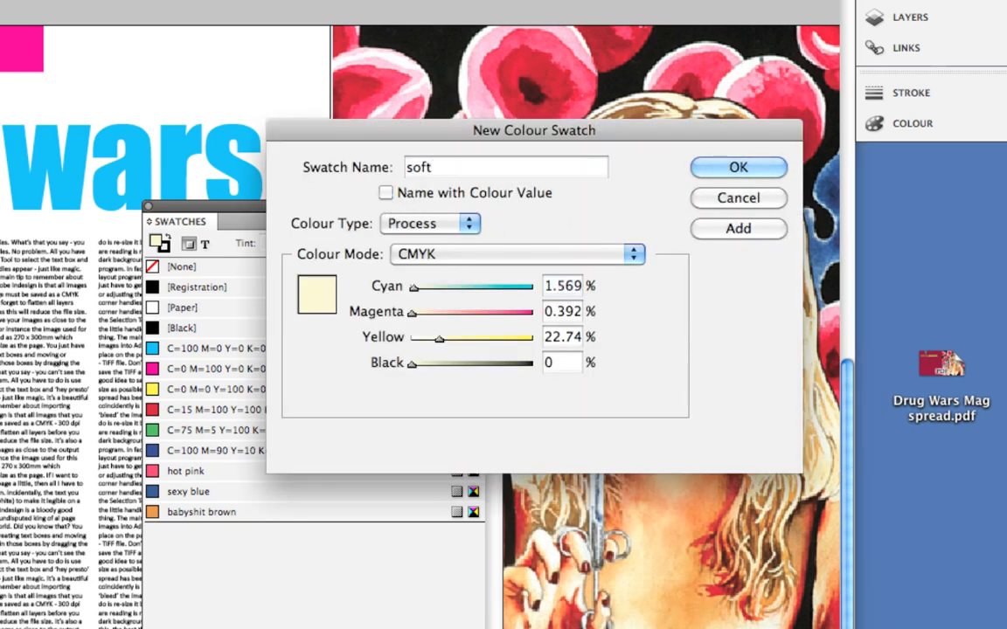
type("buff")
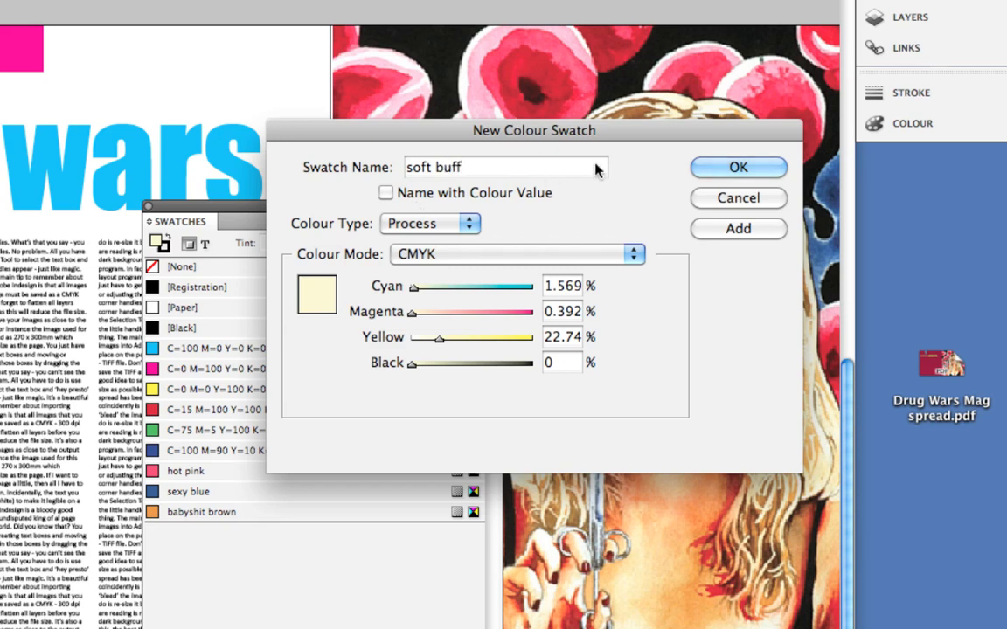
left_click(737, 168)
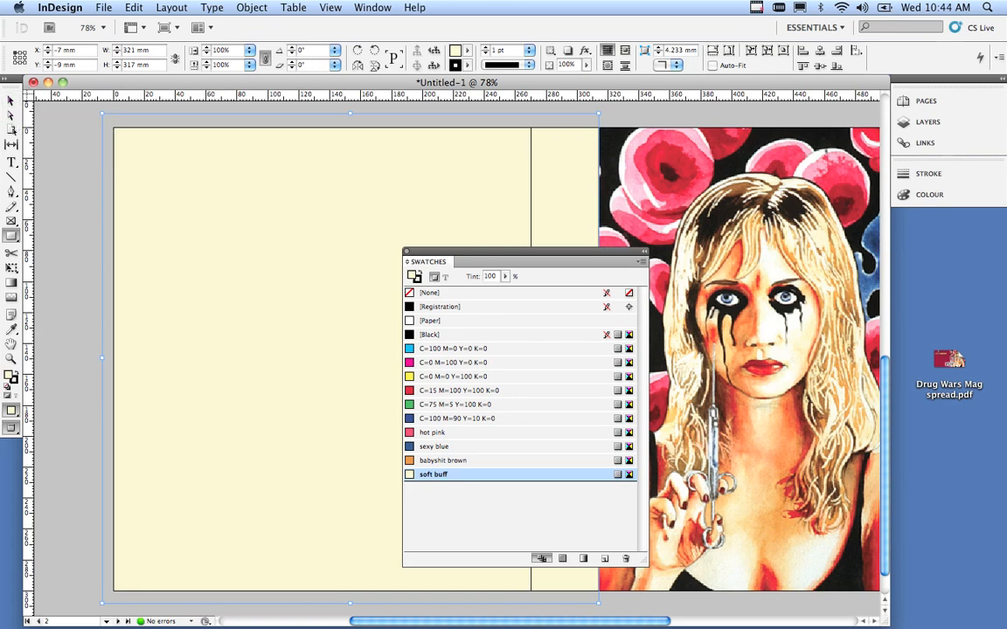
- Send the buff rectangle to the back, then zoom out to 50% and deselect to view the spread
left_click(252, 7)
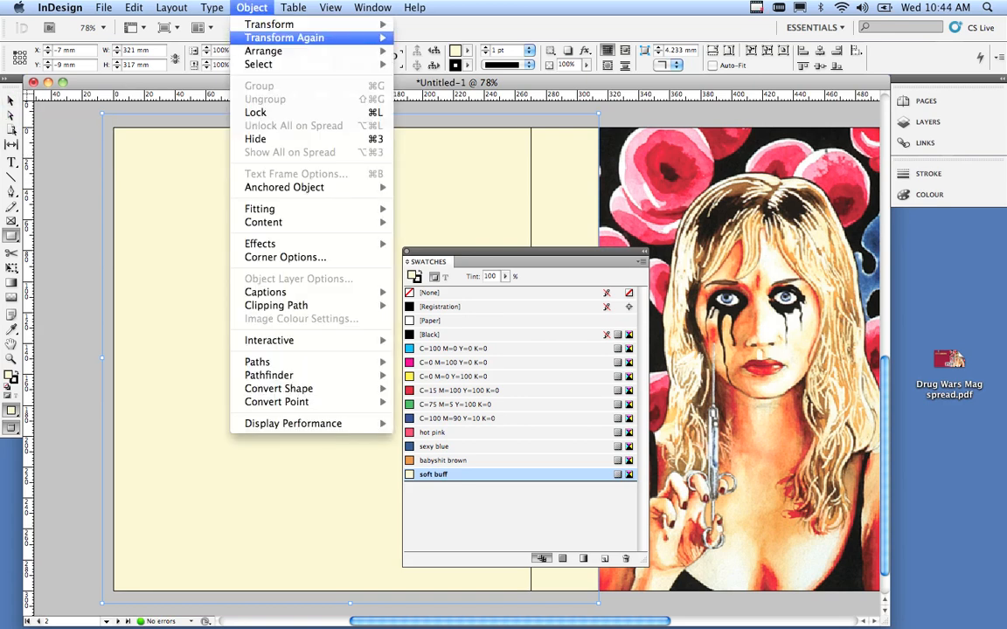
mouse_move(262, 51)
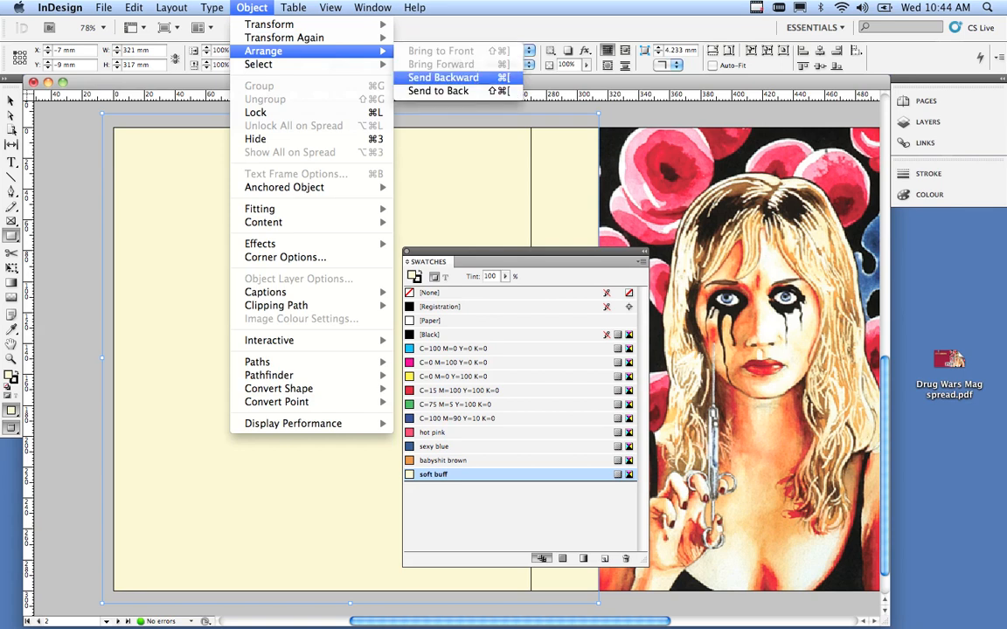
left_click(444, 77)
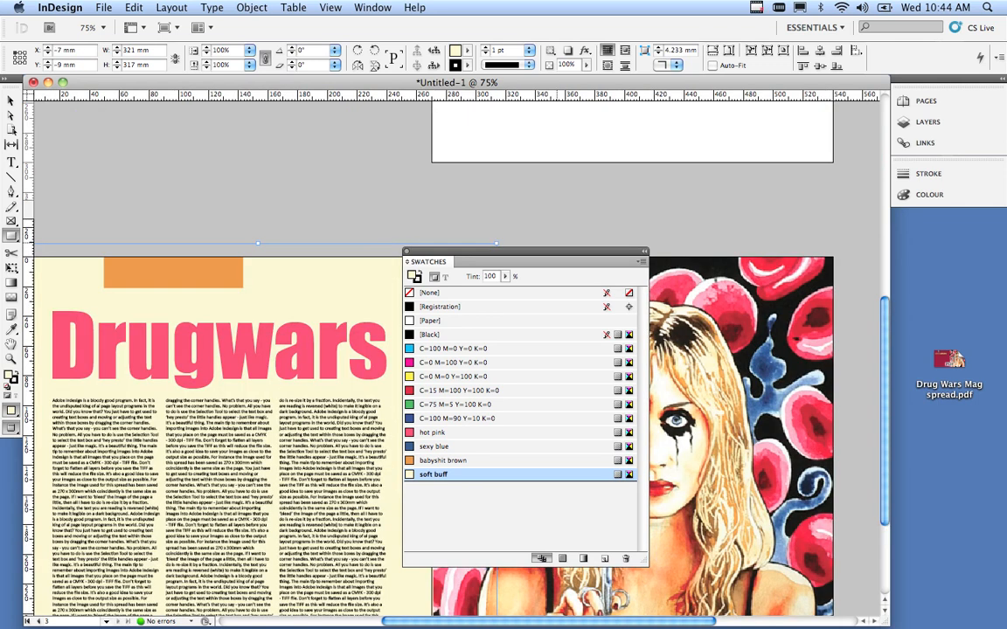
left_click(88, 28)
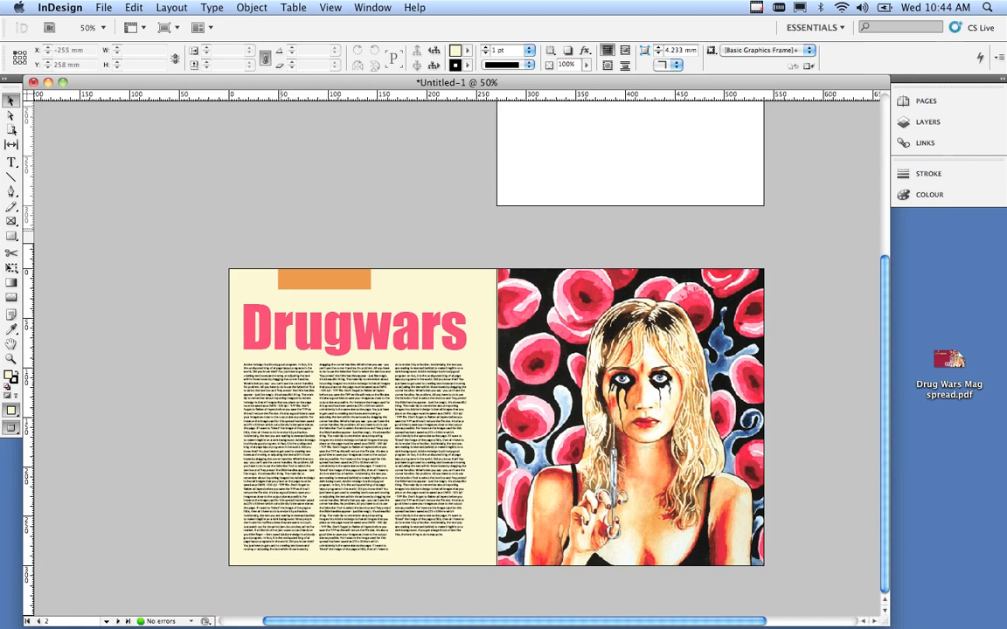
left_click(630, 418)
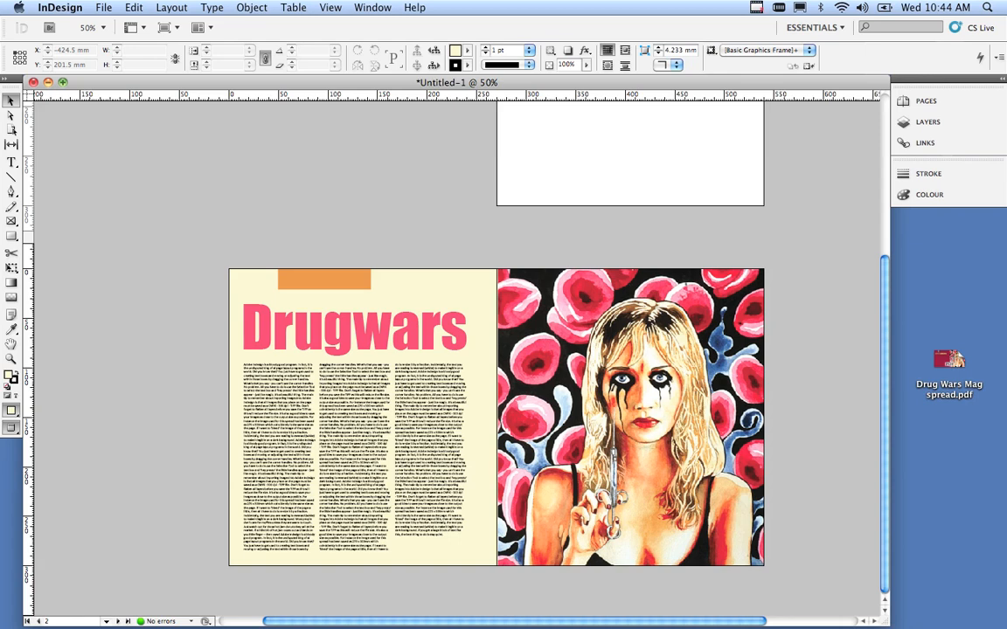
- Close the document, choose Save, and name the file with 'emmanuel' and 'drugwars'
left_click(33, 82)
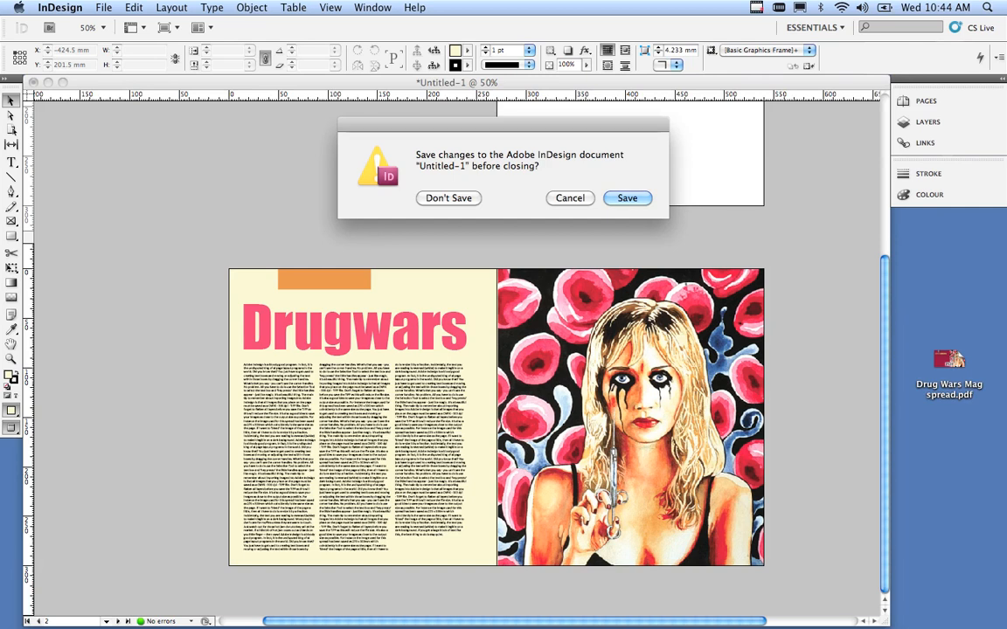
left_click(626, 197)
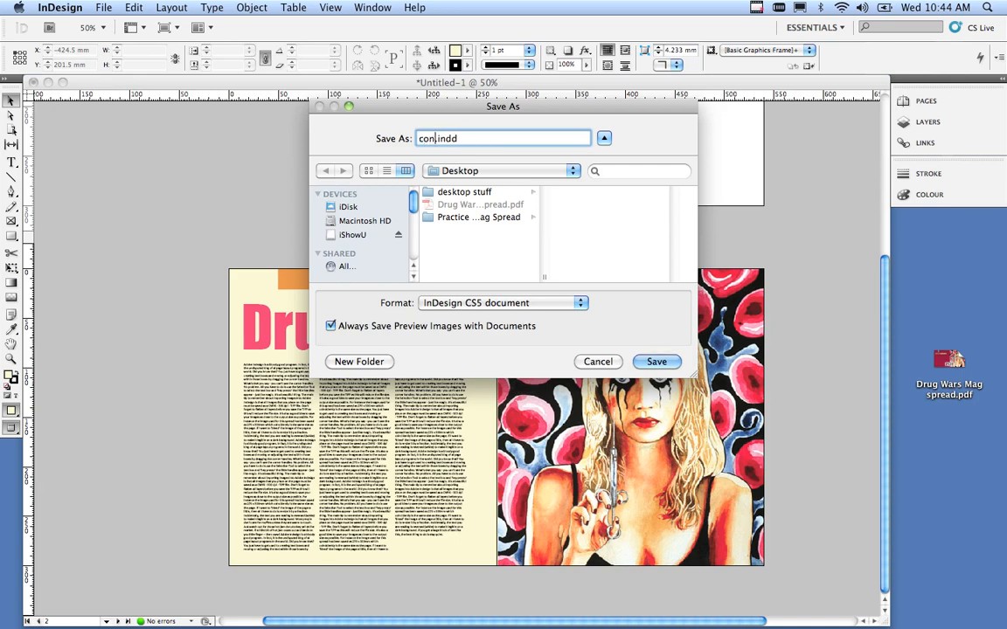
type("emmanuel")
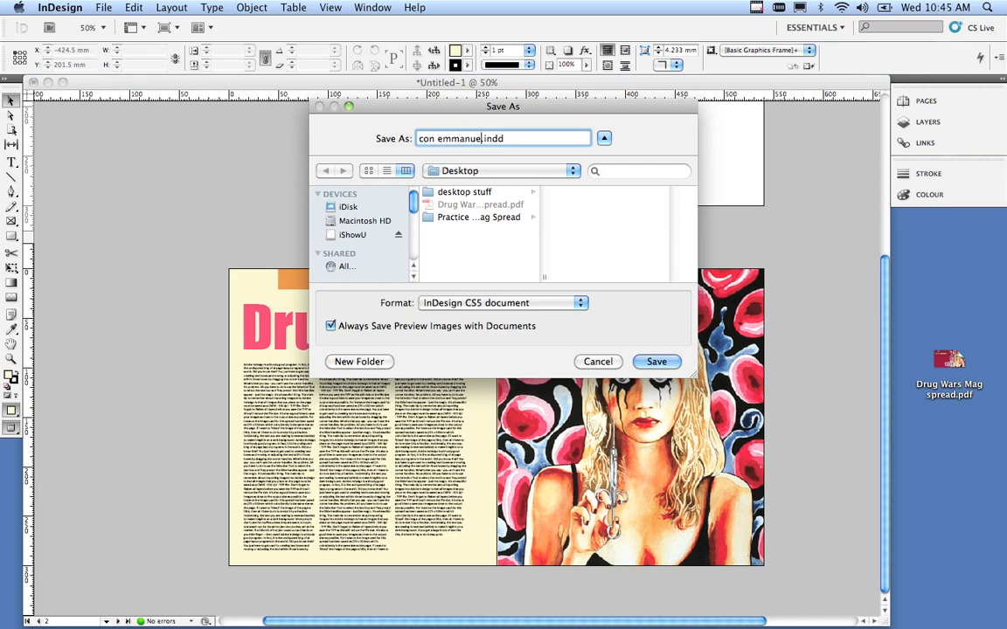
type("le")
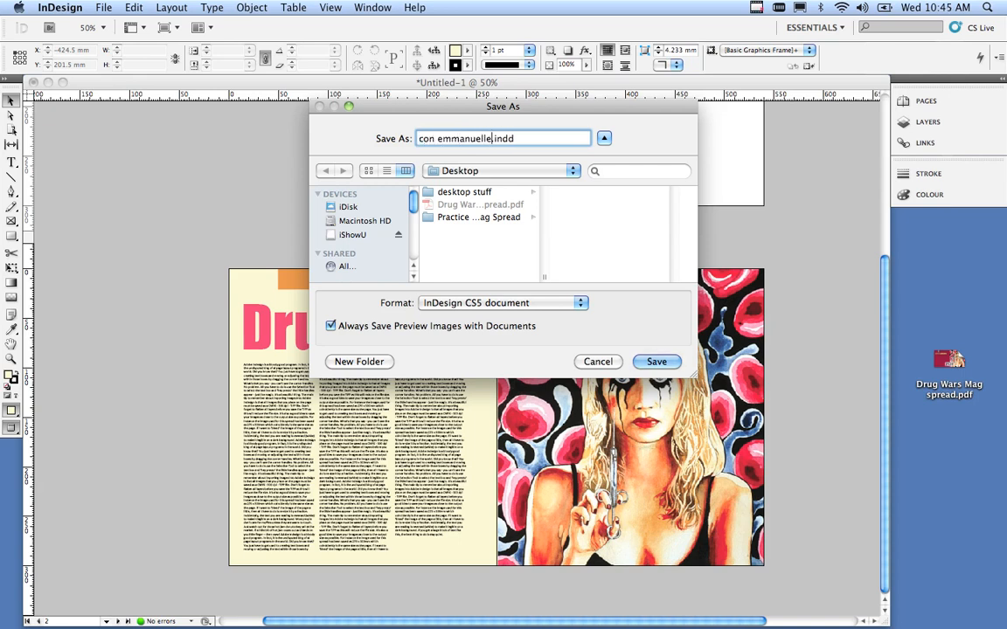
type("_mad spr")
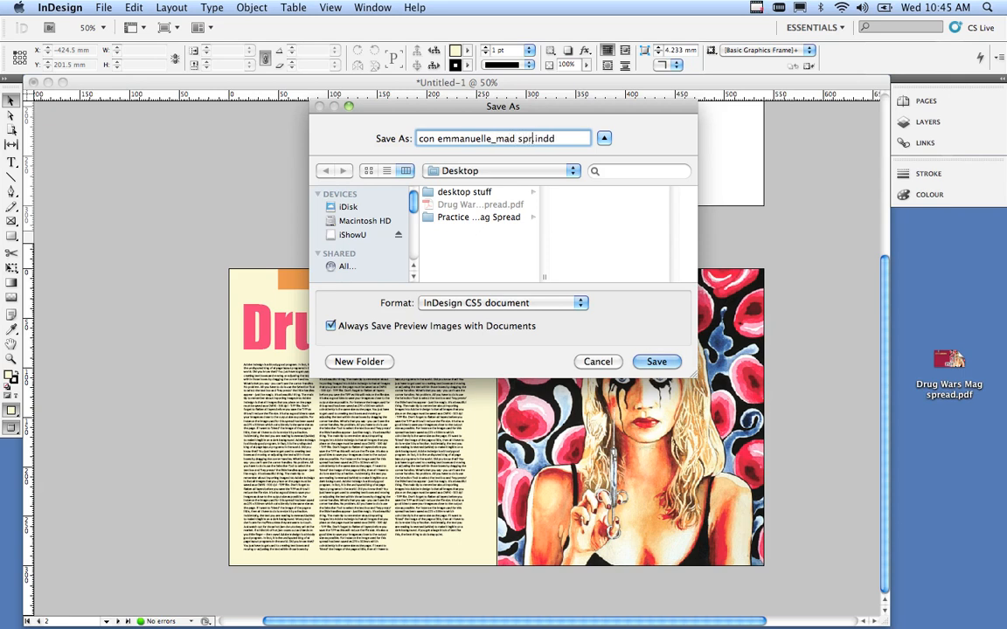
type("ead_")
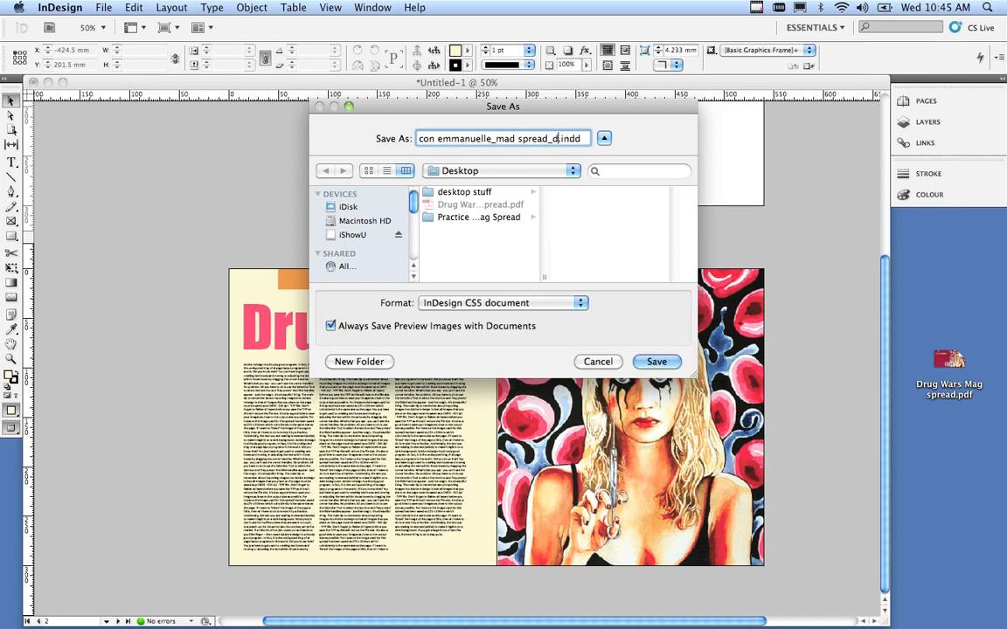
type("drugwars")
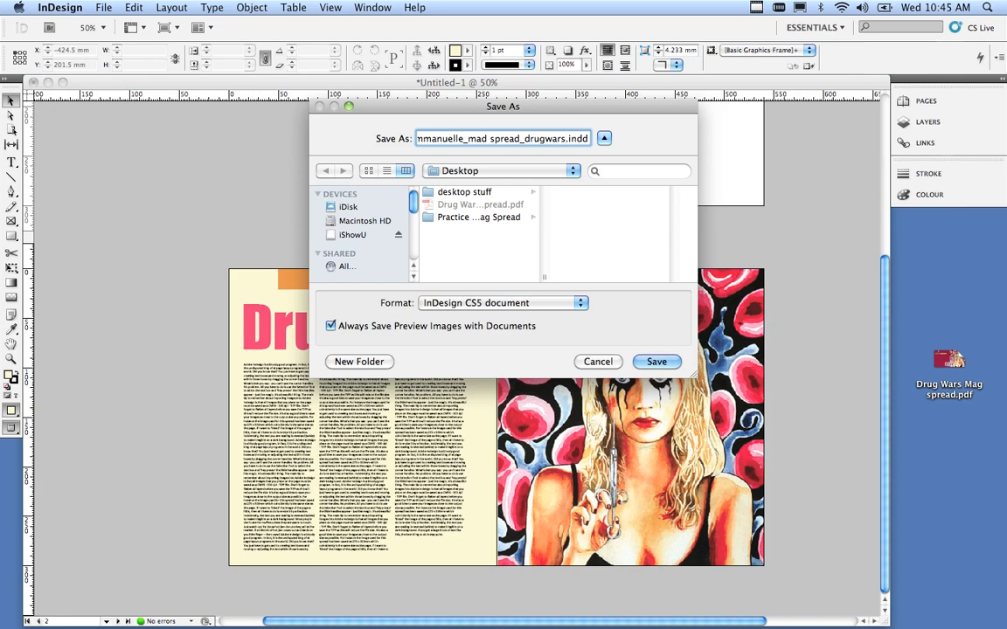
- Save the named .indd file into the practice folder
scroll("down", 3)
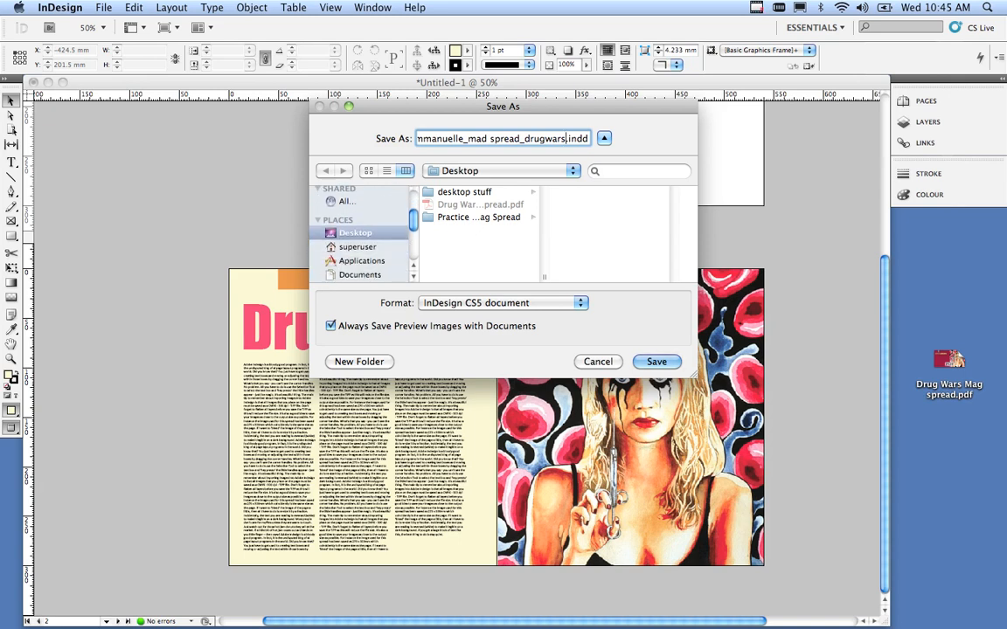
double_click(479, 216)
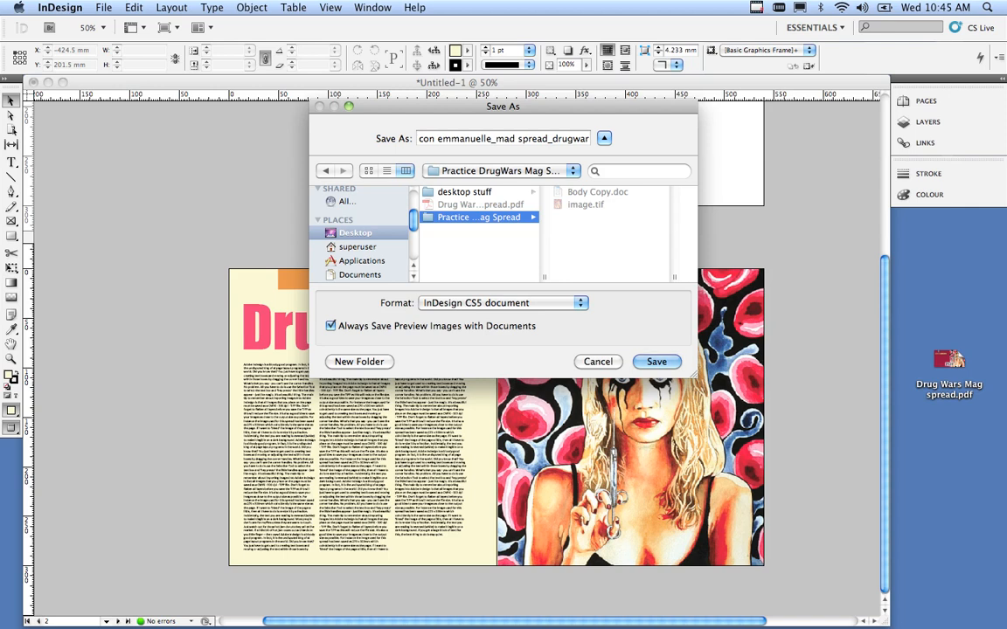
left_click(658, 360)
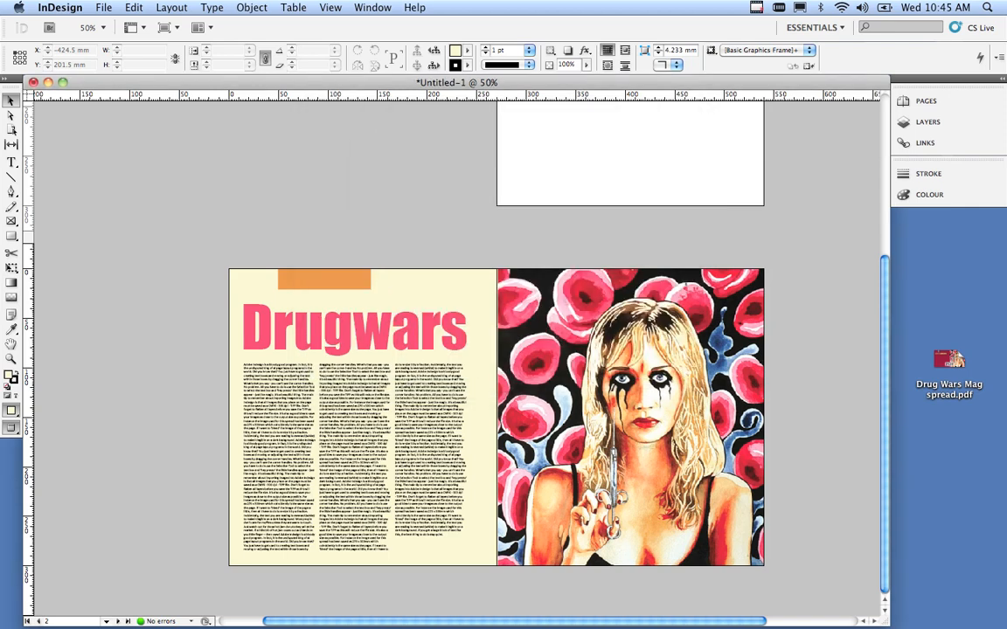